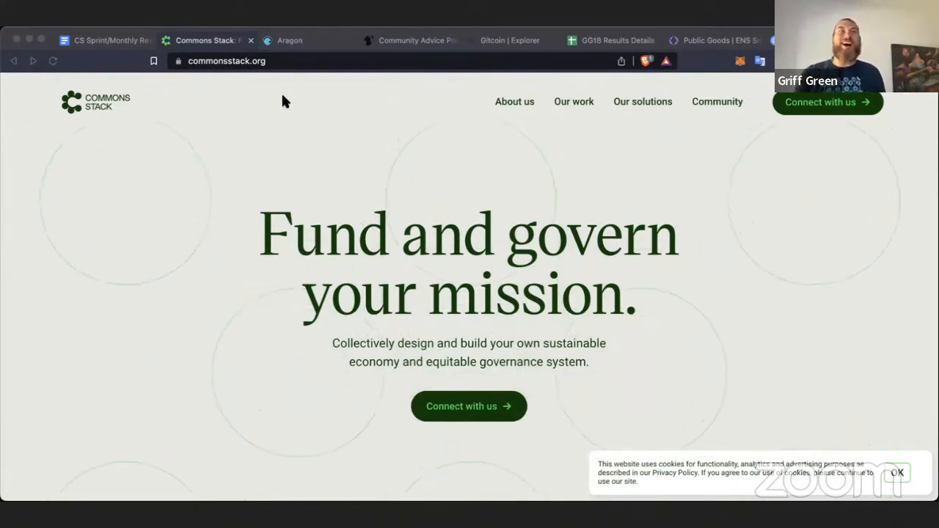
Switch from the Commons Stack homepage to the Aragon client welcome page.
{"action": "left_click", "coordinate": [291, 41]}
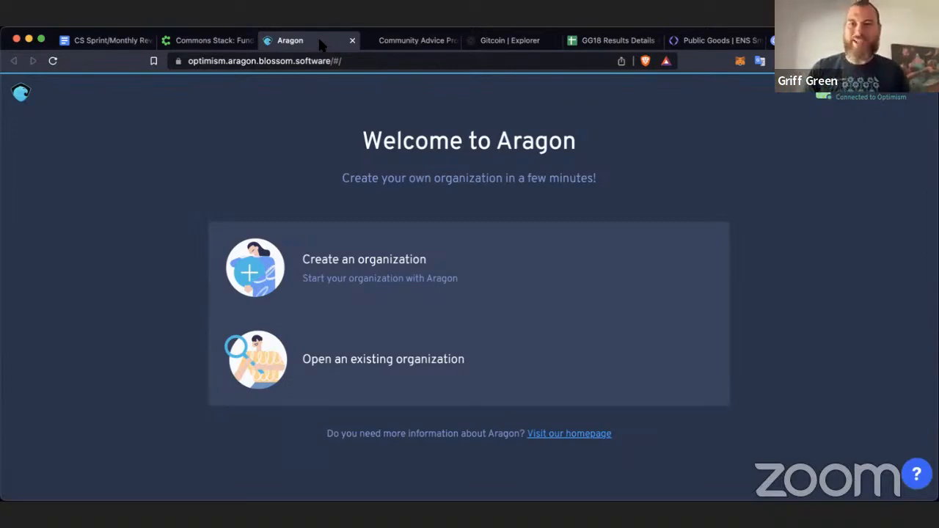
{"action": "mouse_move", "coordinate": [428, 286]}
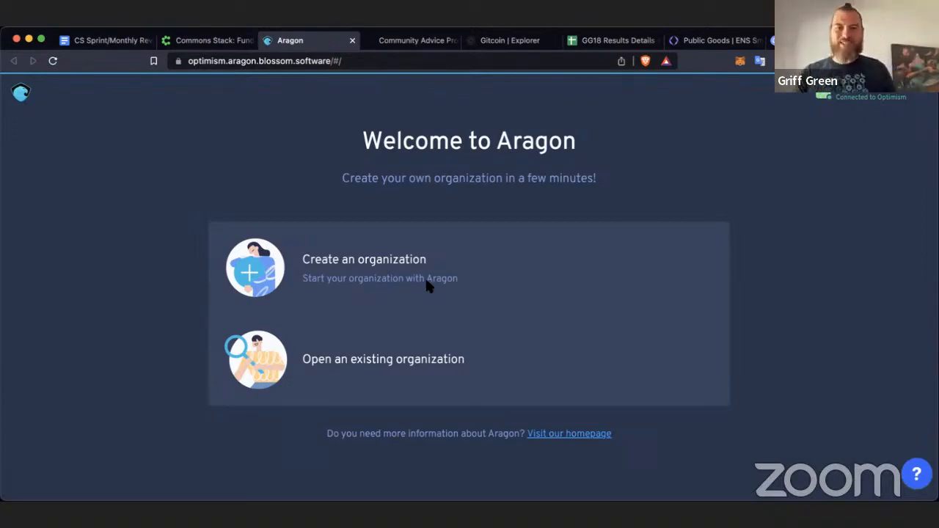
Start a new organization, view the Company template details, then move to the TEC migration forum post.
{"action": "left_click", "coordinate": [364, 258]}
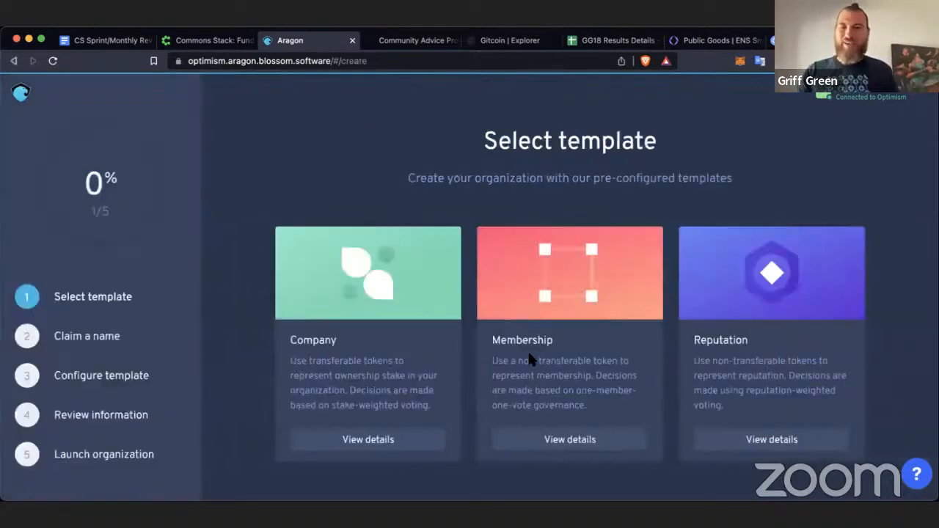
{"action": "mouse_move", "coordinate": [732, 348]}
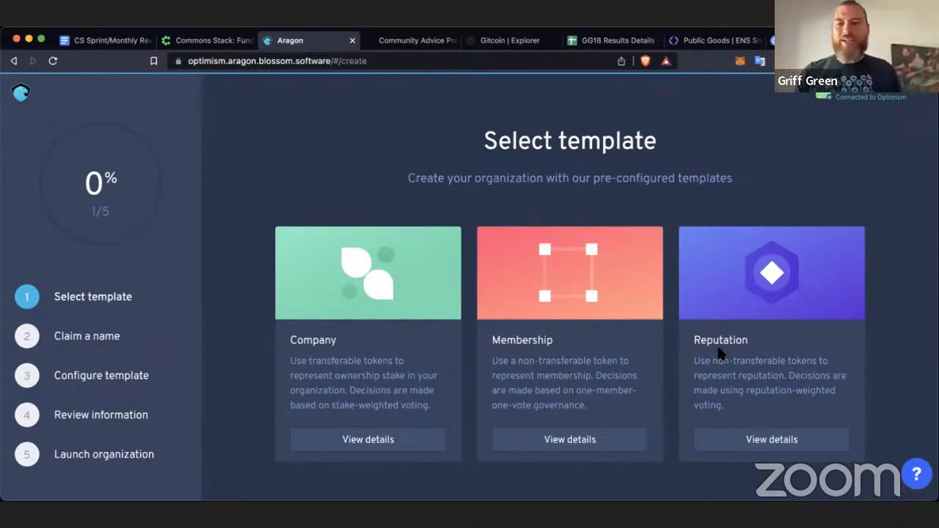
{"action": "mouse_move", "coordinate": [747, 311]}
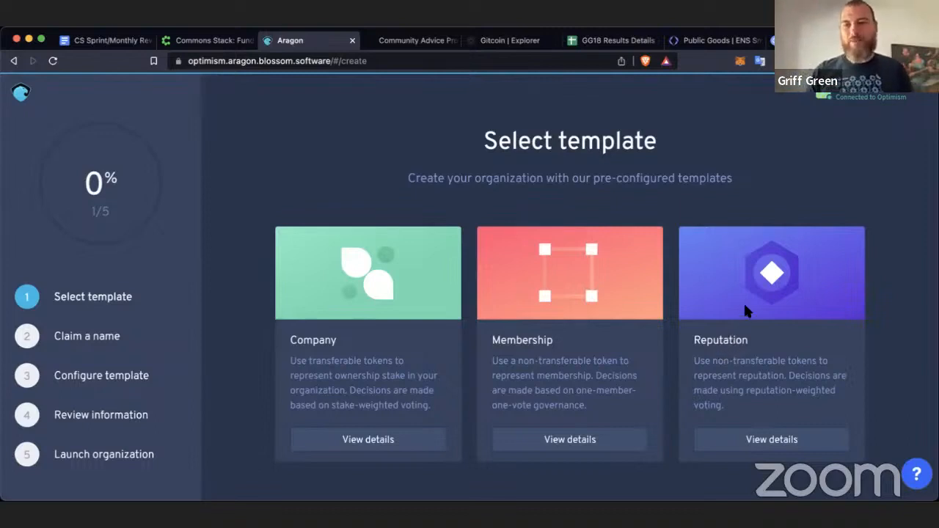
{"action": "mouse_move", "coordinate": [519, 335]}
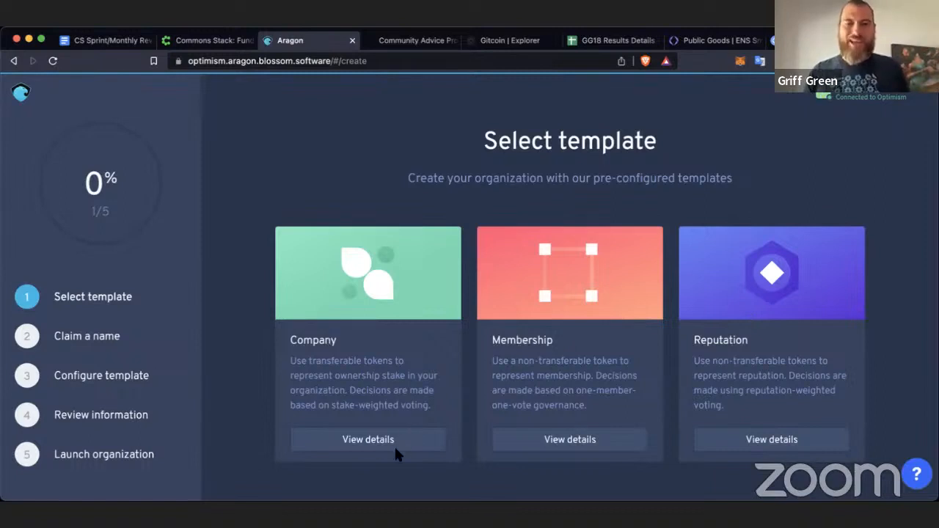
{"action": "left_click", "coordinate": [366, 440]}
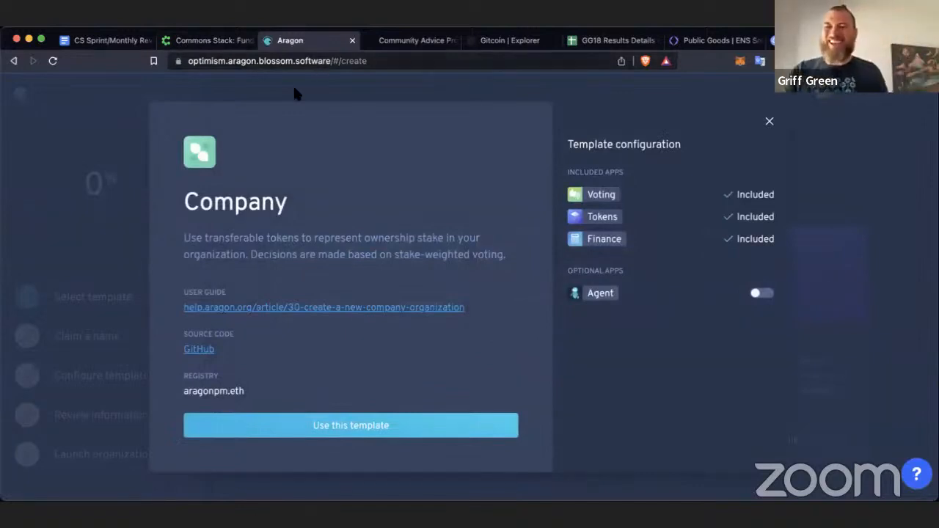
{"action": "mouse_move", "coordinate": [326, 79]}
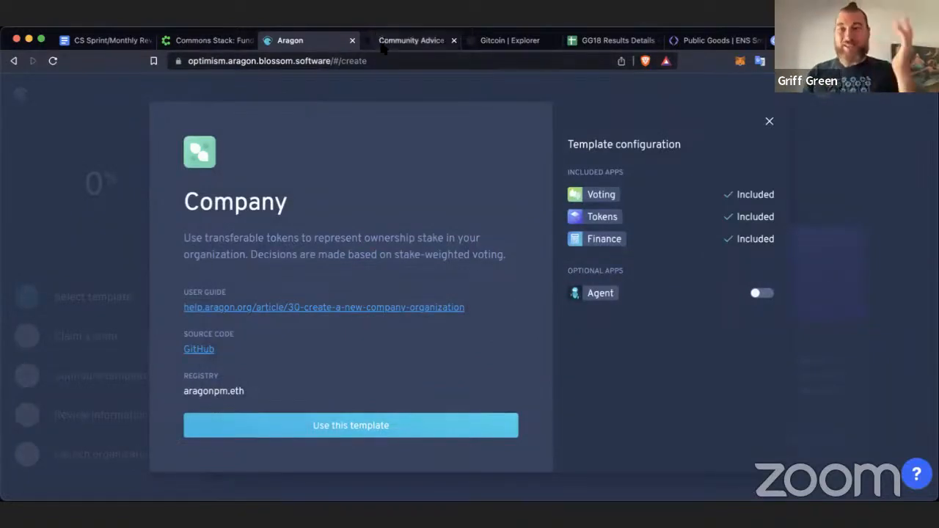
{"action": "mouse_move", "coordinate": [384, 41]}
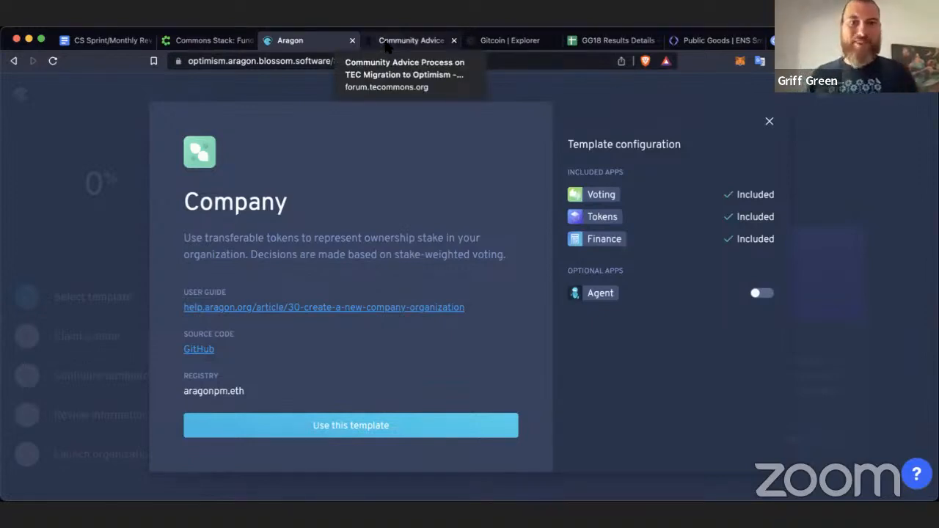
{"action": "left_click", "coordinate": [414, 41]}
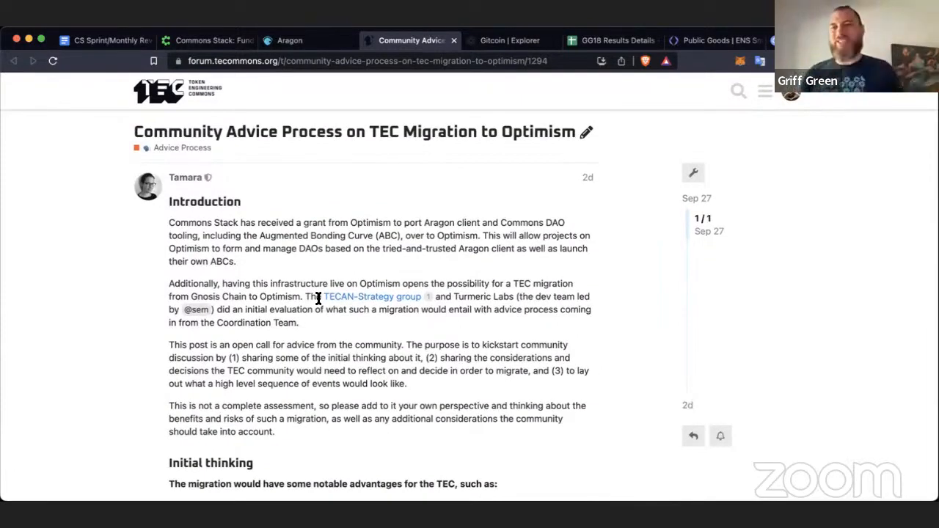
{"action": "mouse_move", "coordinate": [365, 264]}
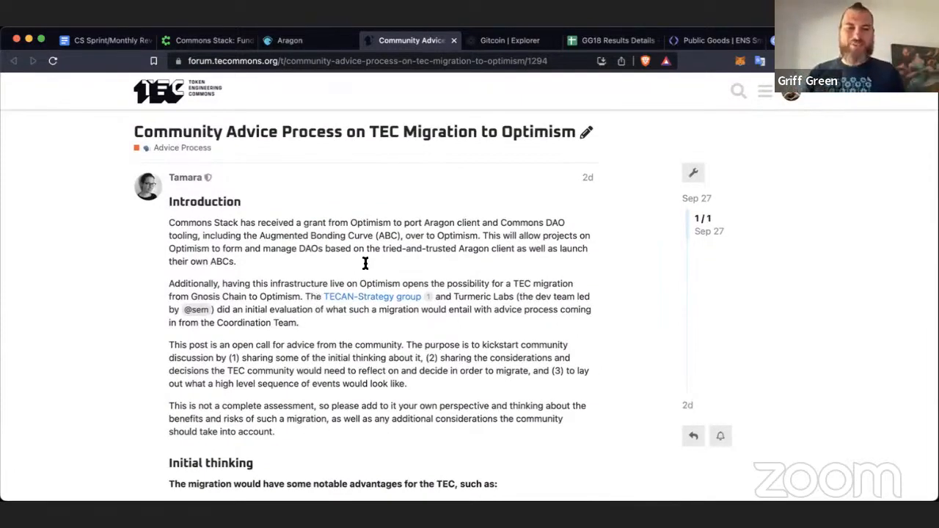
Scroll the migration post to its suggested topics and back to its introduction.
{"action": "scroll", "scroll_direction": "down", "scroll_amount": 3}
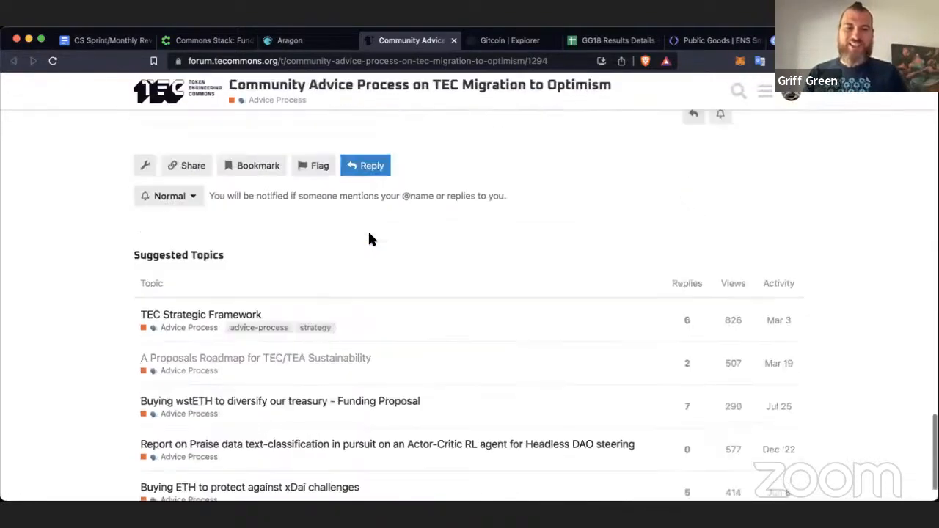
{"action": "scroll", "scroll_direction": "up", "scroll_amount": 3}
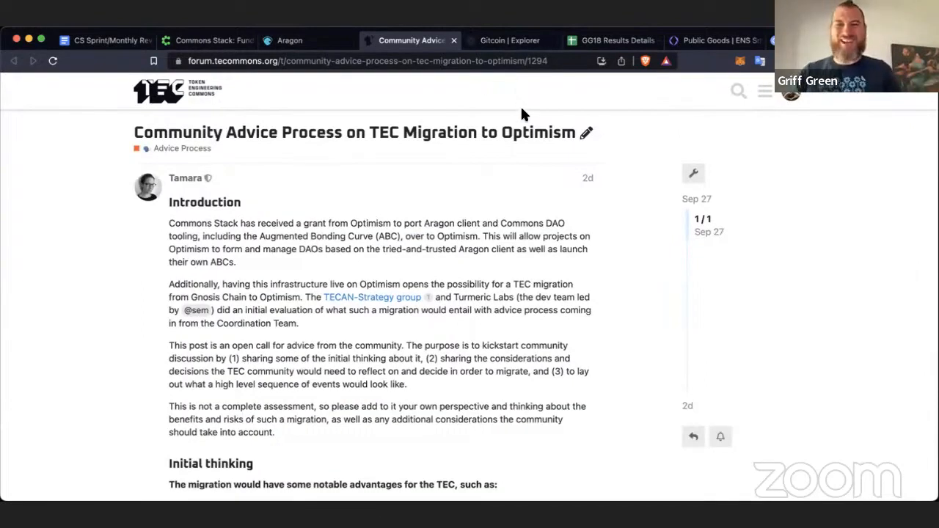
{"action": "mouse_move", "coordinate": [437, 288]}
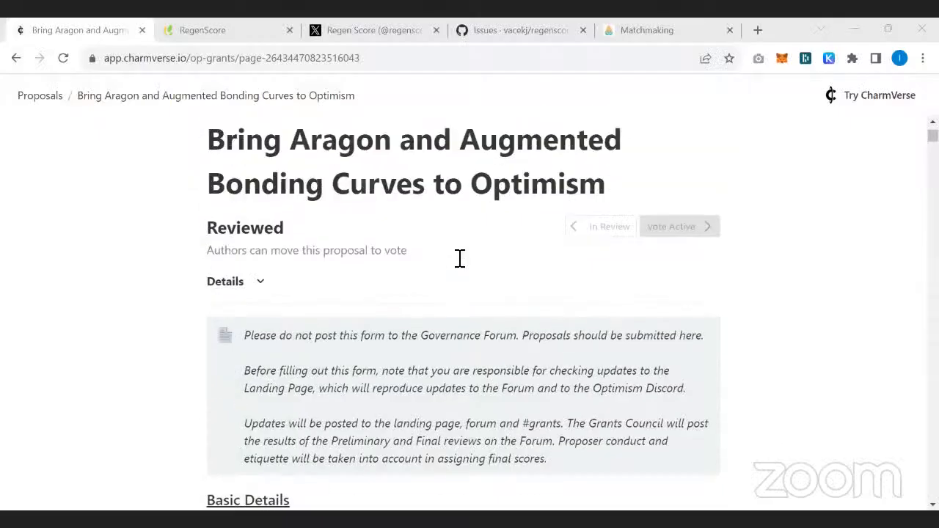
{"action": "mouse_move", "coordinate": [466, 270]}
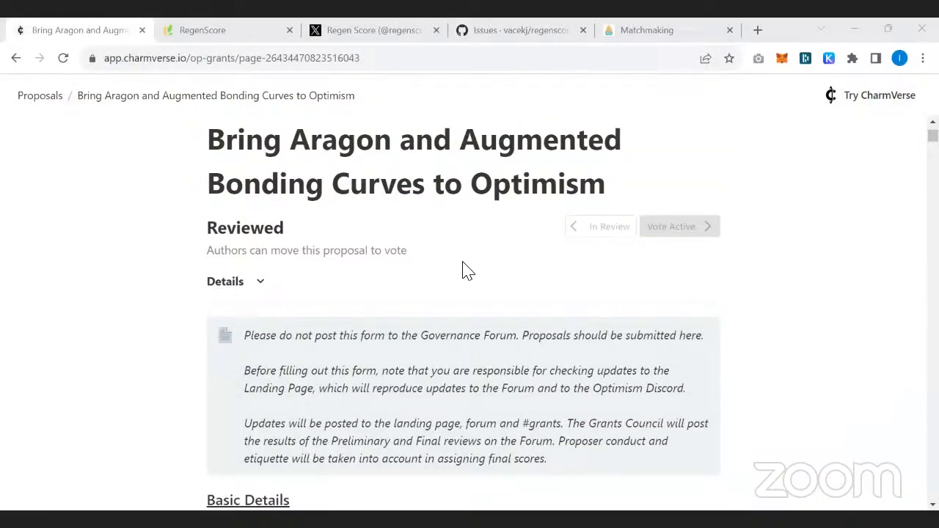
{"action": "scroll", "scroll_direction": "down", "scroll_amount": 3}
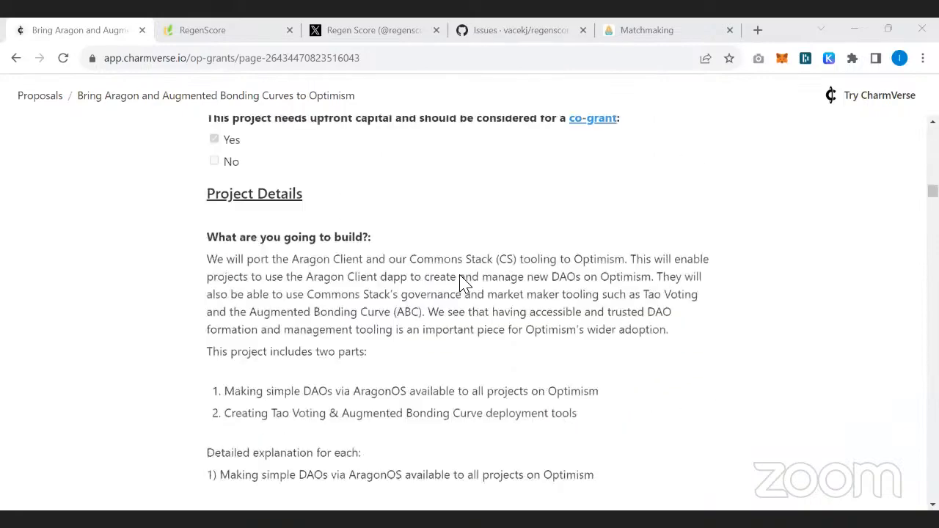
{"action": "scroll", "scroll_direction": "down", "scroll_amount": 3}
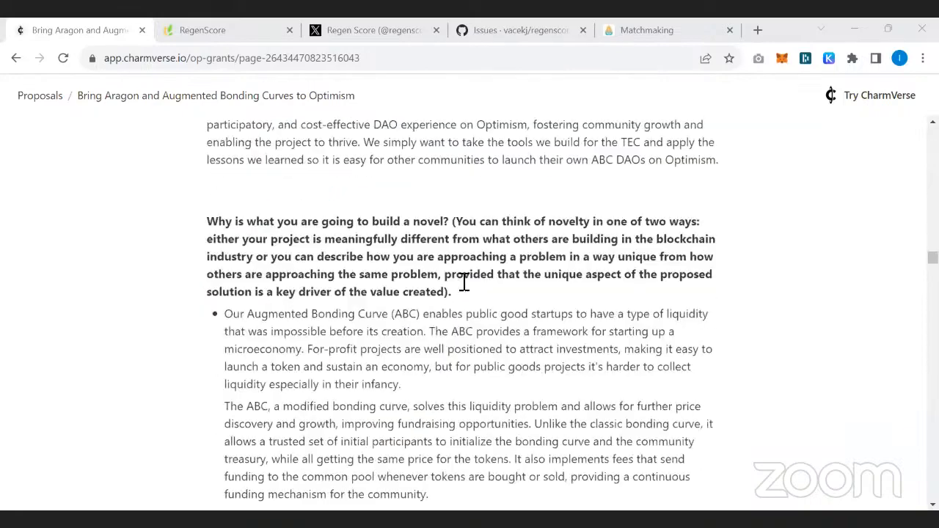
{"action": "scroll", "scroll_direction": "down", "scroll_amount": 3}
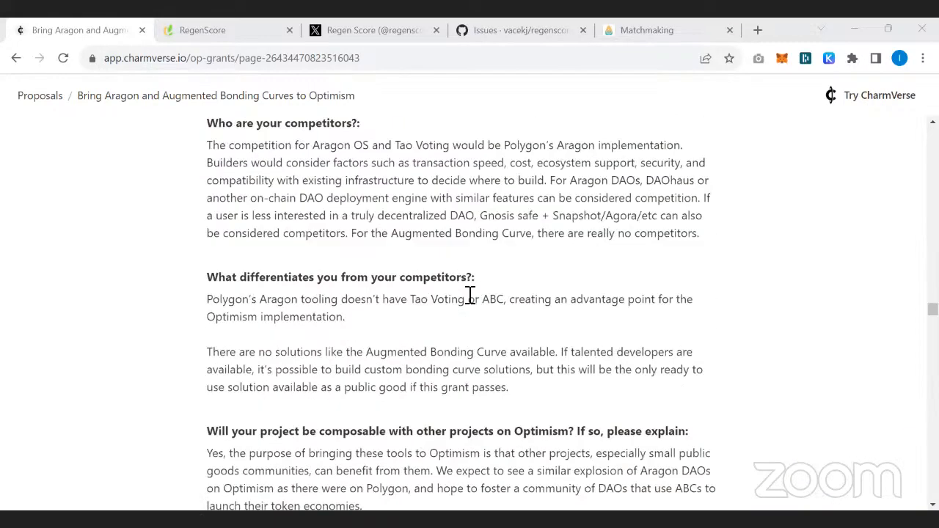
{"action": "scroll", "scroll_direction": "down", "scroll_amount": 3}
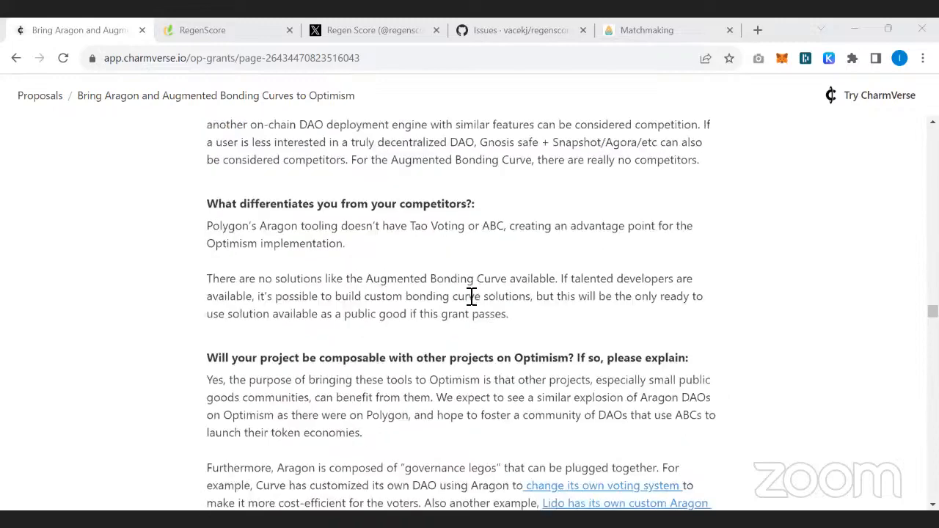
{"action": "scroll", "scroll_direction": "down", "scroll_amount": 3}
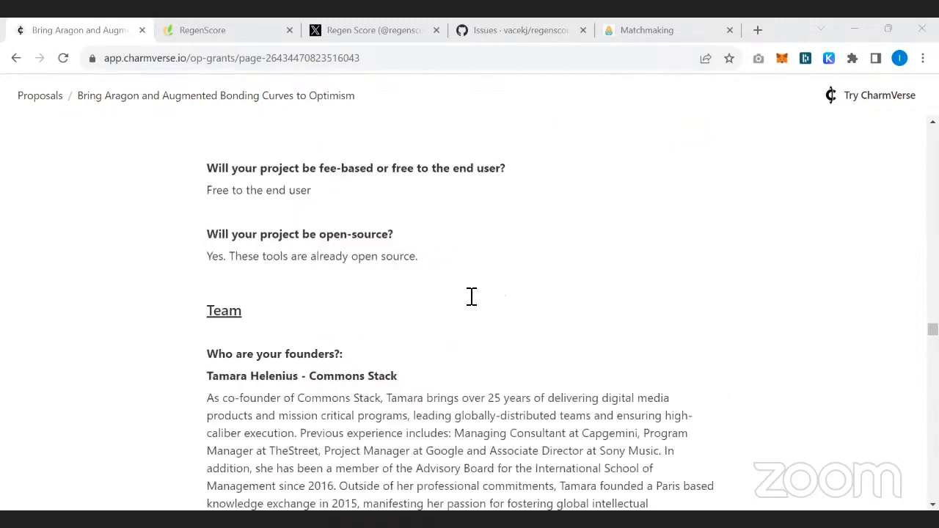
{"action": "scroll", "scroll_direction": "down", "scroll_amount": 3}
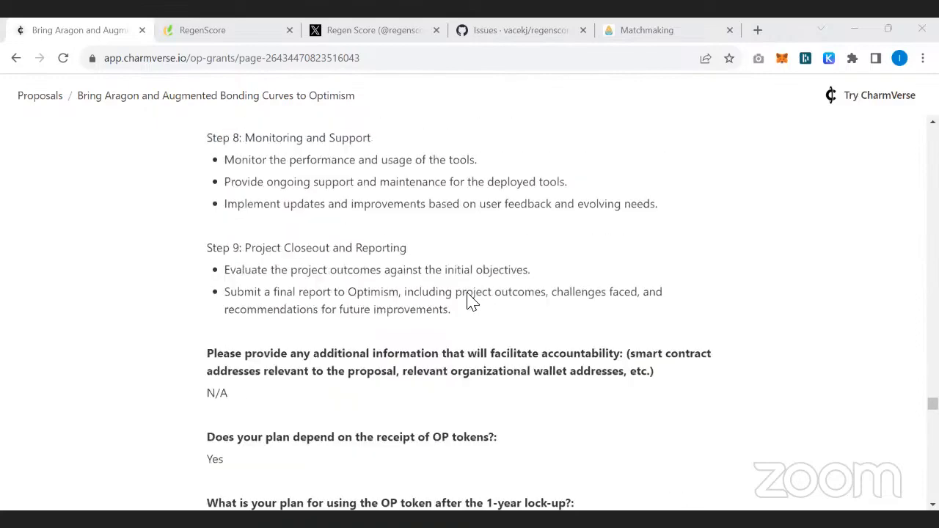
{"action": "scroll", "scroll_direction": "down", "scroll_amount": 3}
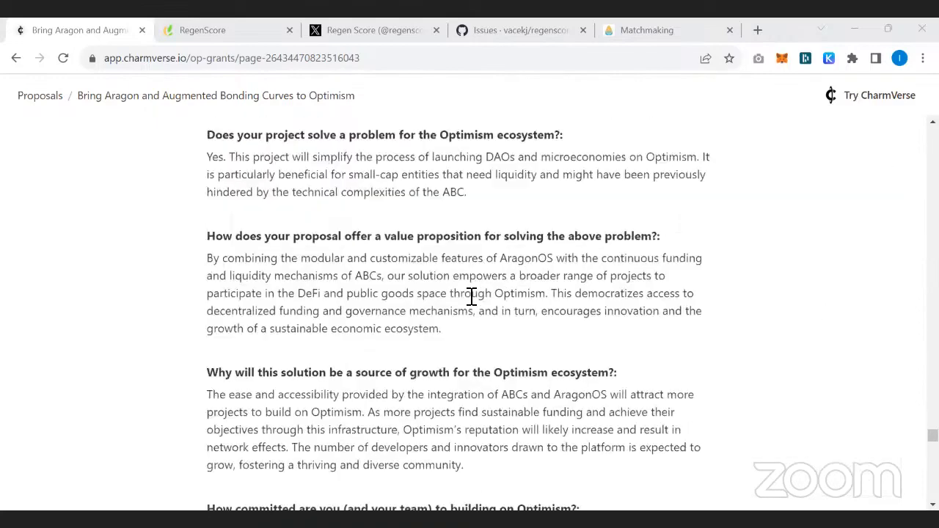
{"action": "scroll", "scroll_direction": "down", "scroll_amount": 3}
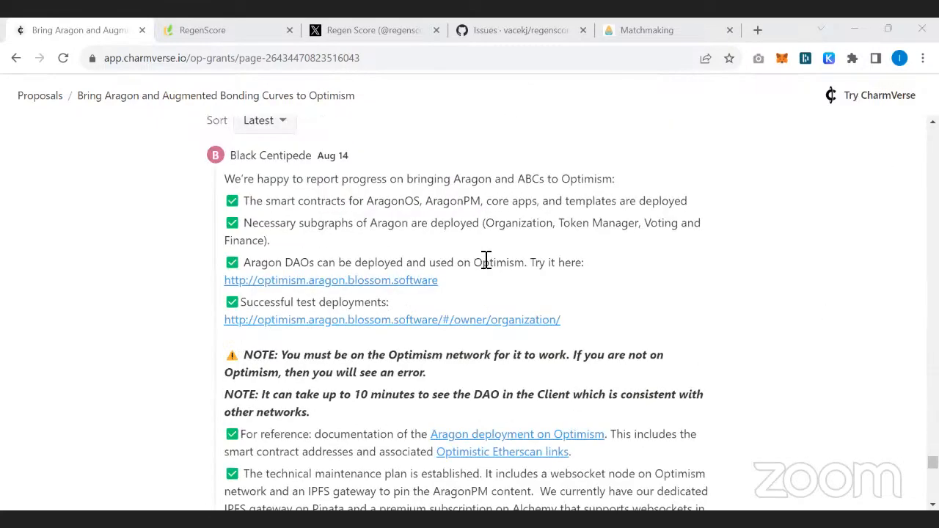
{"action": "mouse_move", "coordinate": [610, 232]}
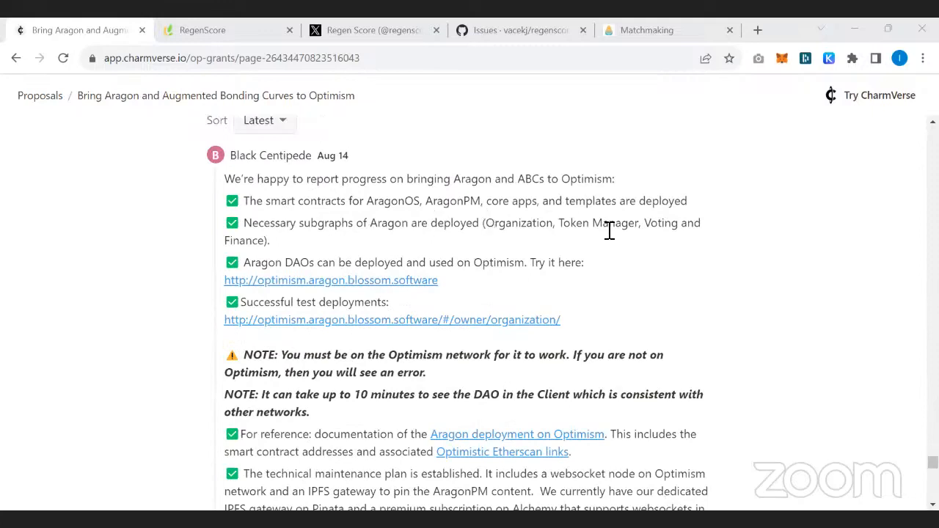
{"action": "mouse_move", "coordinate": [505, 241]}
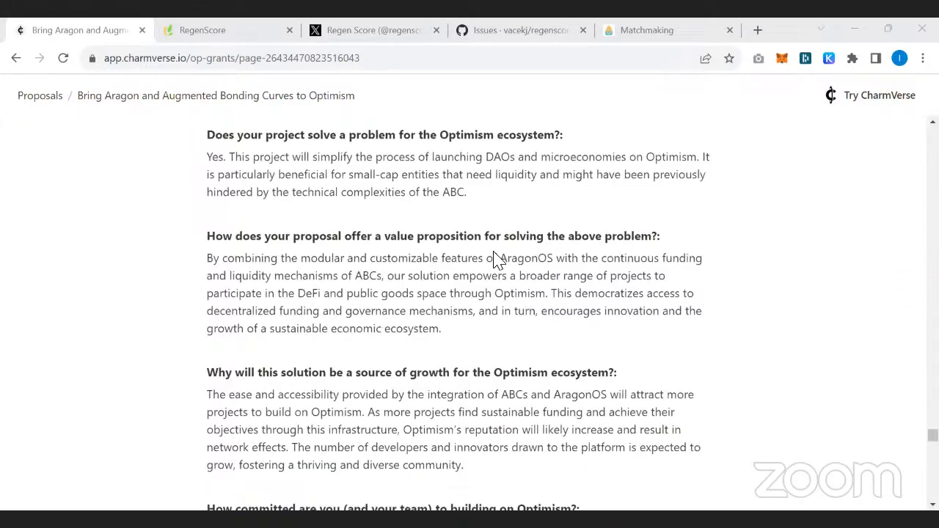
{"action": "scroll", "scroll_direction": "down", "scroll_amount": 3}
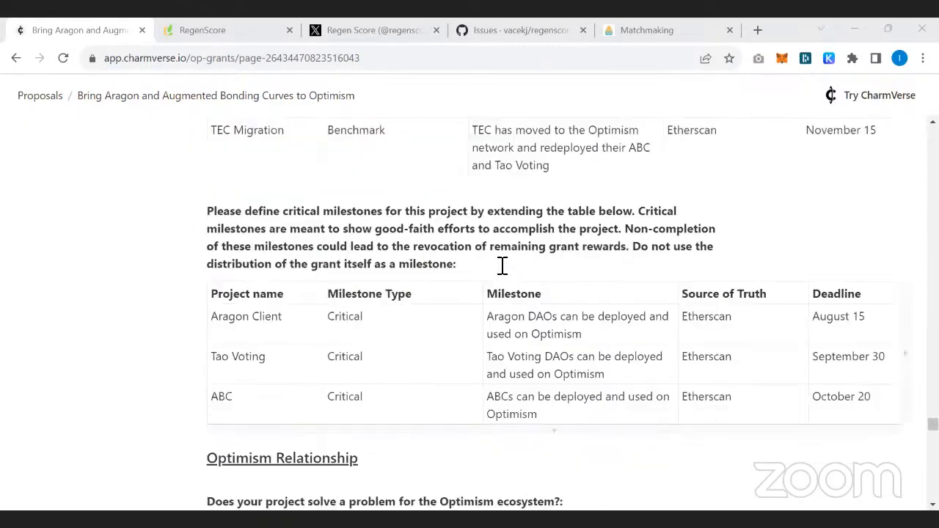
{"action": "mouse_move", "coordinate": [572, 334]}
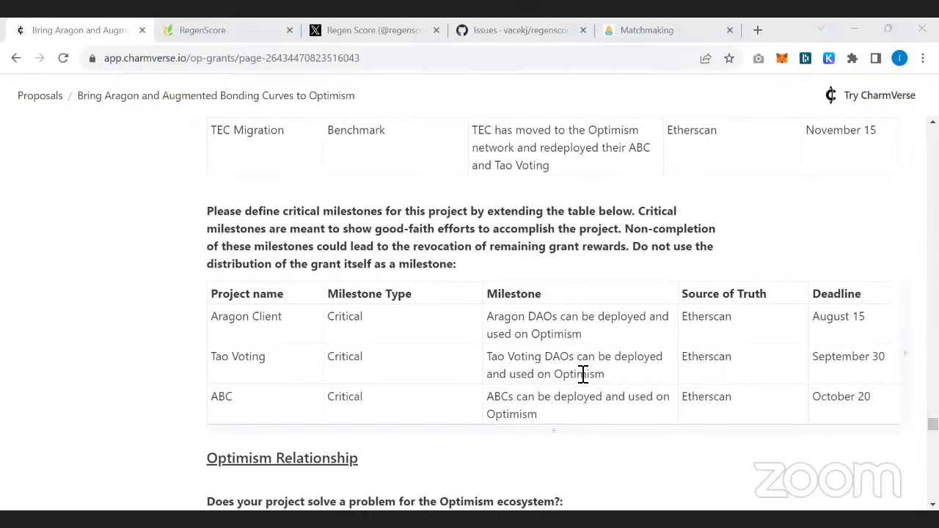
{"action": "scroll", "scroll_direction": "down", "scroll_amount": 3}
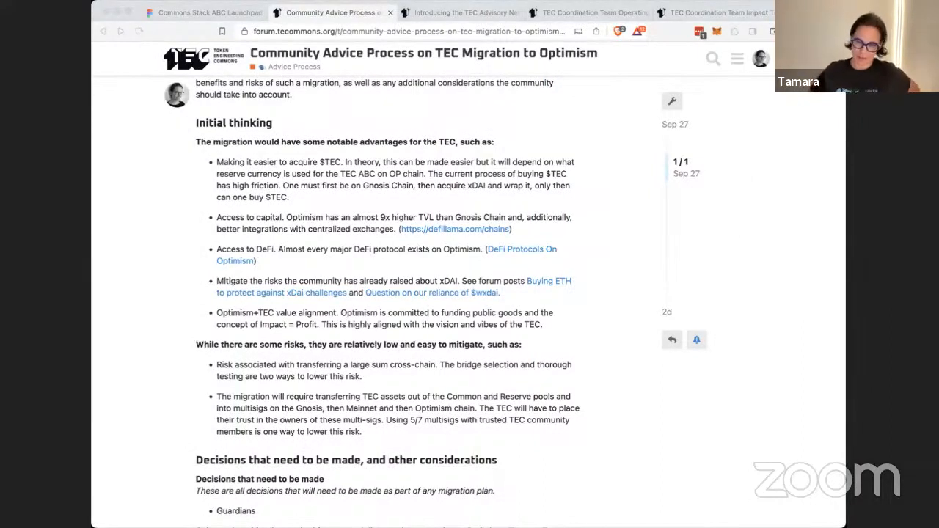
{"action": "mouse_move", "coordinate": [829, 434]}
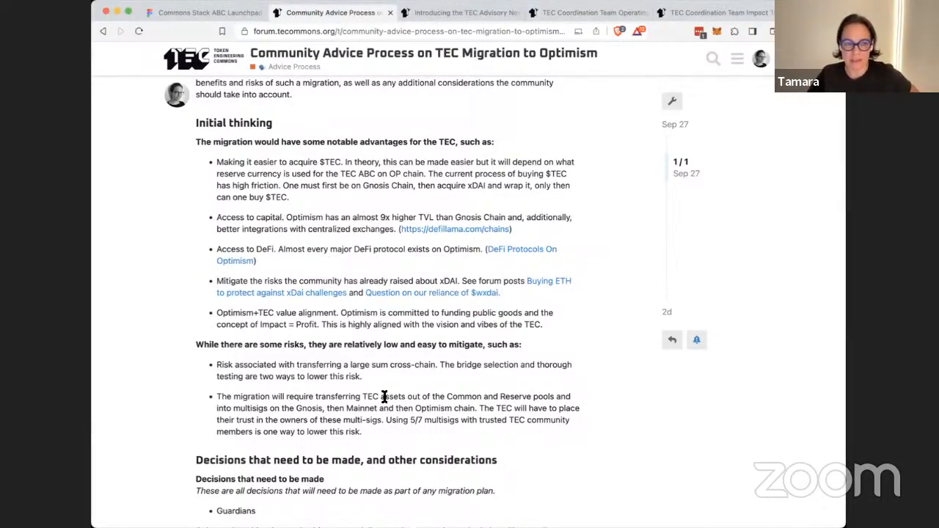
Scroll the migration post down to the 'Decisions that need to be made' section.
{"action": "scroll", "scroll_direction": "down", "scroll_amount": 3}
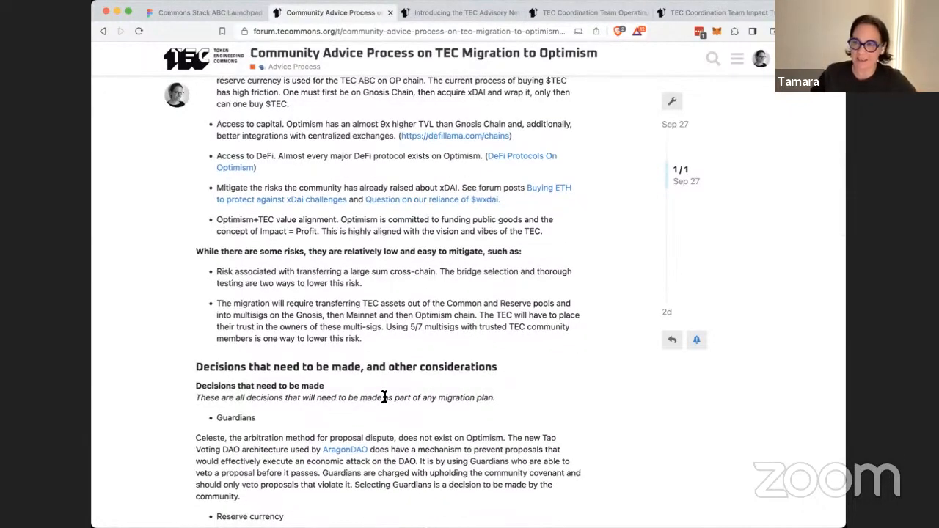
{"action": "scroll", "scroll_direction": "down", "scroll_amount": 3}
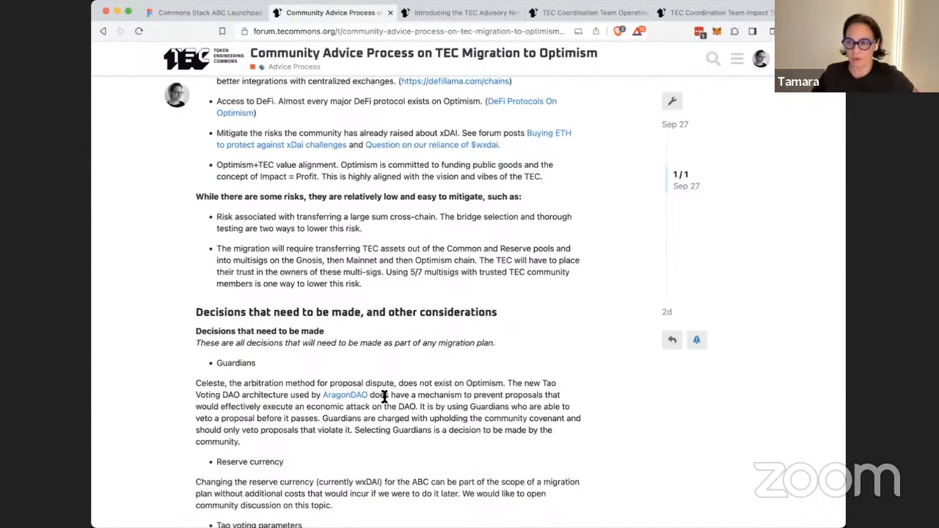
{"action": "scroll", "scroll_direction": "down", "scroll_amount": 3}
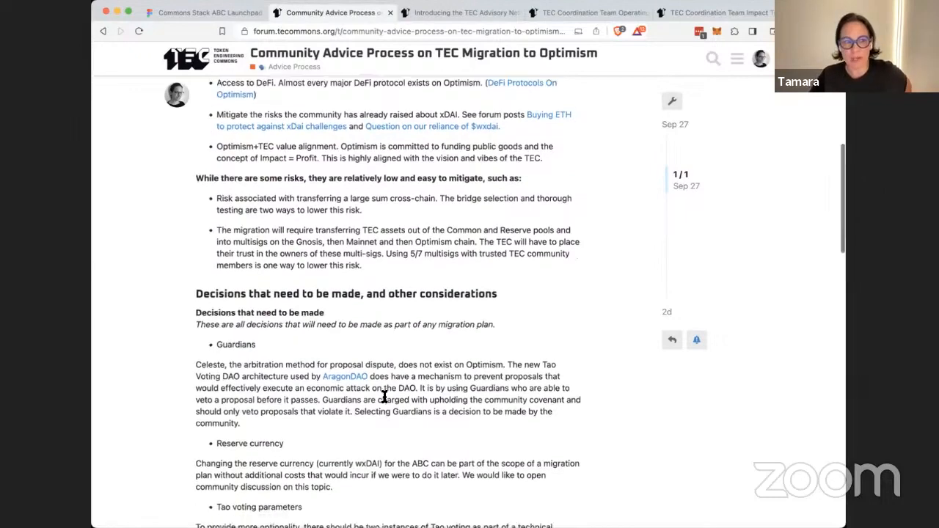
{"action": "scroll", "scroll_direction": "down", "scroll_amount": 3}
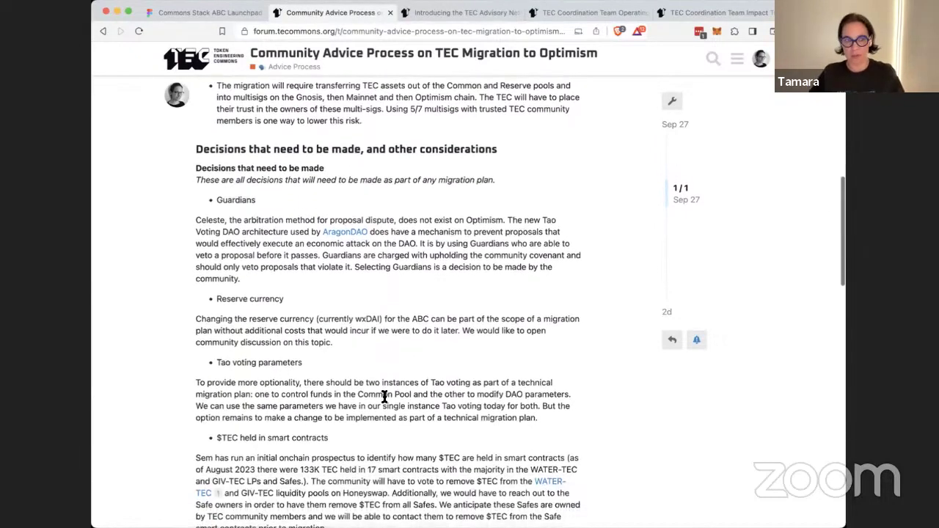
{"action": "scroll", "scroll_direction": "down", "scroll_amount": 3}
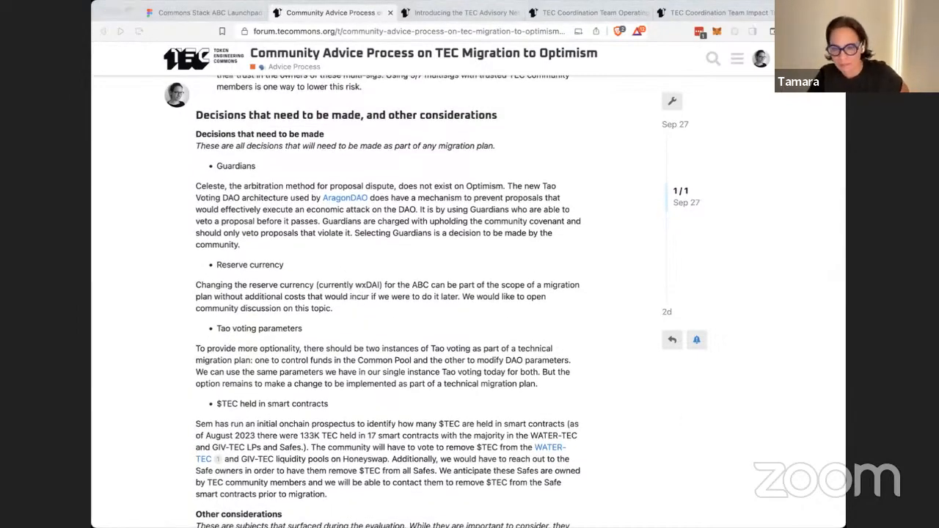
{"action": "mouse_move", "coordinate": [720, 431]}
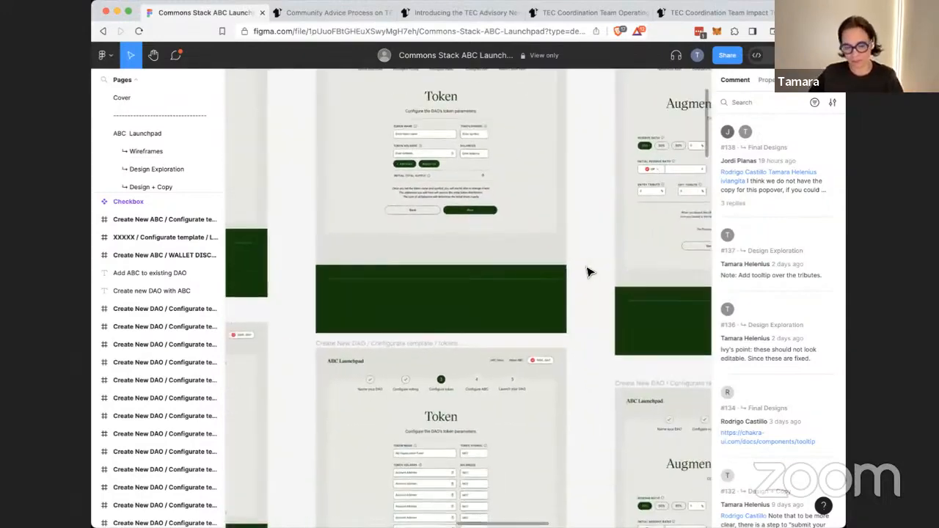
Scroll the ABC Launchpad canvas to the launch and token configuration screens.
{"action": "scroll", "scroll_direction": "down", "scroll_amount": 3}
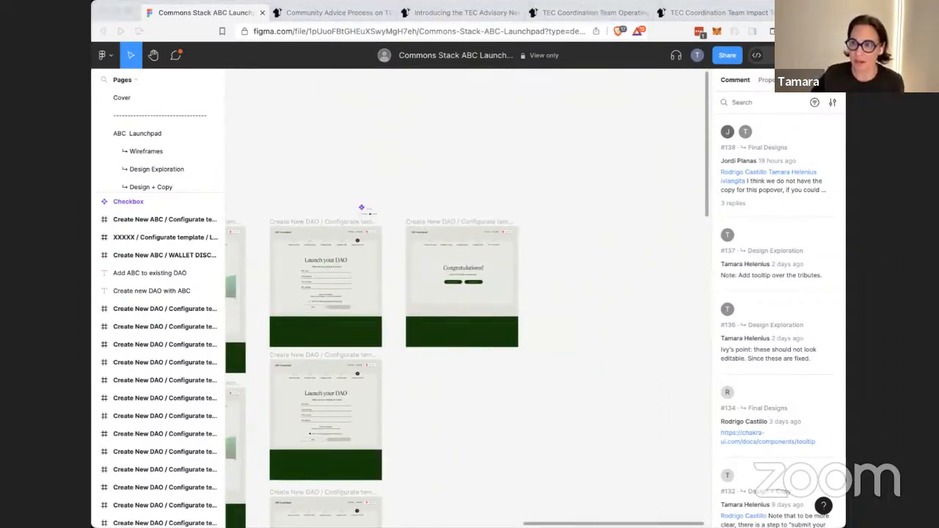
{"action": "mouse_move", "coordinate": [305, 258]}
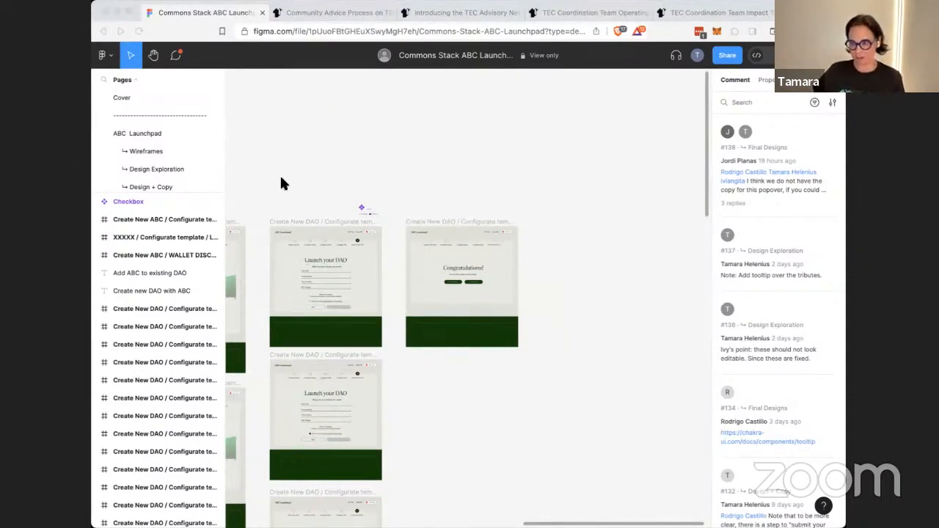
{"action": "mouse_move", "coordinate": [613, 402]}
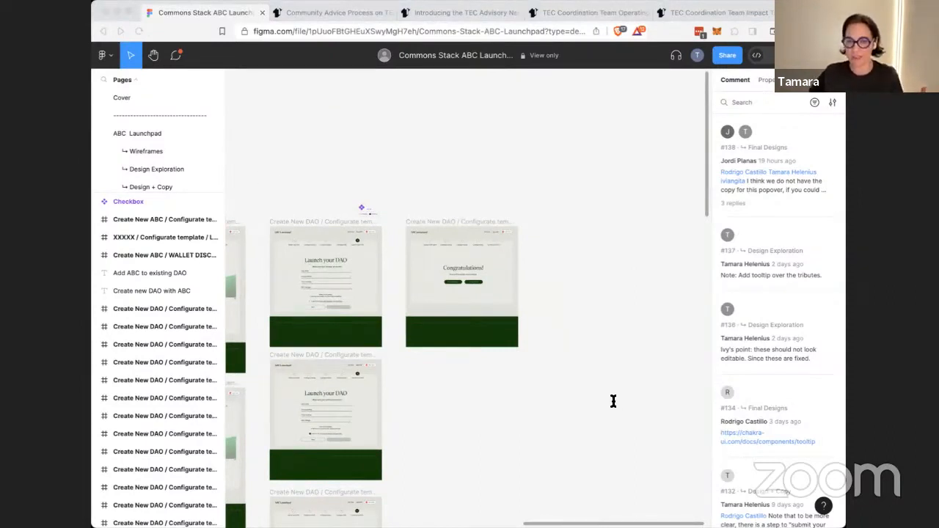
{"action": "mouse_move", "coordinate": [754, 451]}
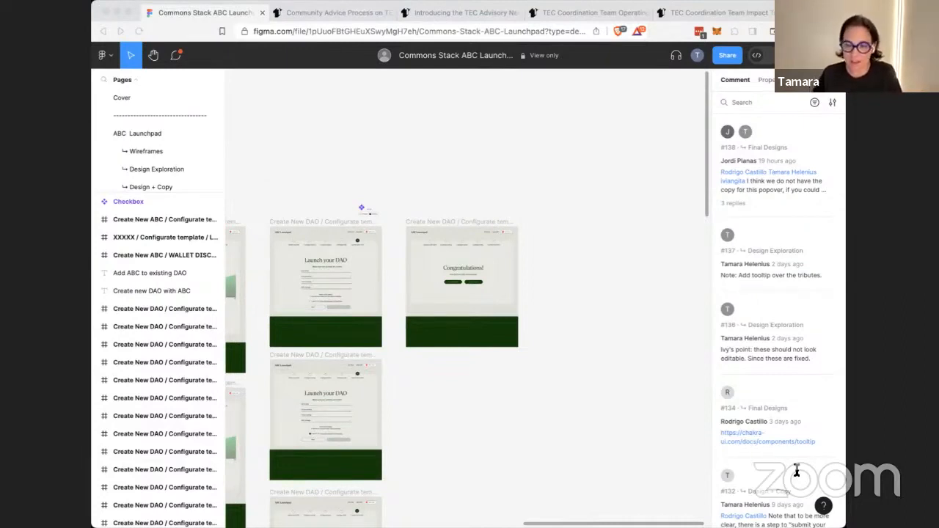
{"action": "mouse_move", "coordinate": [809, 158]}
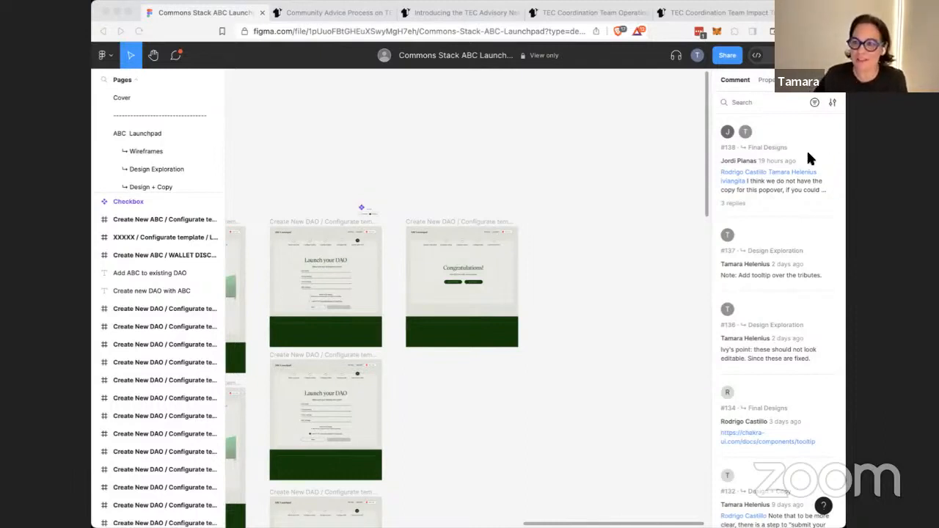
{"action": "mouse_move", "coordinate": [503, 76]}
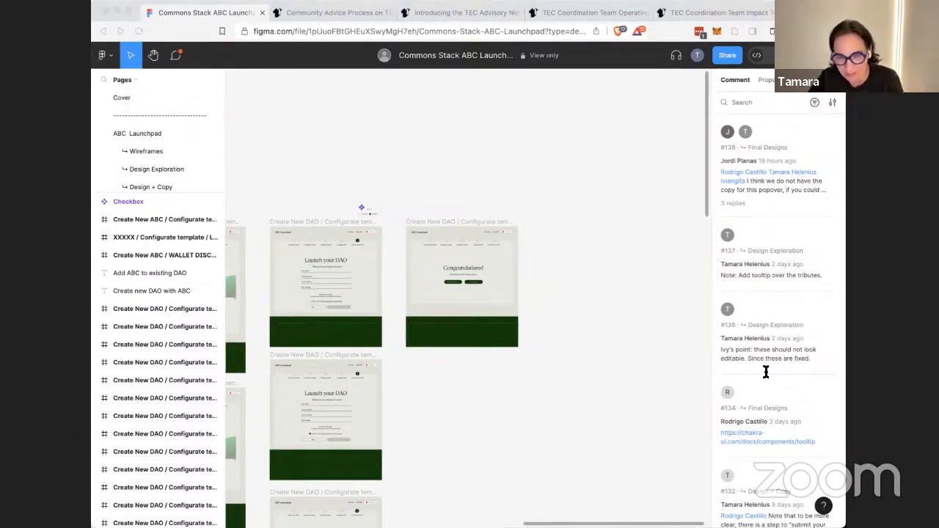
{"action": "mouse_move", "coordinate": [661, 425]}
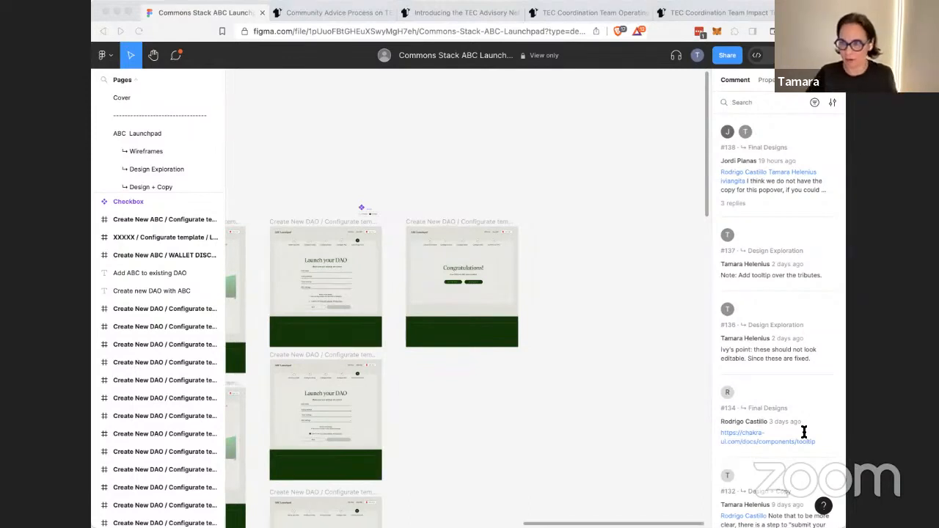
{"action": "mouse_move", "coordinate": [783, 429]}
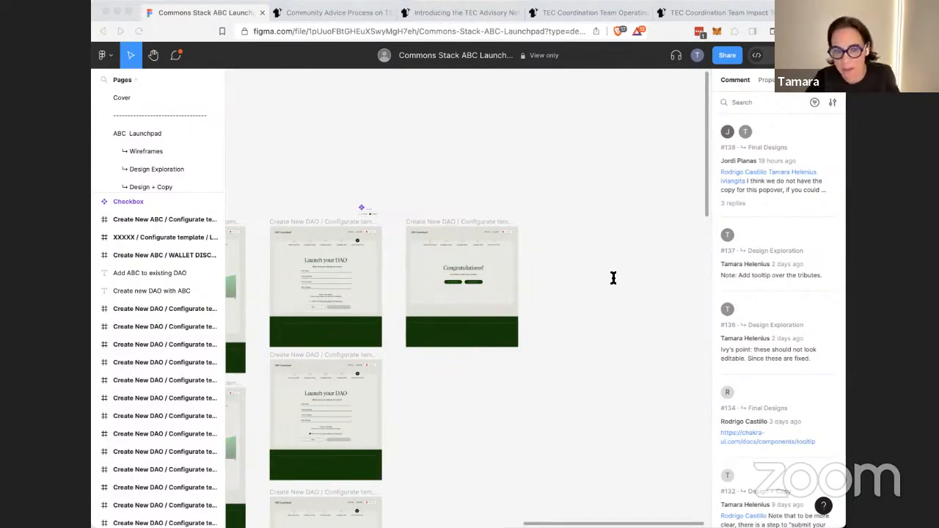
{"action": "mouse_move", "coordinate": [686, 258]}
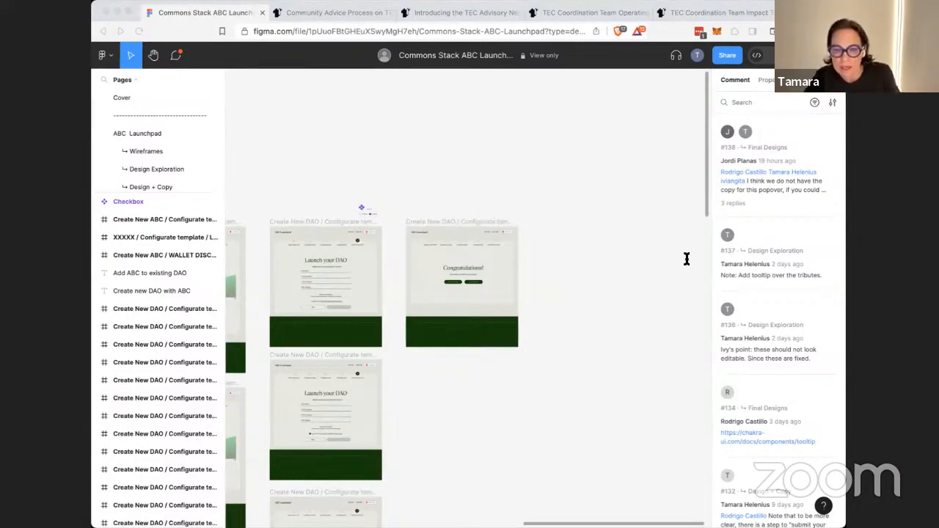
{"action": "mouse_move", "coordinate": [745, 364]}
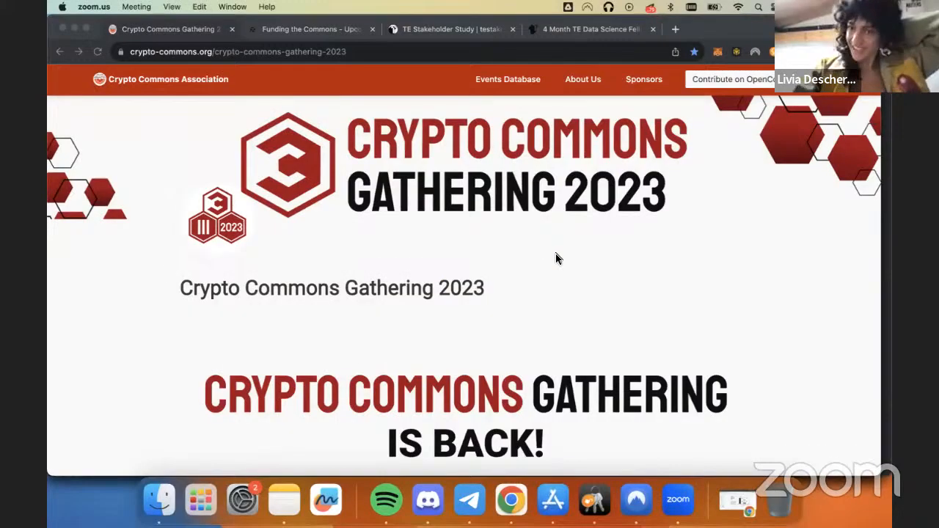
{"action": "mouse_move", "coordinate": [480, 236]}
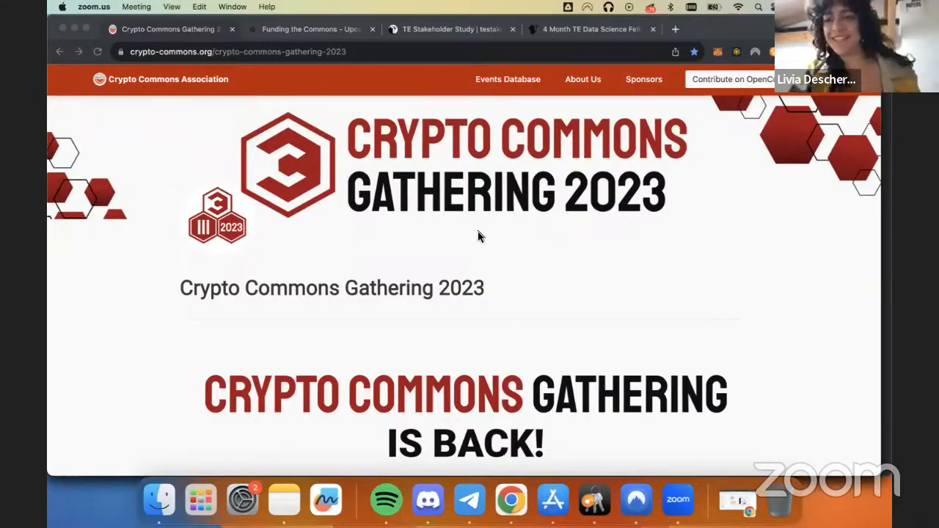
{"action": "mouse_move", "coordinate": [569, 257]}
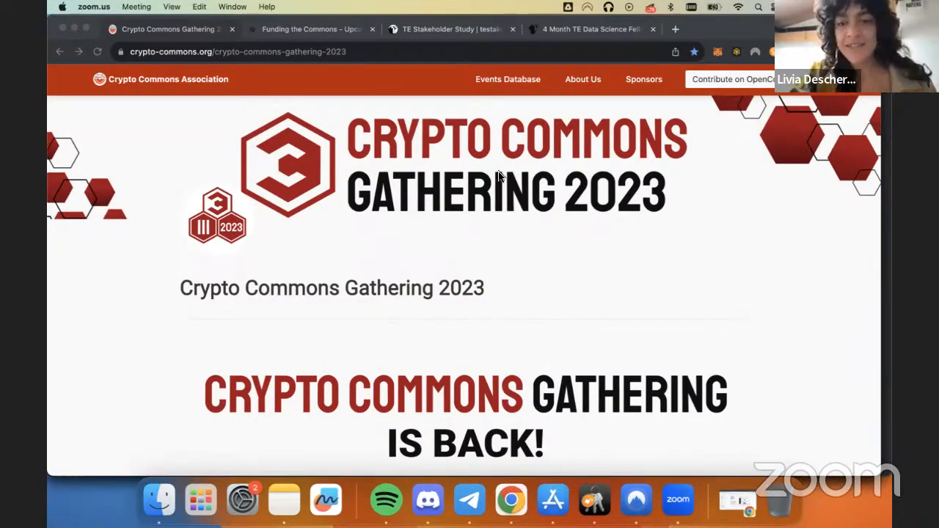
{"action": "mouse_move", "coordinate": [637, 326]}
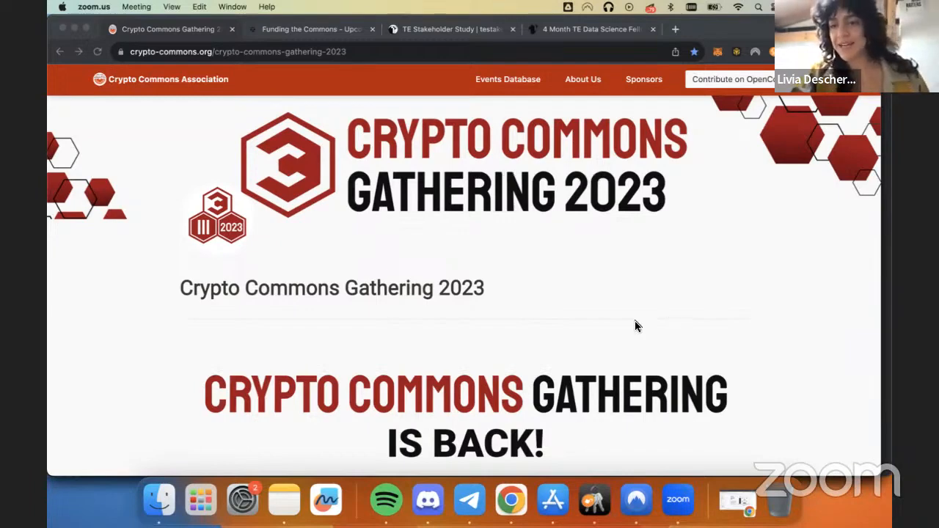
{"action": "mouse_move", "coordinate": [320, 146]}
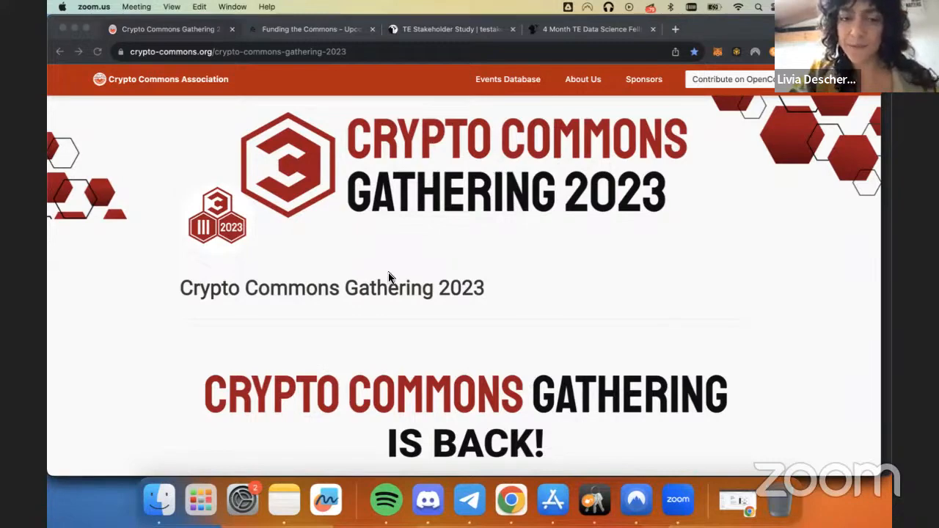
{"action": "mouse_move", "coordinate": [613, 164]}
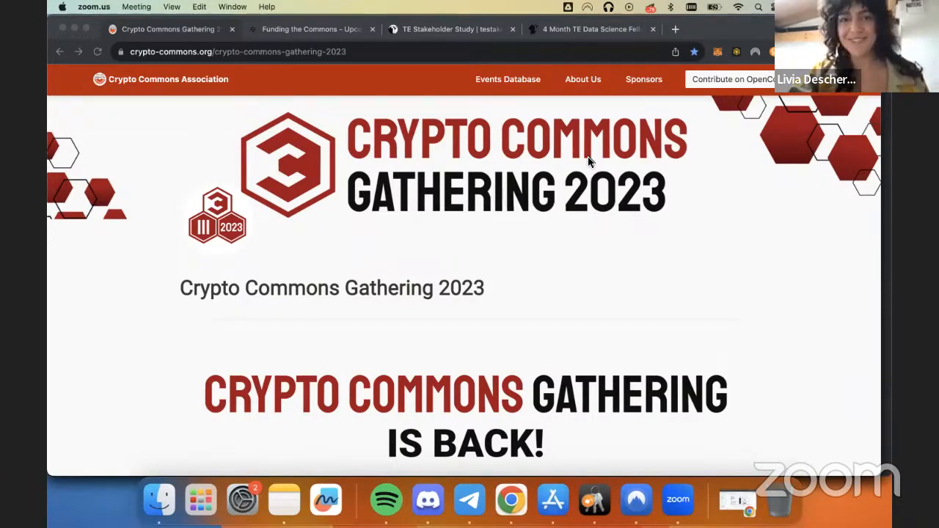
{"action": "mouse_move", "coordinate": [332, 30]}
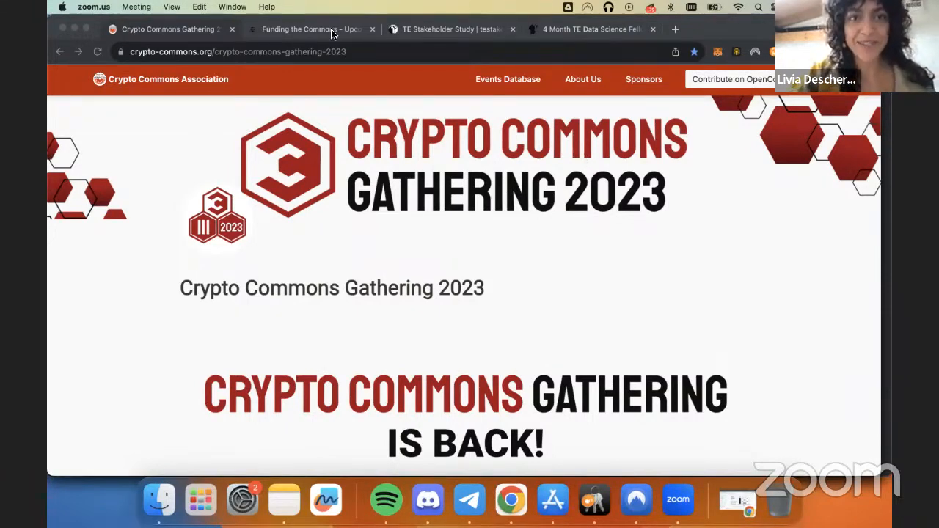
{"action": "mouse_move", "coordinate": [464, 302]}
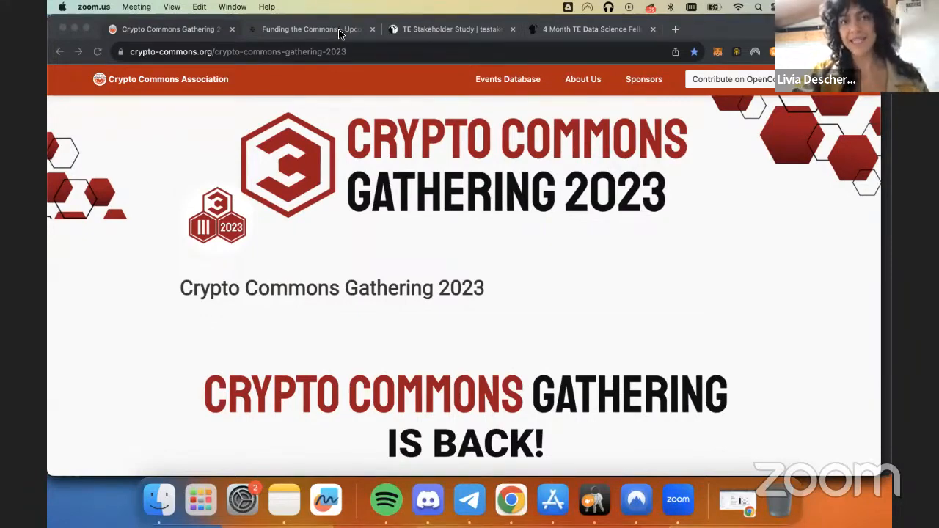
Bring the Funding the Commons homepage into the shared browser.
{"action": "left_click", "coordinate": [311, 29]}
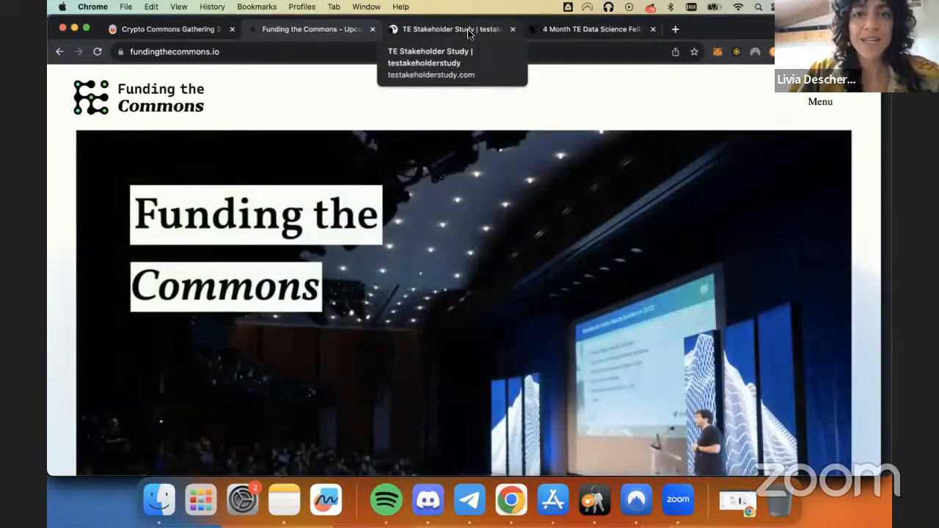
Bring the TE Stakeholder Study site into the shared browser.
{"action": "left_click", "coordinate": [451, 30]}
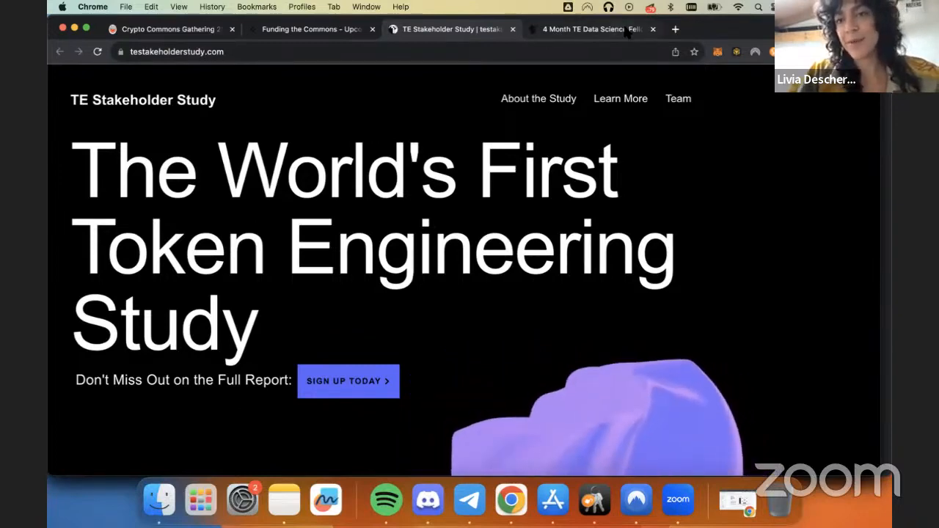
{"action": "left_click", "coordinate": [594, 29]}
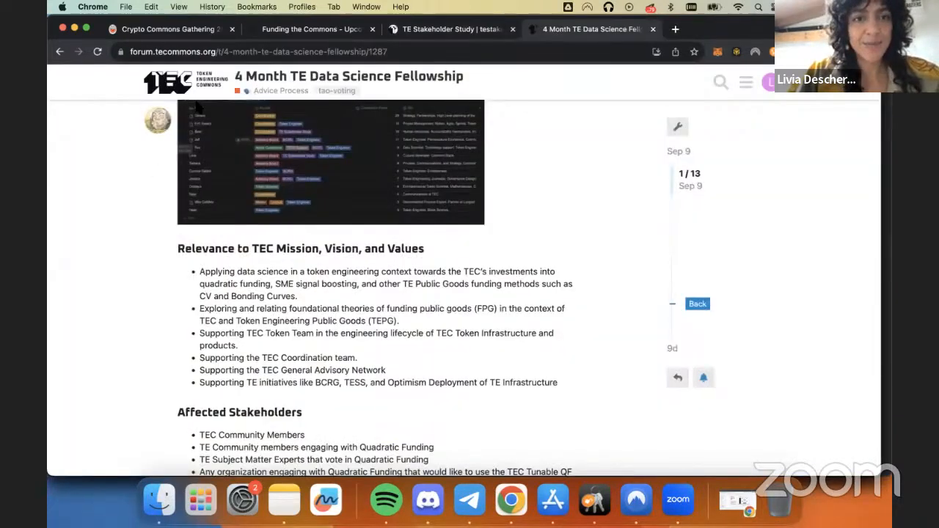
{"action": "mouse_move", "coordinate": [449, 79]}
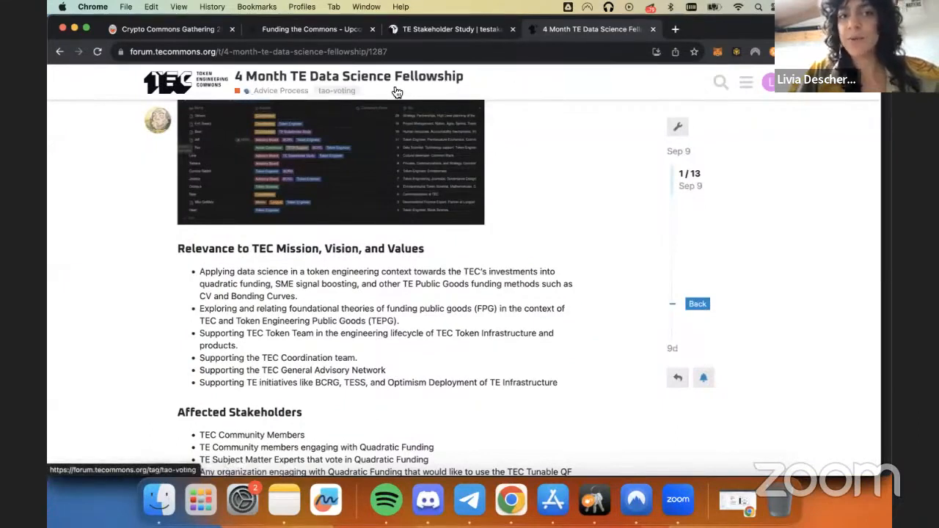
{"action": "mouse_move", "coordinate": [570, 108]}
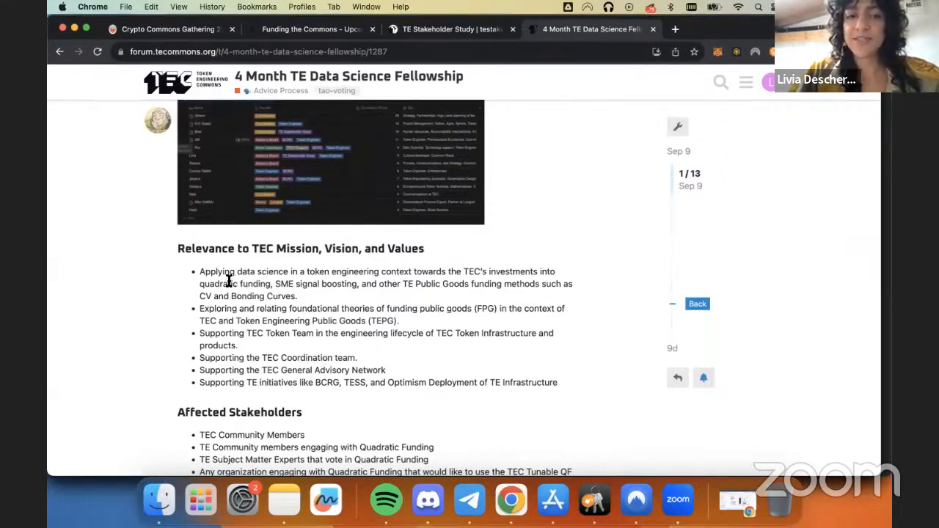
{"action": "mouse_move", "coordinate": [364, 266]}
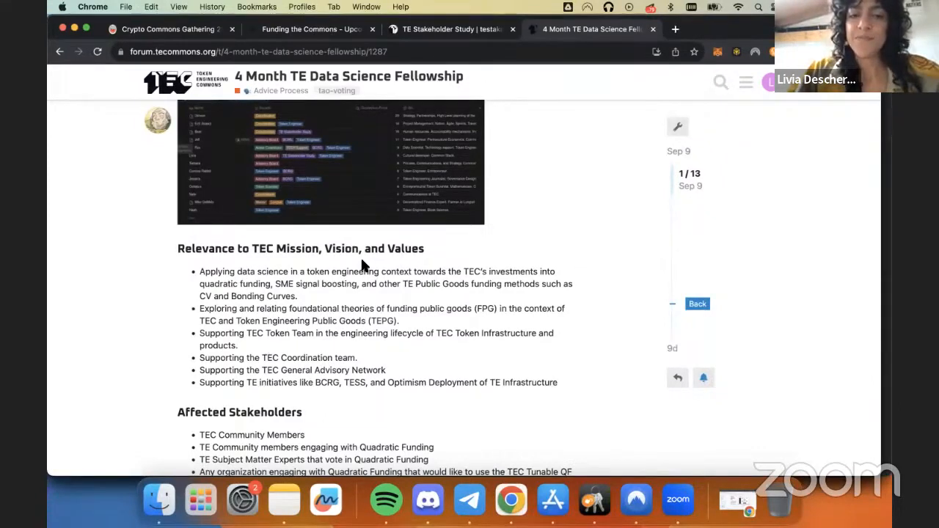
{"action": "mouse_move", "coordinate": [534, 255]}
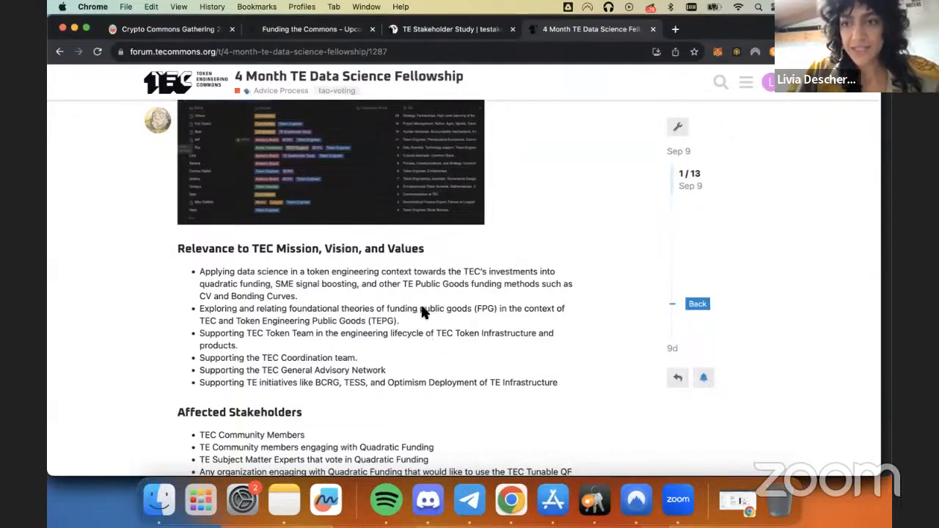
{"action": "mouse_move", "coordinate": [553, 269]}
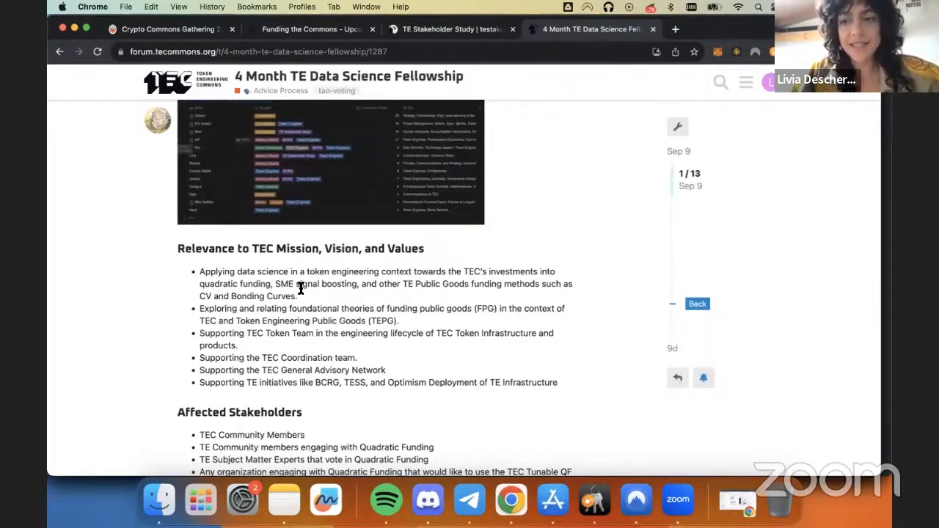
{"action": "mouse_move", "coordinate": [416, 299]}
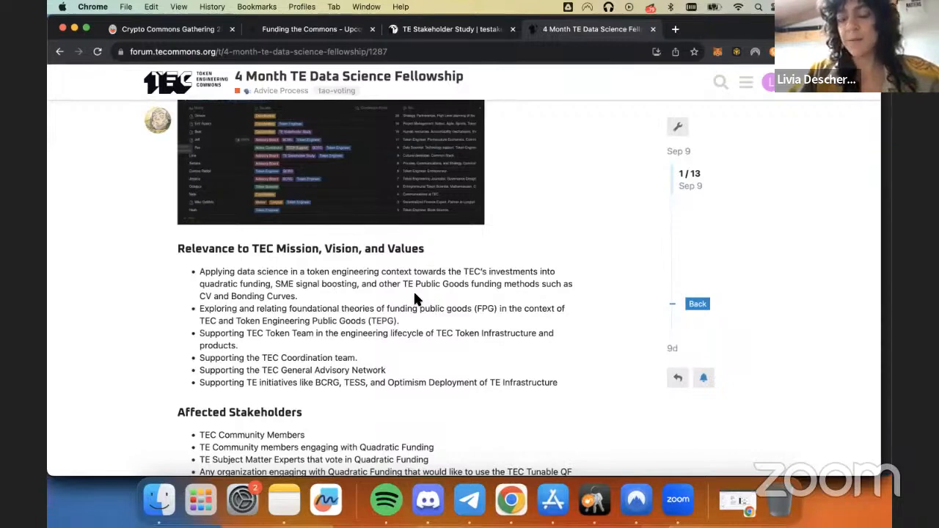
{"action": "mouse_move", "coordinate": [362, 287]}
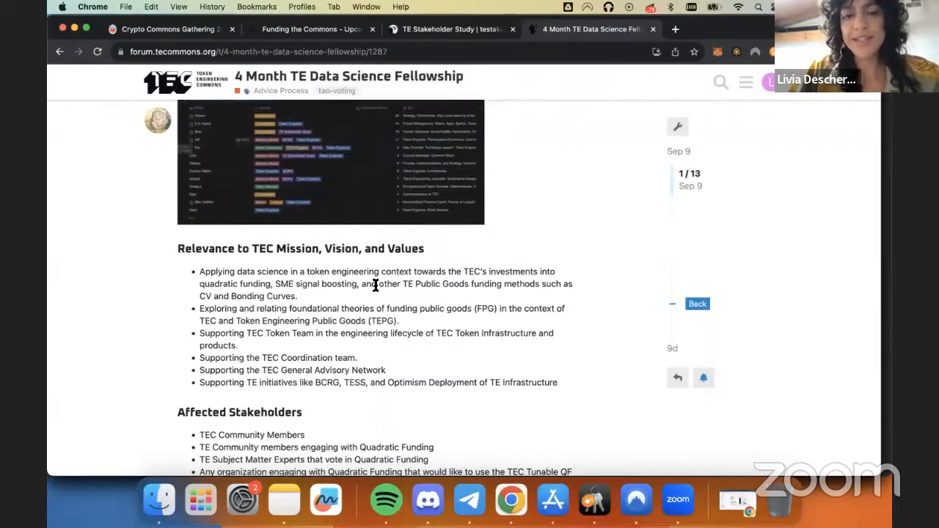
{"action": "mouse_move", "coordinate": [469, 285]}
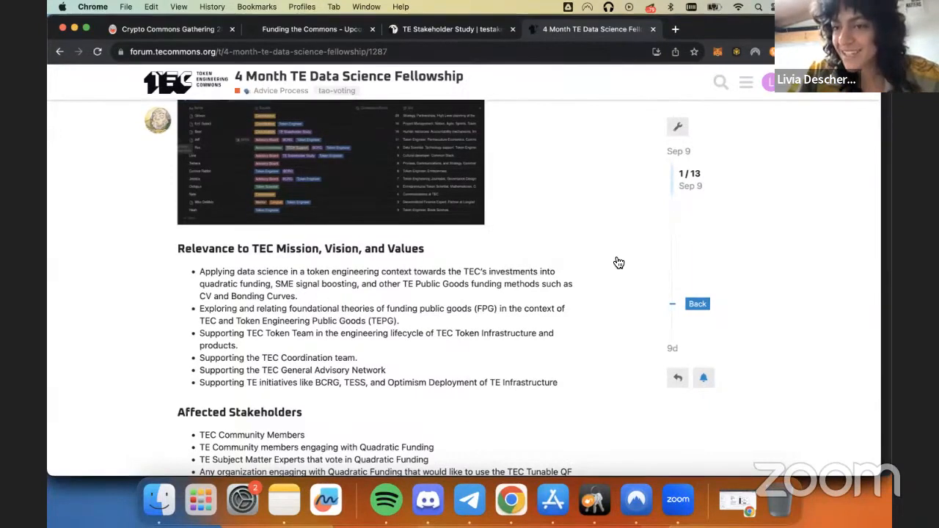
{"action": "mouse_move", "coordinate": [663, 375]}
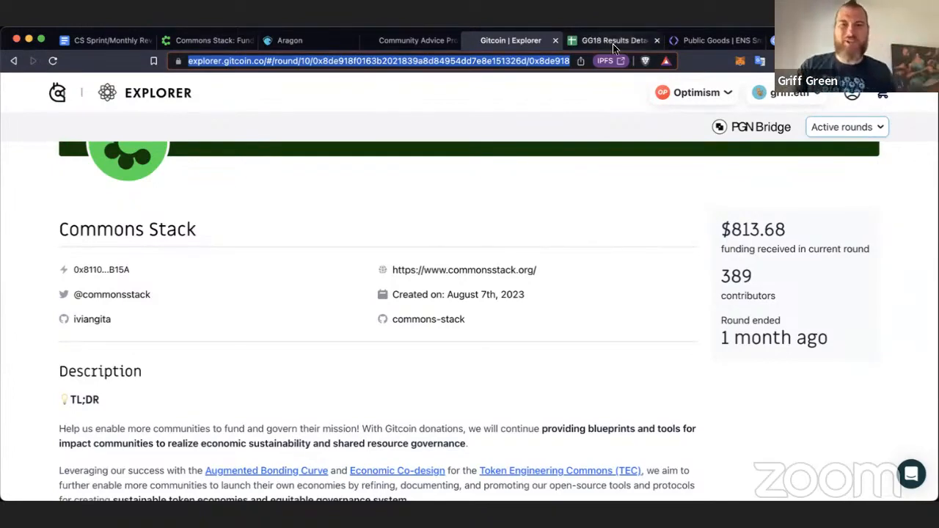
Switch from the Gitcoin Explorer project page to the GG18 Results Details spreadsheet.
{"action": "left_click", "coordinate": [613, 40]}
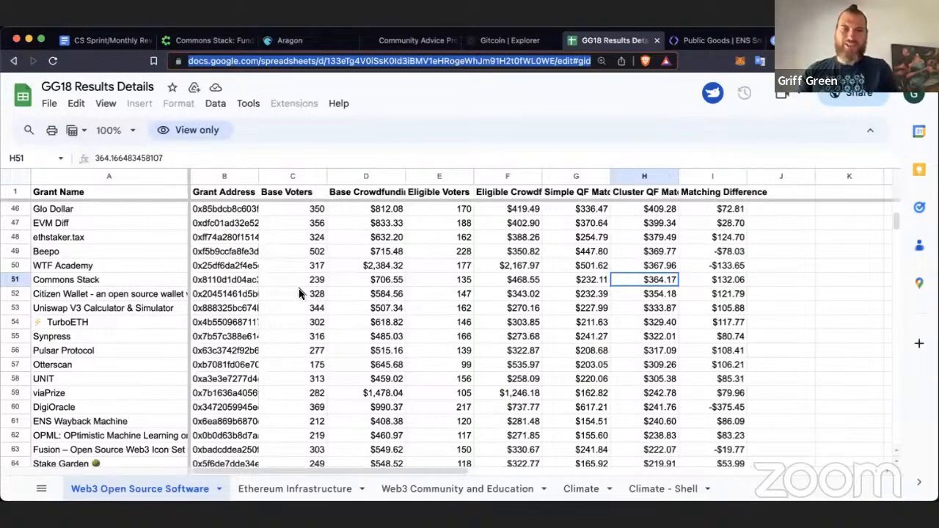
Inspect Commons Stack's voter count, crowdfunding and cluster matching cells, then return to its Gitcoin Explorer page.
{"action": "left_click", "coordinate": [438, 278]}
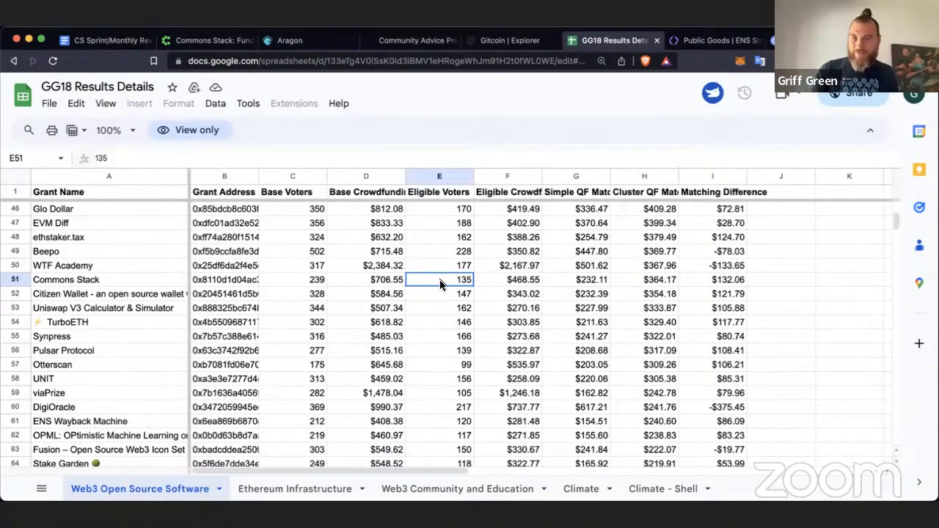
{"action": "mouse_move", "coordinate": [428, 286]}
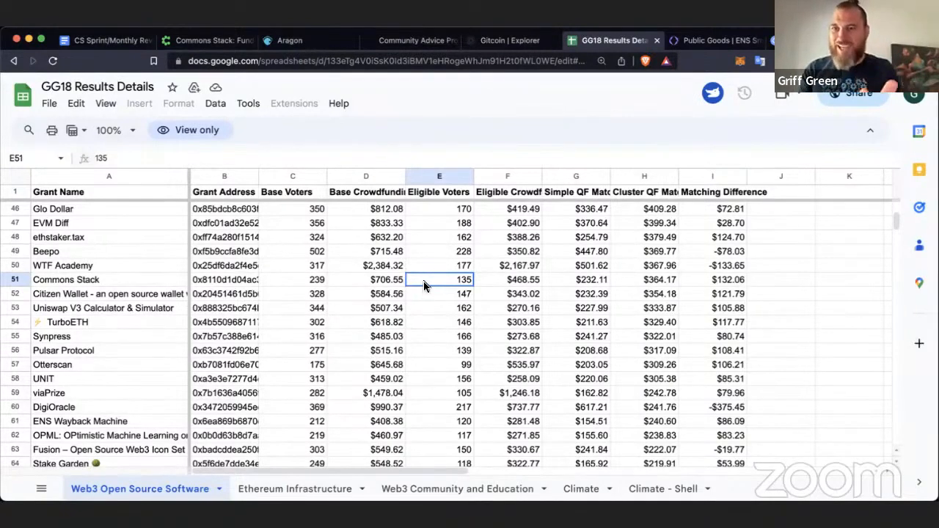
{"action": "mouse_move", "coordinate": [500, 284]}
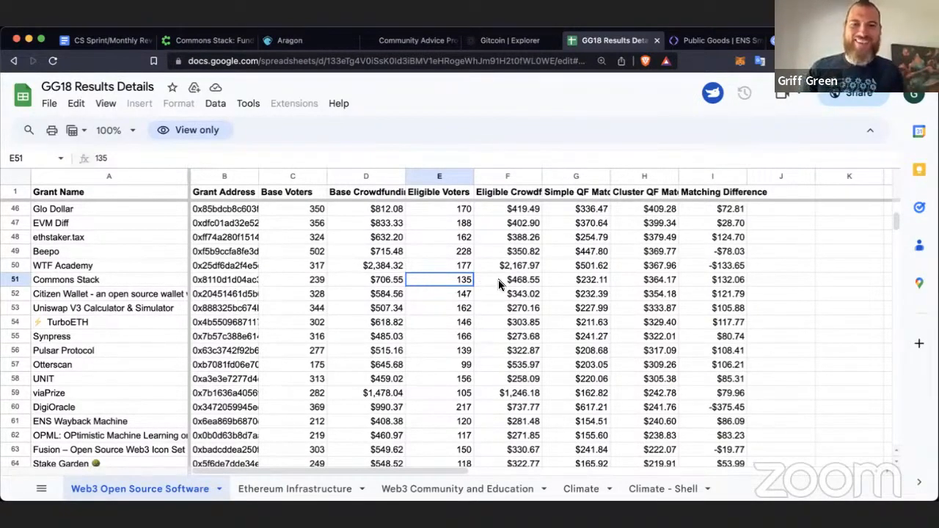
{"action": "left_click", "coordinate": [507, 278]}
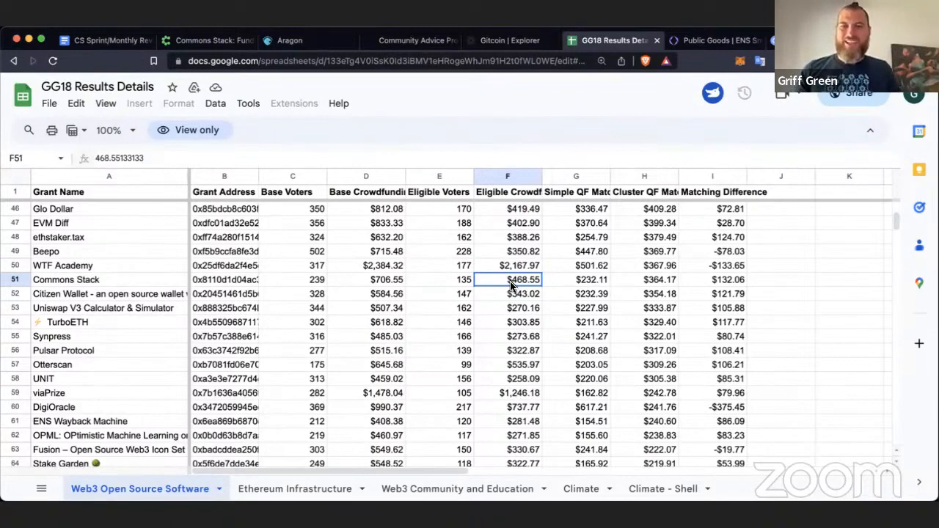
{"action": "mouse_move", "coordinate": [655, 284]}
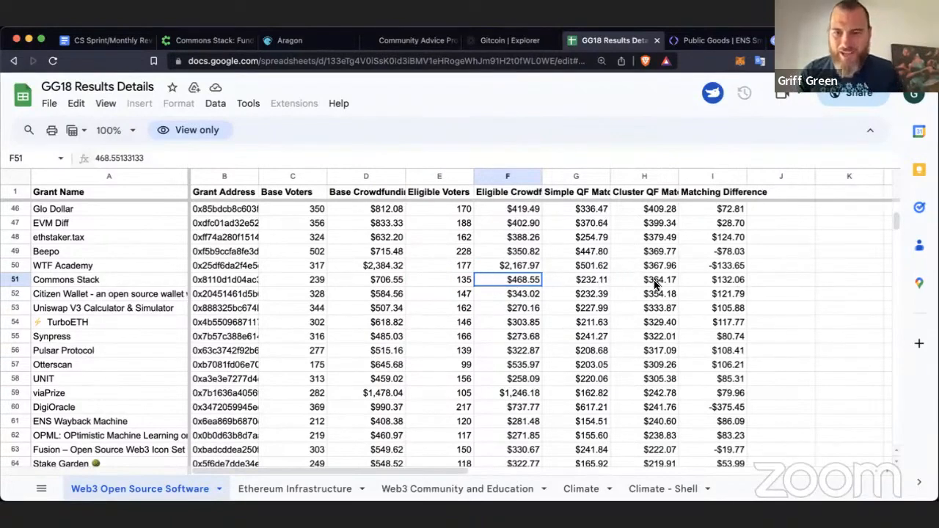
{"action": "left_click", "coordinate": [644, 279]}
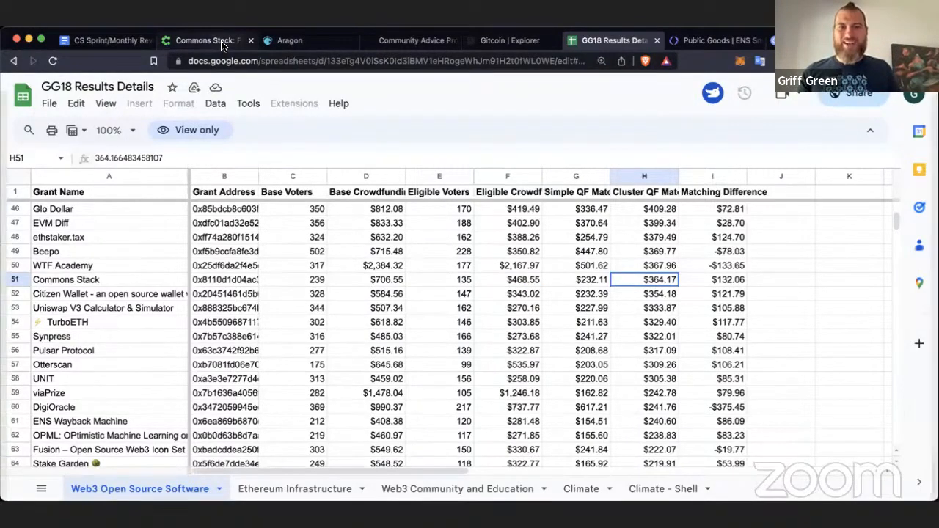
{"action": "left_click", "coordinate": [511, 39]}
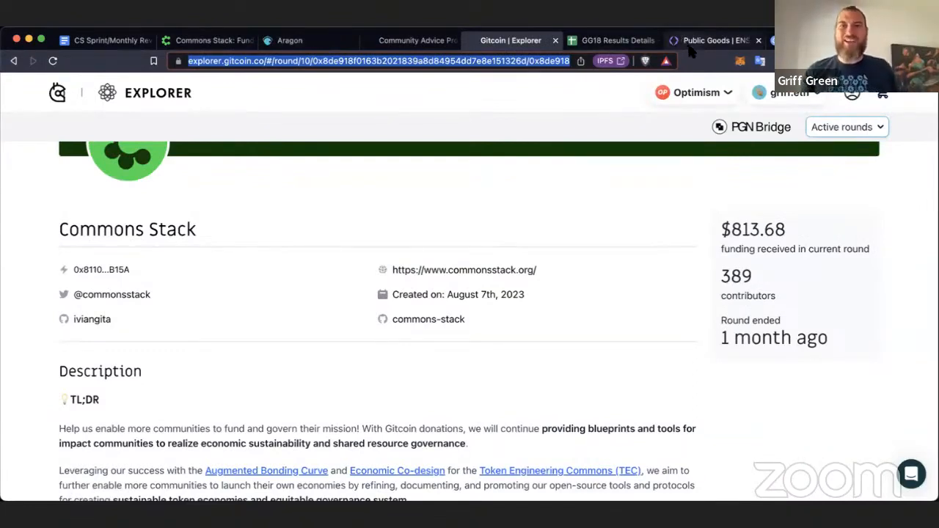
Bring up the ENS September 2023 Small Grants Update thread and scroll into its replies.
{"action": "left_click", "coordinate": [719, 41]}
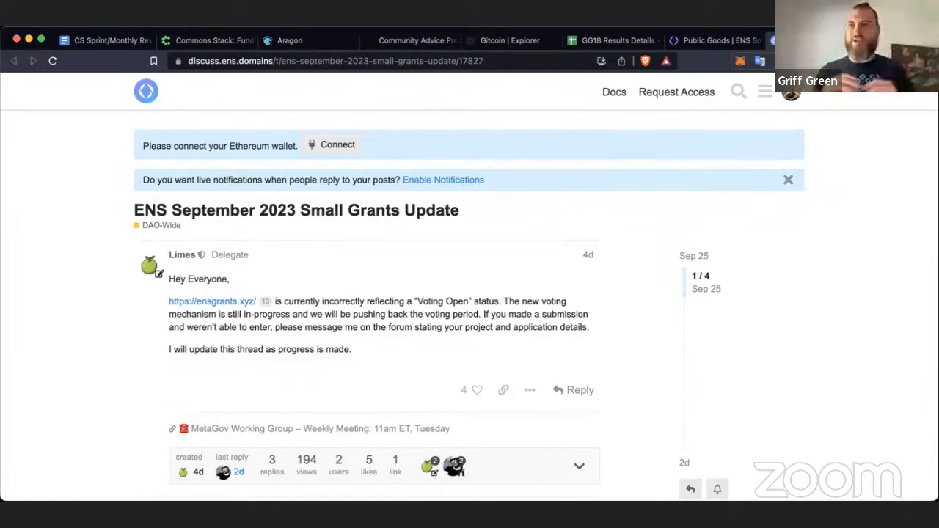
{"action": "scroll", "scroll_direction": "down", "scroll_amount": 3}
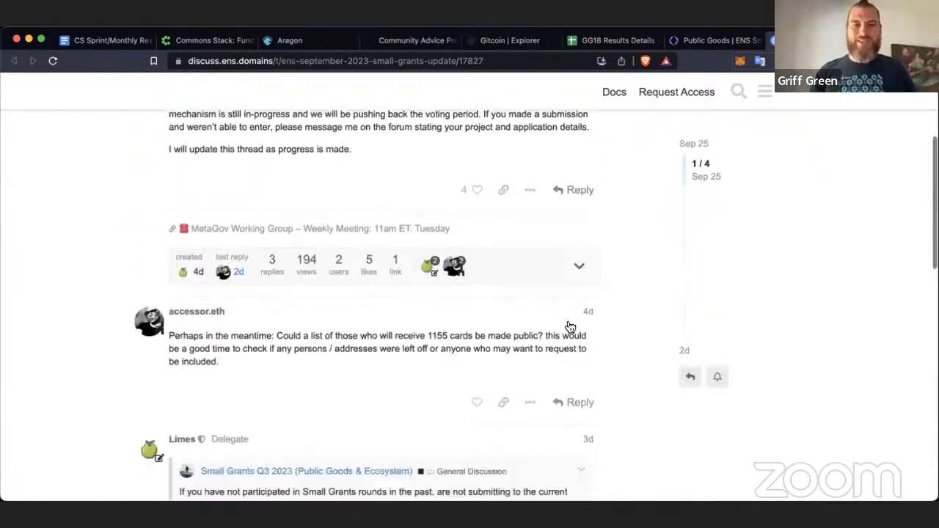
{"action": "scroll", "scroll_direction": "down", "scroll_amount": 3}
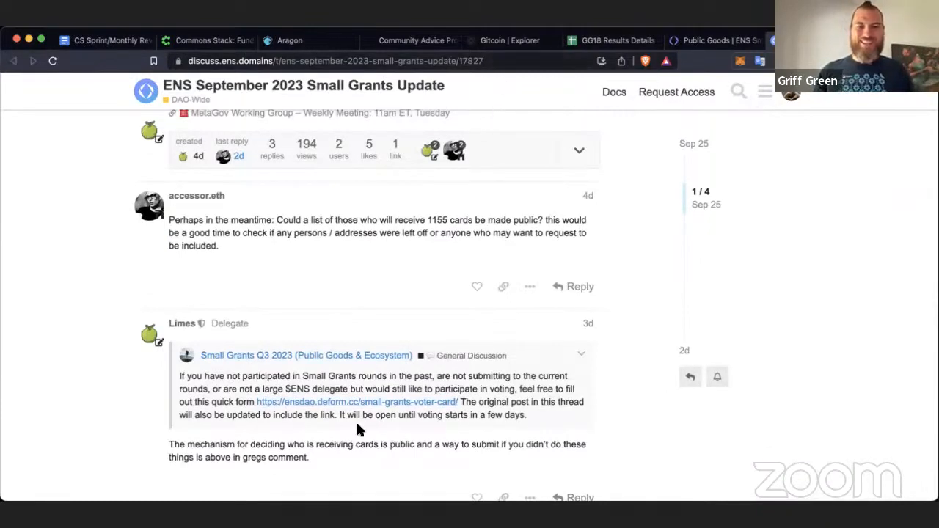
{"action": "mouse_move", "coordinate": [570, 455]}
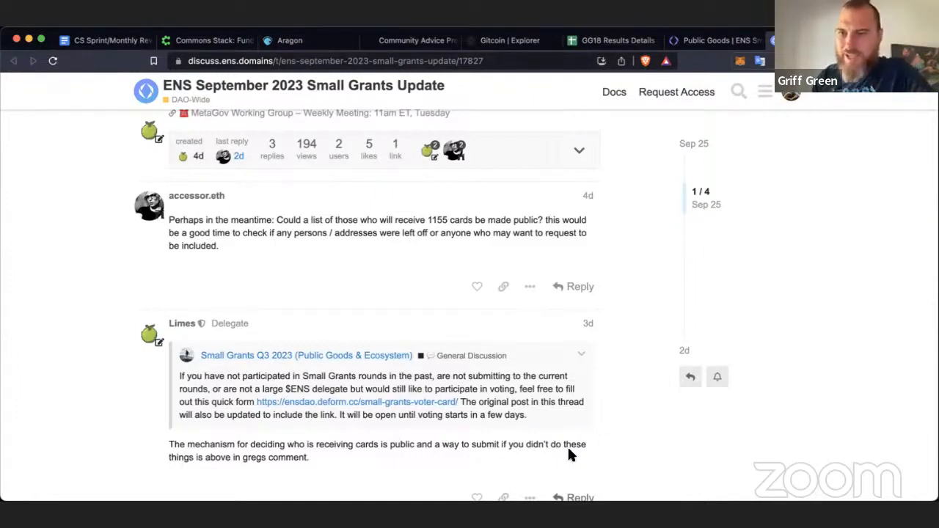
{"action": "mouse_move", "coordinate": [678, 339]}
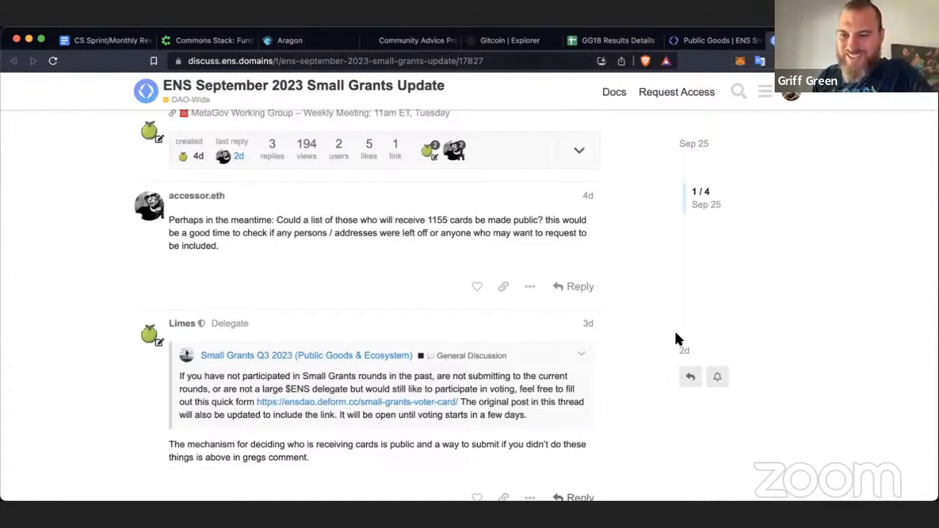
{"action": "mouse_move", "coordinate": [500, 436]}
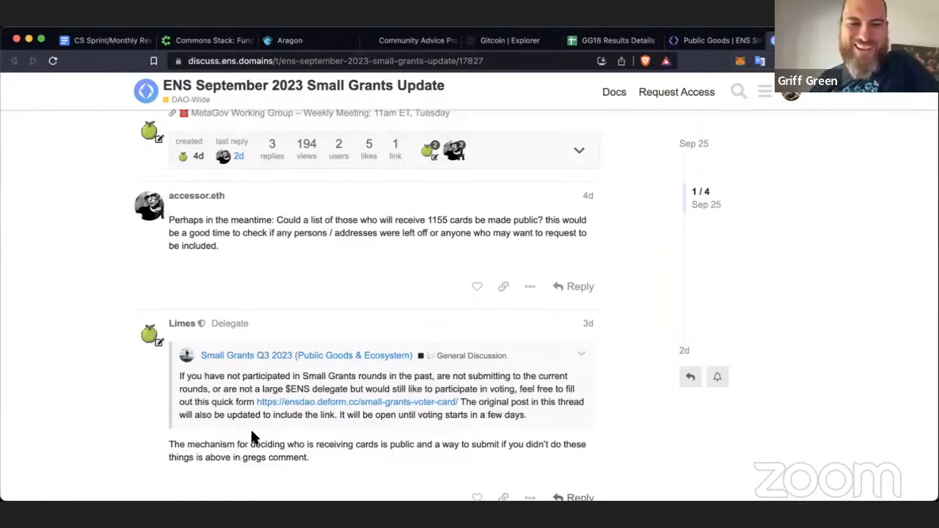
{"action": "mouse_move", "coordinate": [615, 449]}
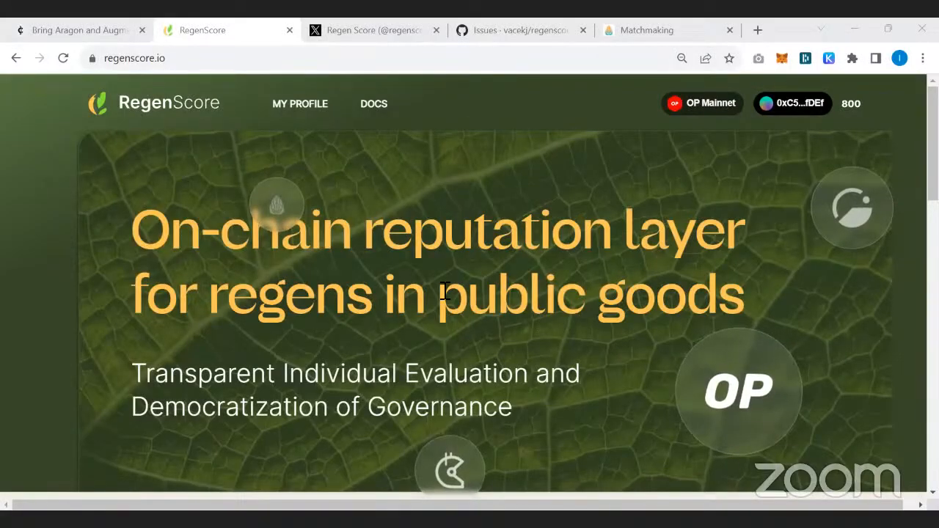
Scroll the RegenScore home page down to its benefits section and back to the top.
{"action": "scroll", "scroll_direction": "down", "scroll_amount": 3}
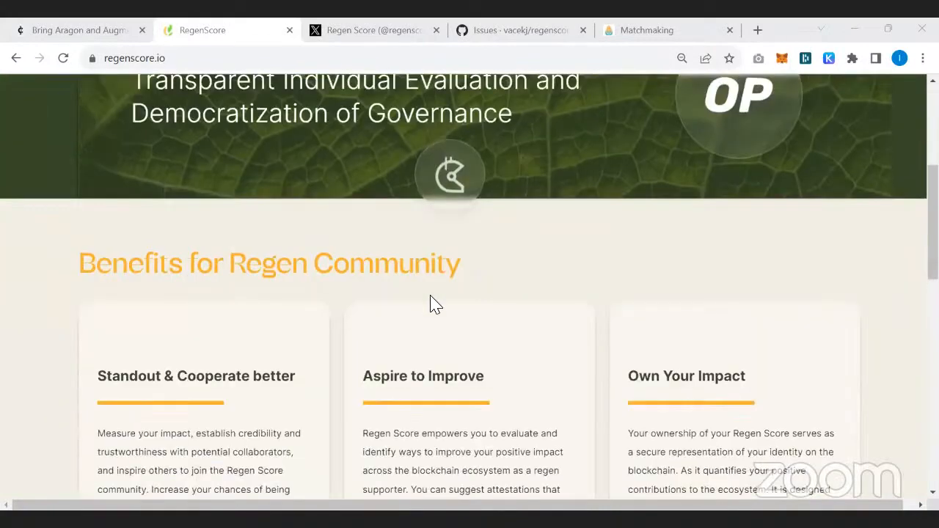
{"action": "scroll", "scroll_direction": "up", "scroll_amount": 3}
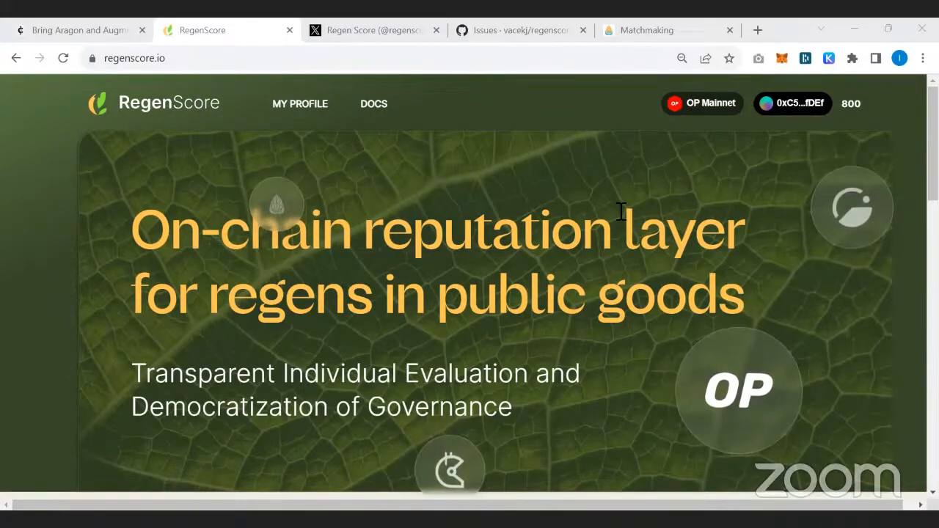
{"action": "mouse_move", "coordinate": [502, 305]}
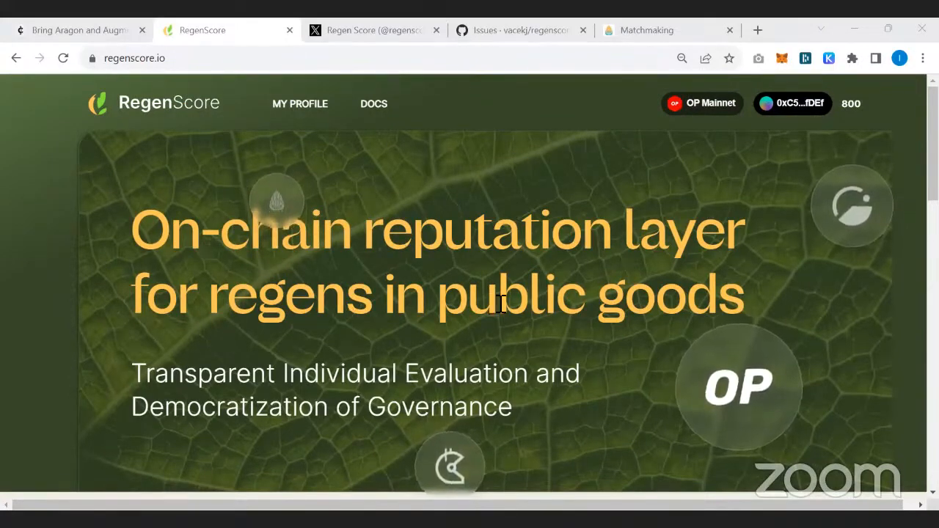
{"action": "scroll", "scroll_direction": "down", "scroll_amount": 3}
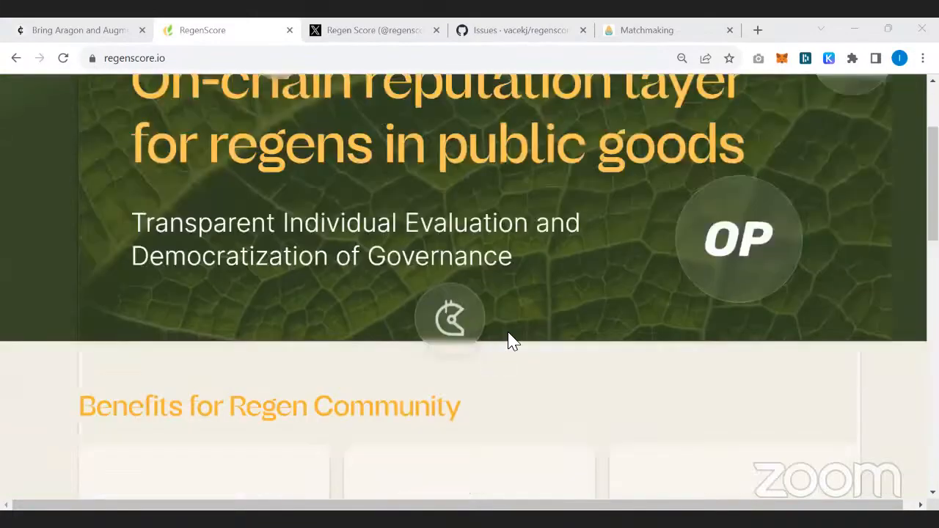
{"action": "scroll", "scroll_direction": "up", "scroll_amount": 3}
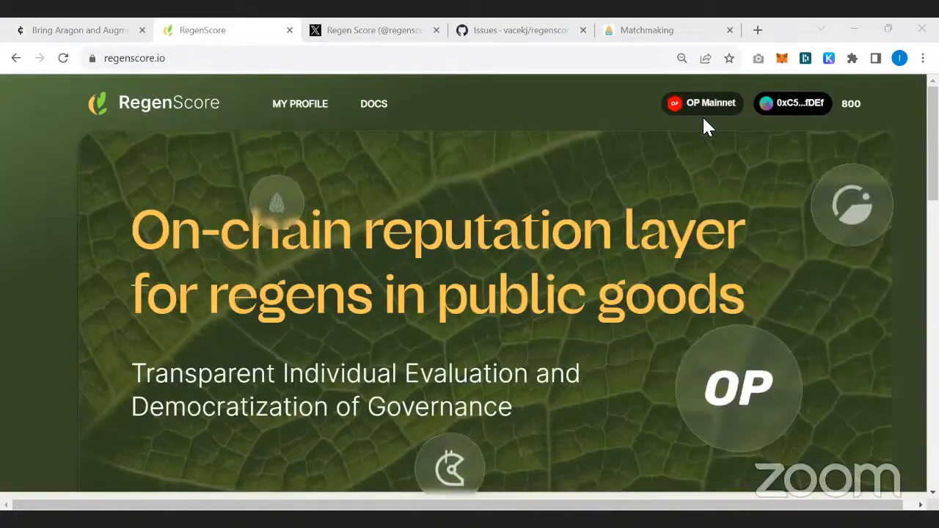
{"action": "mouse_move", "coordinate": [300, 114]}
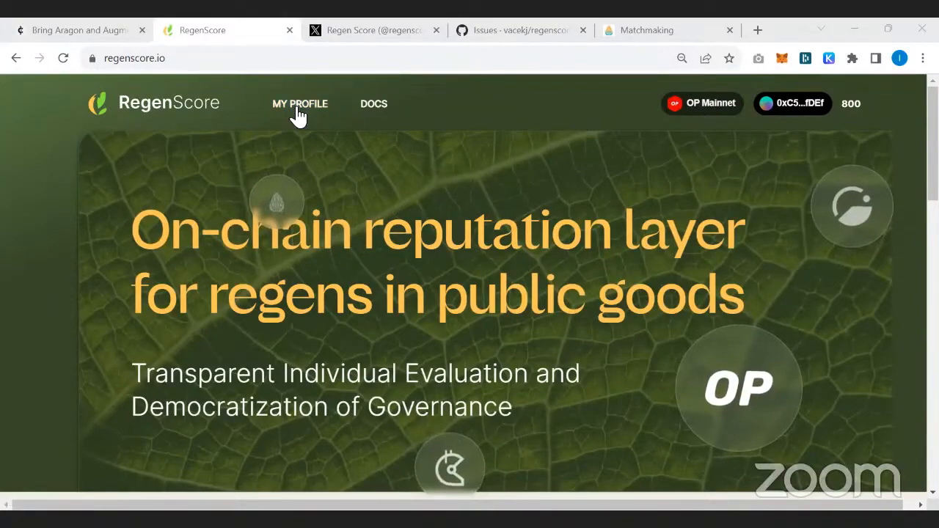
View the user's own RegenScore profile with its 800 score, scrolling through its details.
{"action": "left_click", "coordinate": [299, 102]}
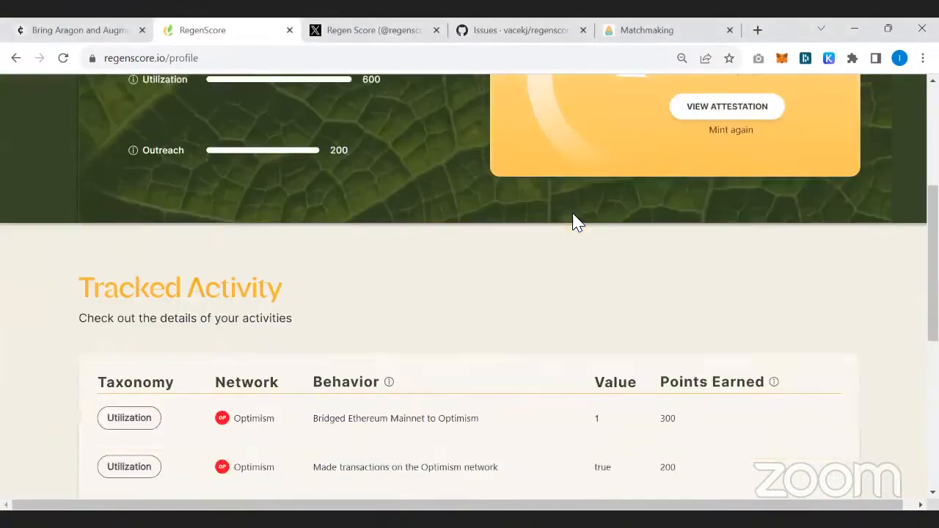
{"action": "scroll", "scroll_direction": "down", "scroll_amount": 3}
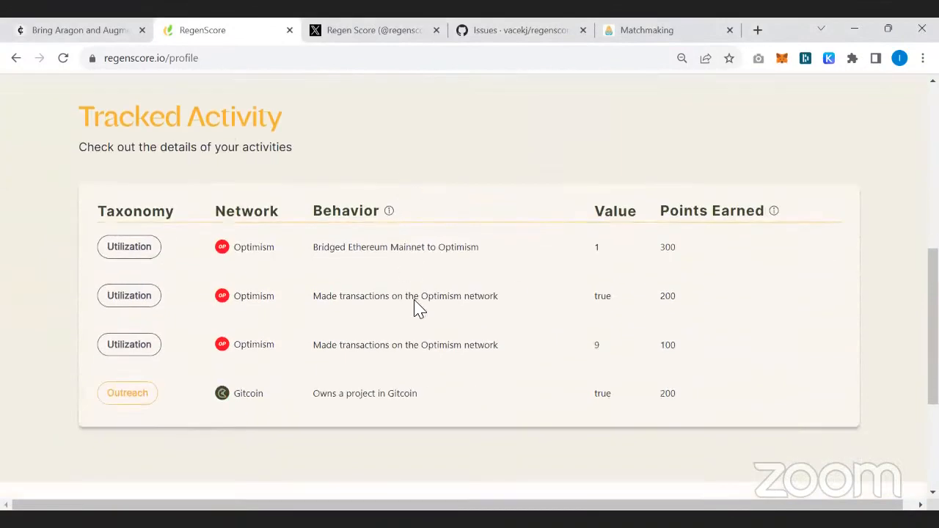
{"action": "mouse_move", "coordinate": [416, 293]}
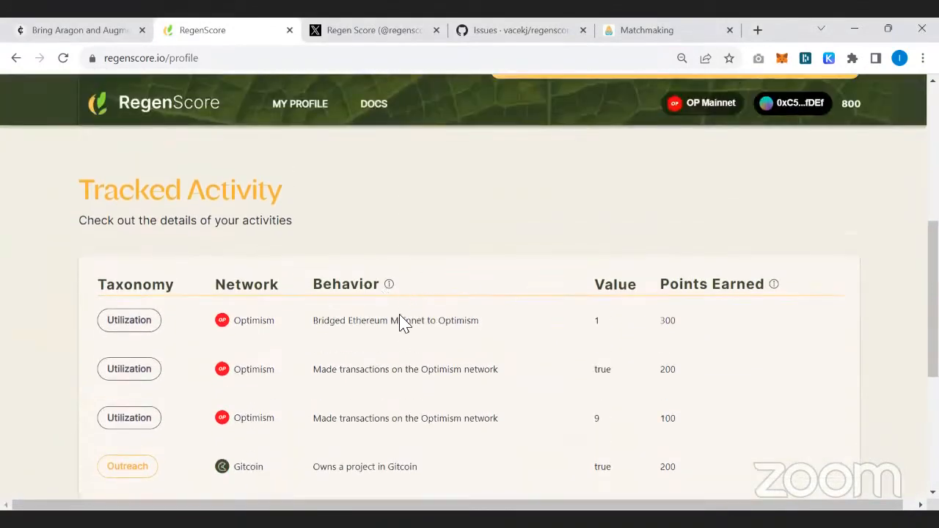
{"action": "scroll", "scroll_direction": "down", "scroll_amount": 3}
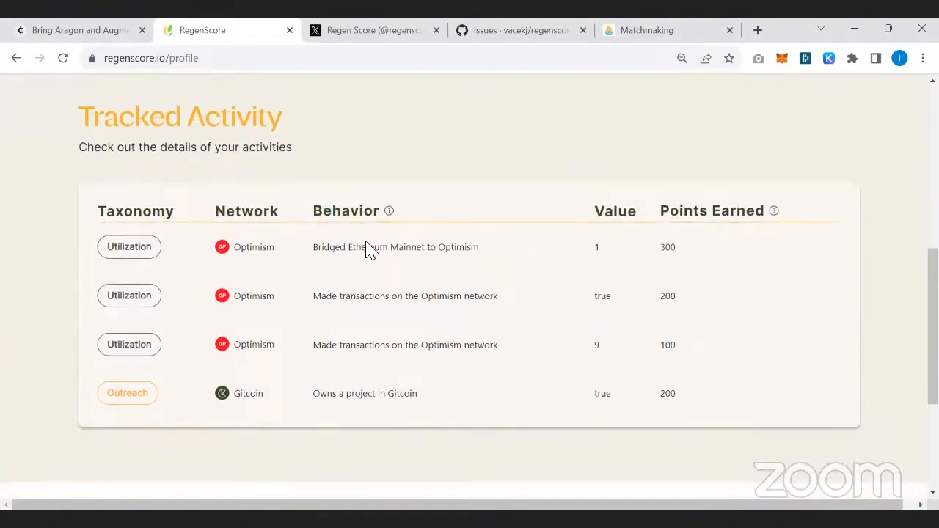
{"action": "mouse_move", "coordinate": [497, 298]}
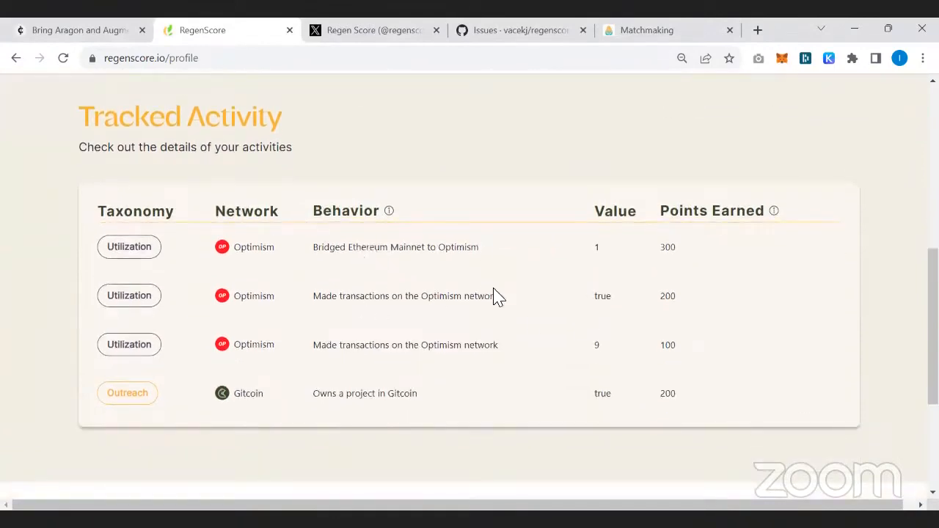
{"action": "scroll", "scroll_direction": "up", "scroll_amount": 3}
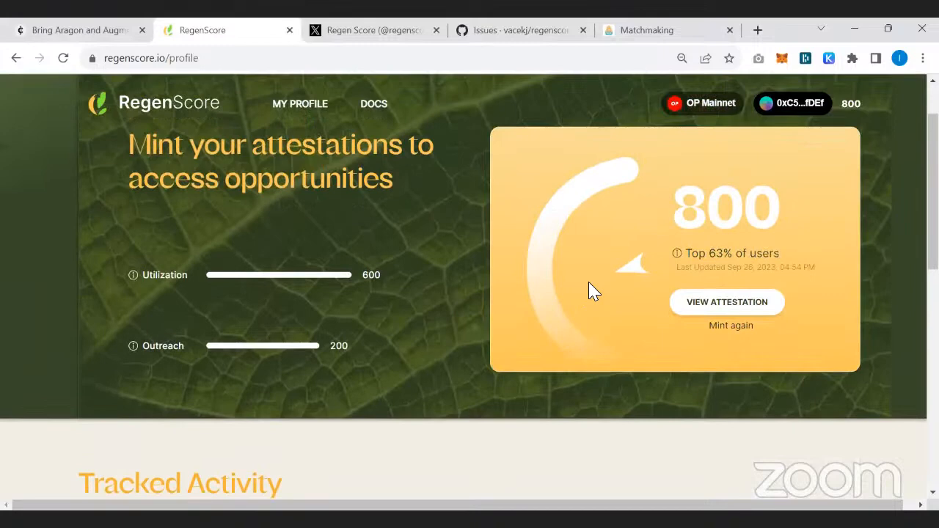
{"action": "mouse_move", "coordinate": [534, 340]}
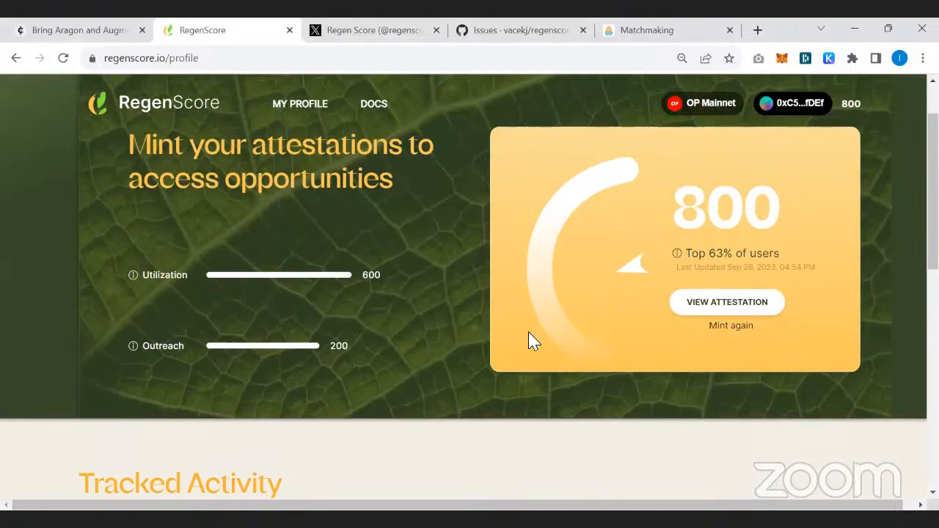
{"action": "mouse_move", "coordinate": [502, 335]}
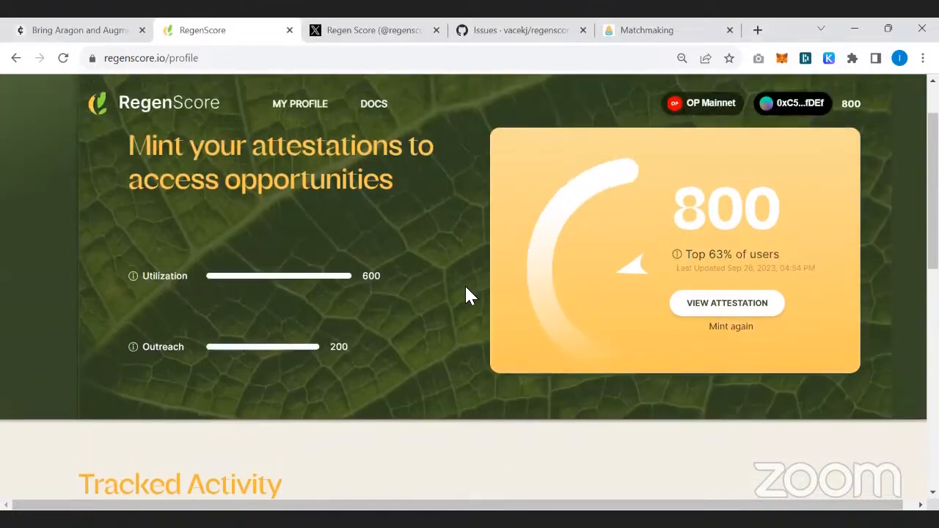
{"action": "scroll", "scroll_direction": "up", "scroll_amount": 3}
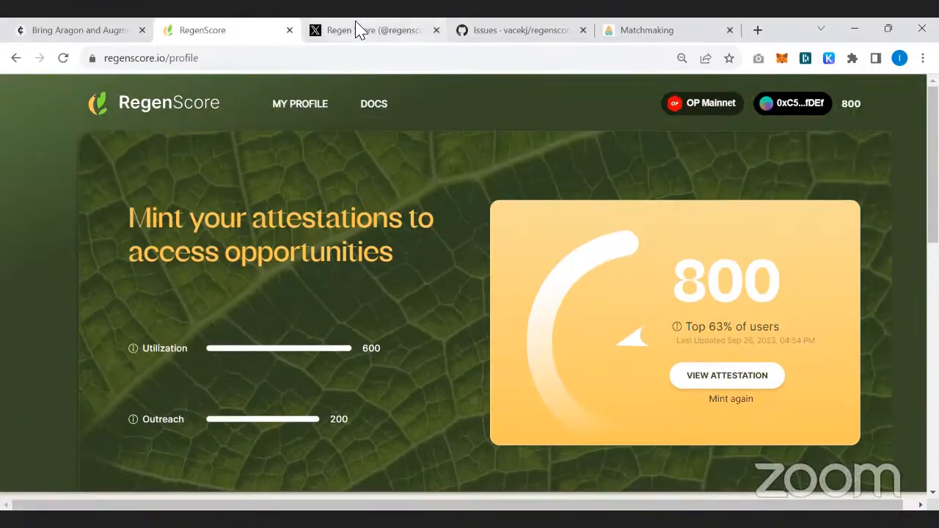
Show the Regen Score X page, then the vacekj/regenscore GitHub open issues list.
{"action": "left_click", "coordinate": [366, 29]}
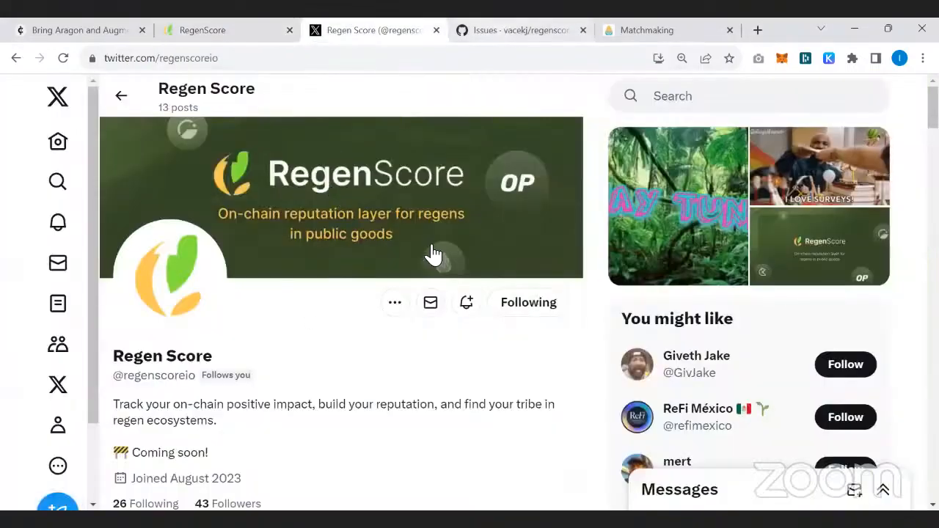
{"action": "mouse_move", "coordinate": [337, 366]}
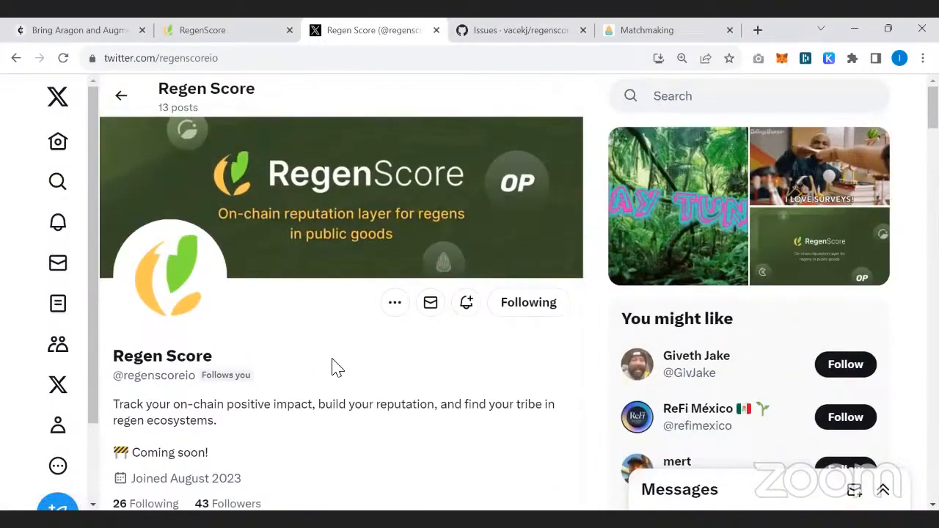
{"action": "left_click", "coordinate": [517, 30]}
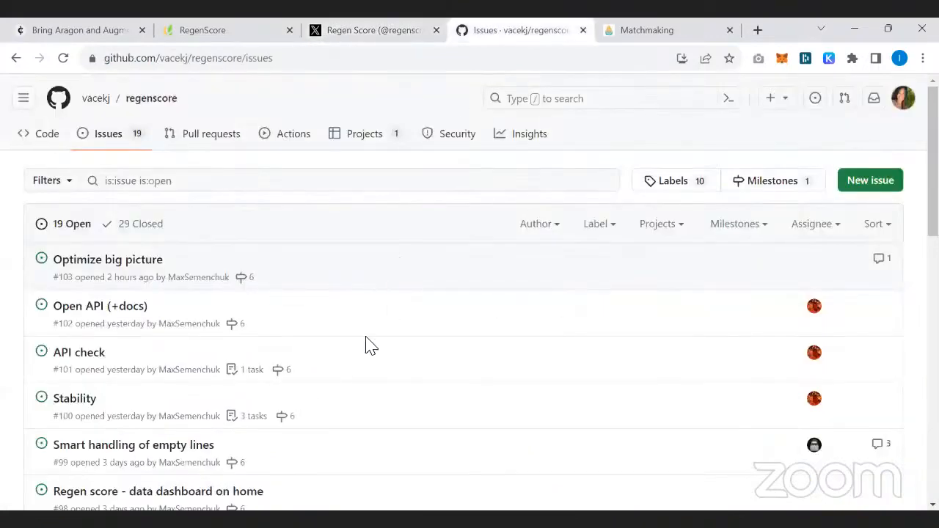
{"action": "scroll", "scroll_direction": "down", "scroll_amount": 3}
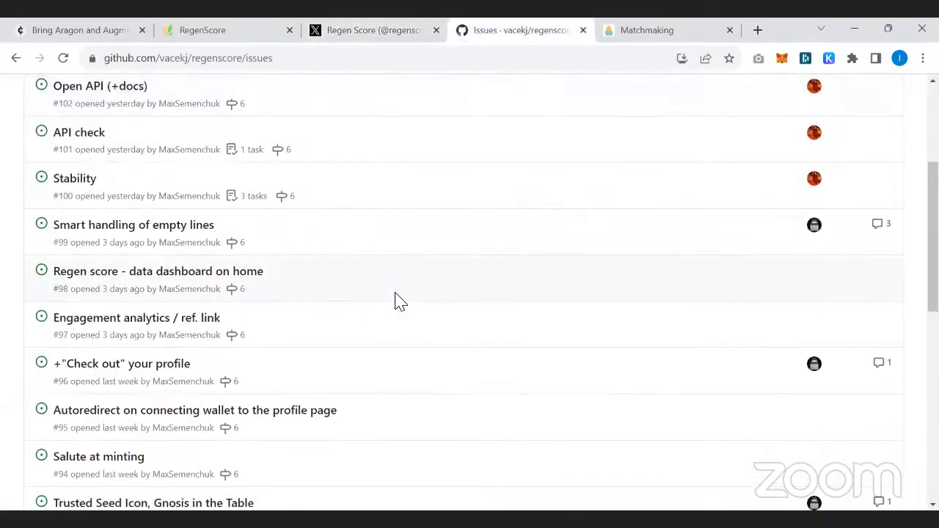
{"action": "mouse_move", "coordinate": [616, 29]}
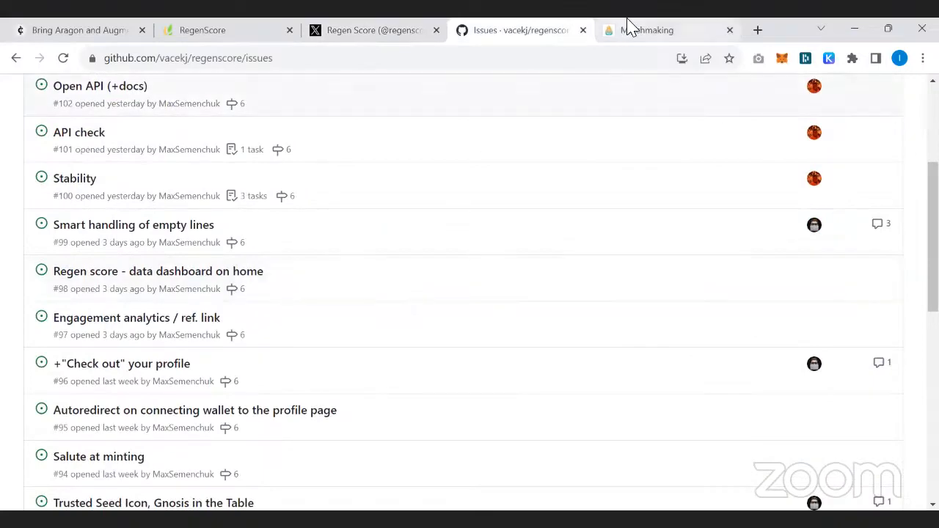
Show the trustedseed.org/matchmaking page and its opportunities table.
{"action": "left_click", "coordinate": [646, 30]}
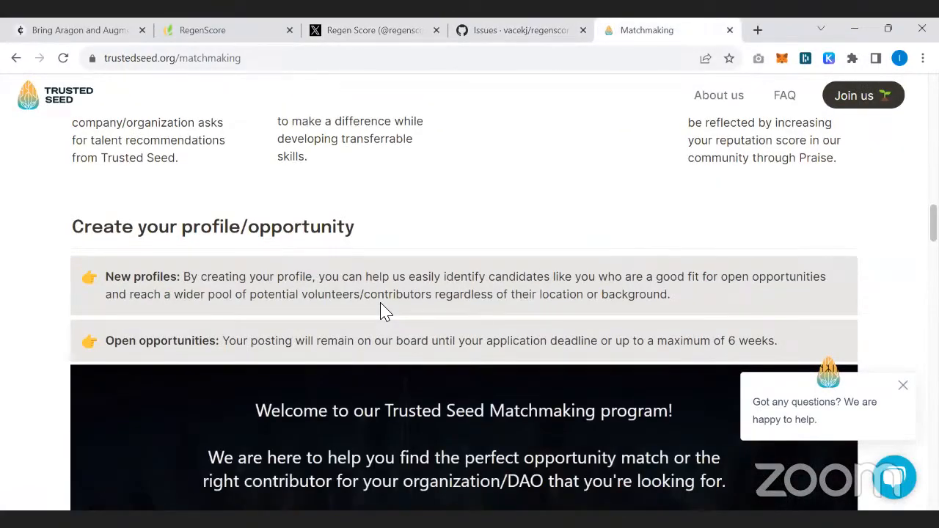
{"action": "scroll", "scroll_direction": "down", "scroll_amount": 3}
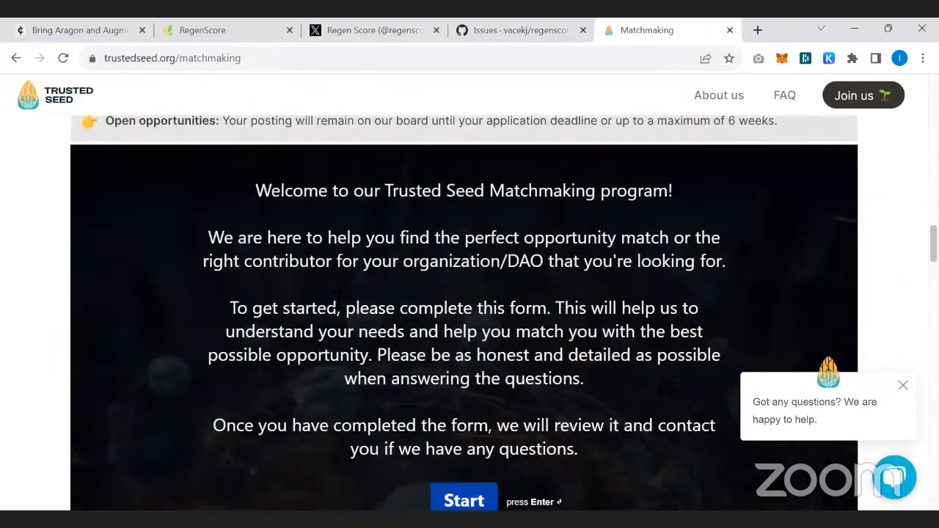
{"action": "scroll", "scroll_direction": "down", "scroll_amount": 3}
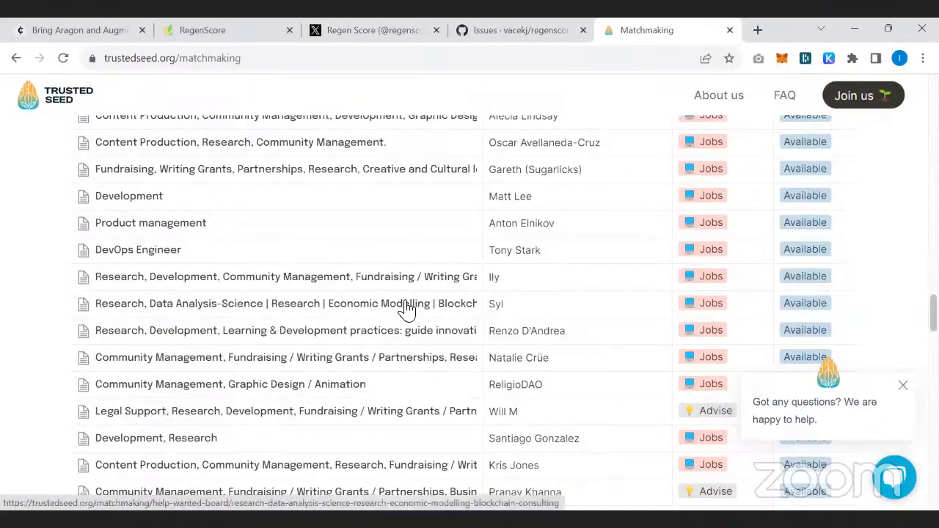
{"action": "scroll", "scroll_direction": "up", "scroll_amount": 3}
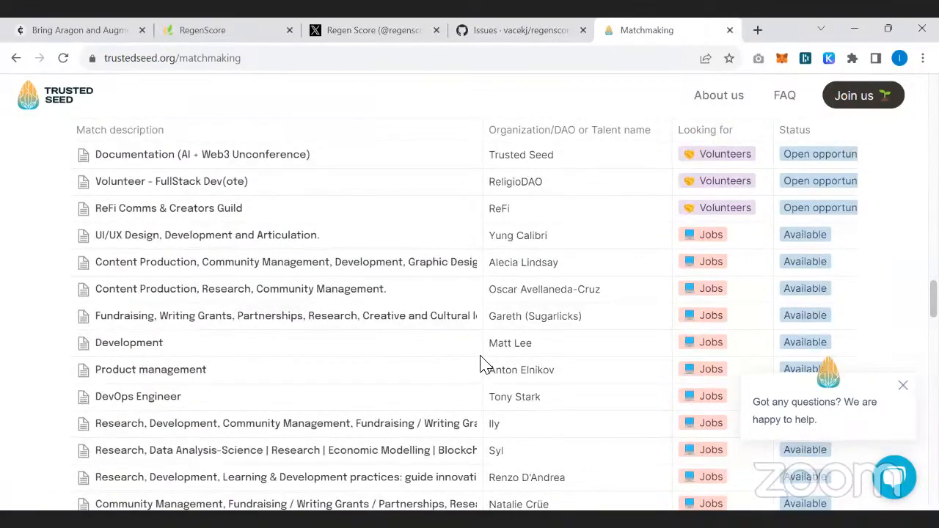
{"action": "scroll", "scroll_direction": "up", "scroll_amount": 3}
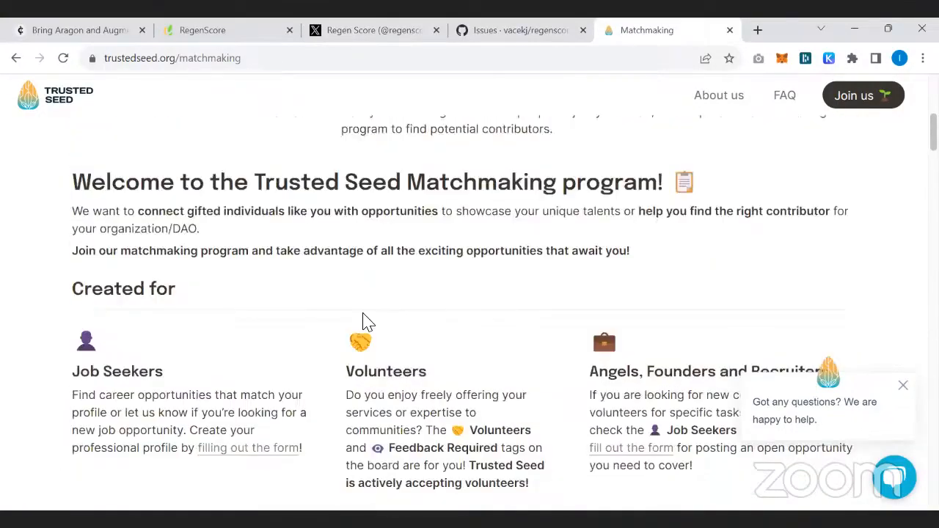
Review the matchmaking page's create-your-profile section and intake form introduction.
{"action": "scroll", "scroll_direction": "down", "scroll_amount": 3}
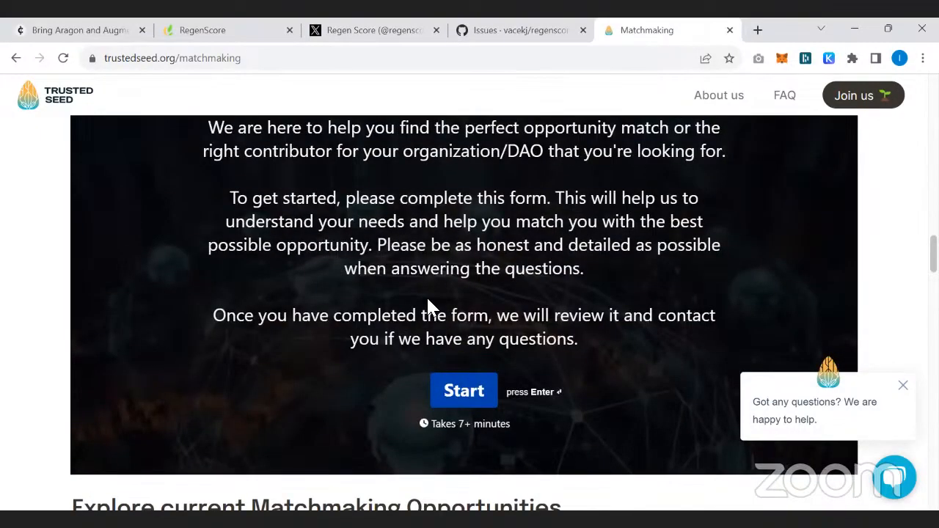
{"action": "scroll", "scroll_direction": "up", "scroll_amount": 3}
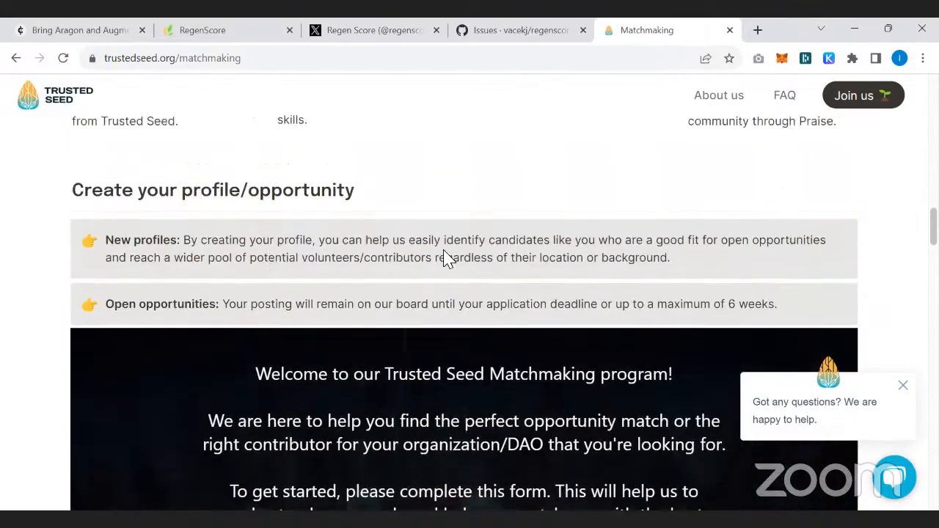
{"action": "scroll", "scroll_direction": "up", "scroll_amount": 3}
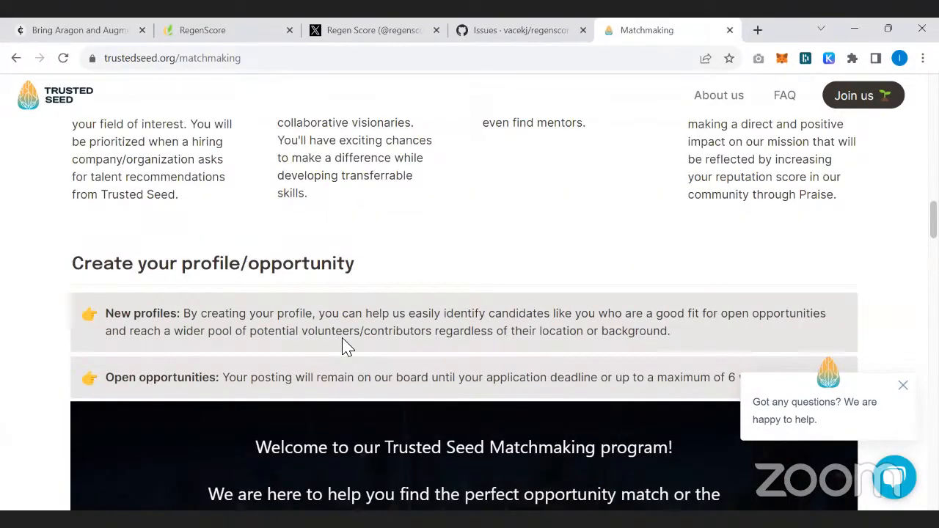
{"action": "mouse_move", "coordinate": [357, 299]}
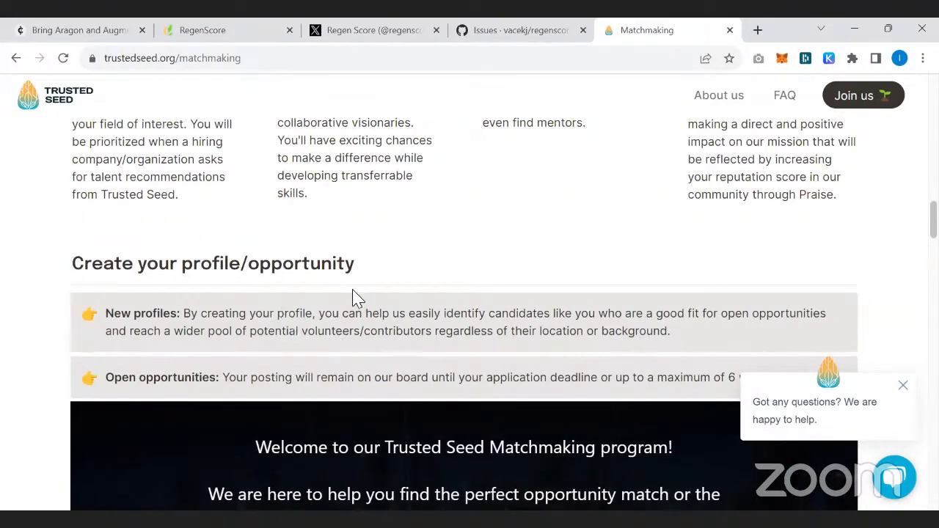
{"action": "mouse_move", "coordinate": [349, 311]}
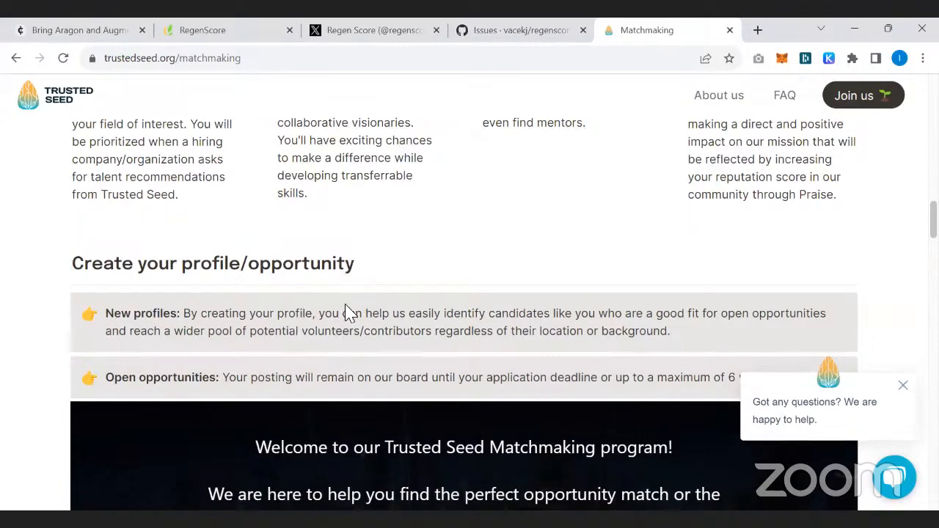
{"action": "mouse_move", "coordinate": [566, 384]}
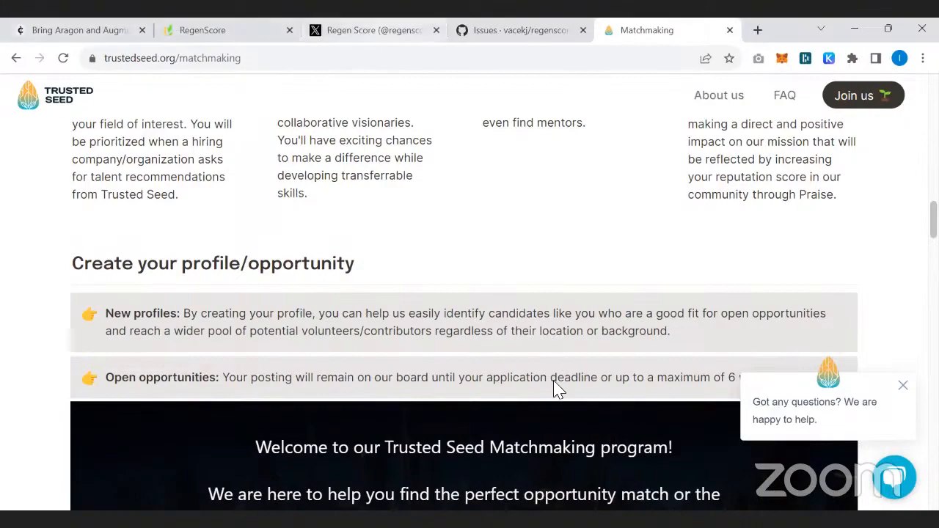
{"action": "scroll", "scroll_direction": "down", "scroll_amount": 3}
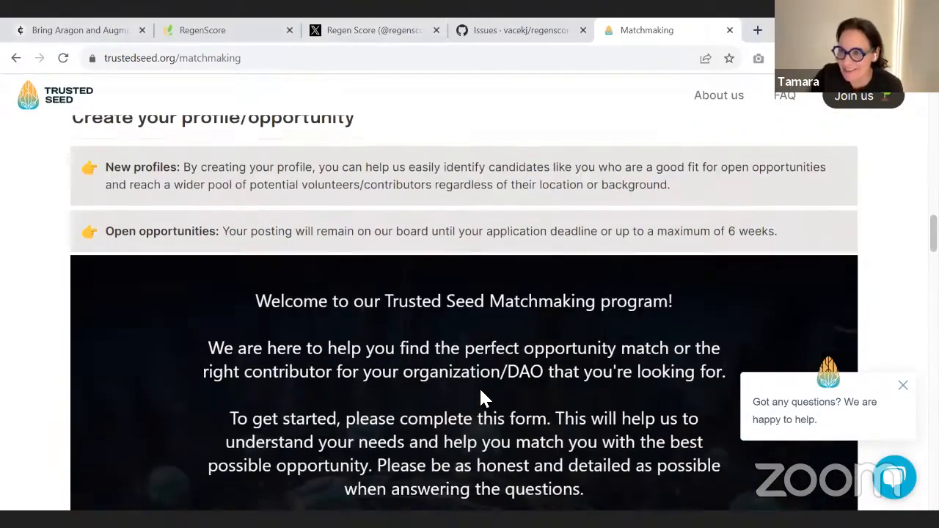
Read through the TEC Impact Tracker Report (April–August 2023) sections, returning to its funding-proposal commitments.
{"action": "scroll", "scroll_direction": "up", "scroll_amount": 3}
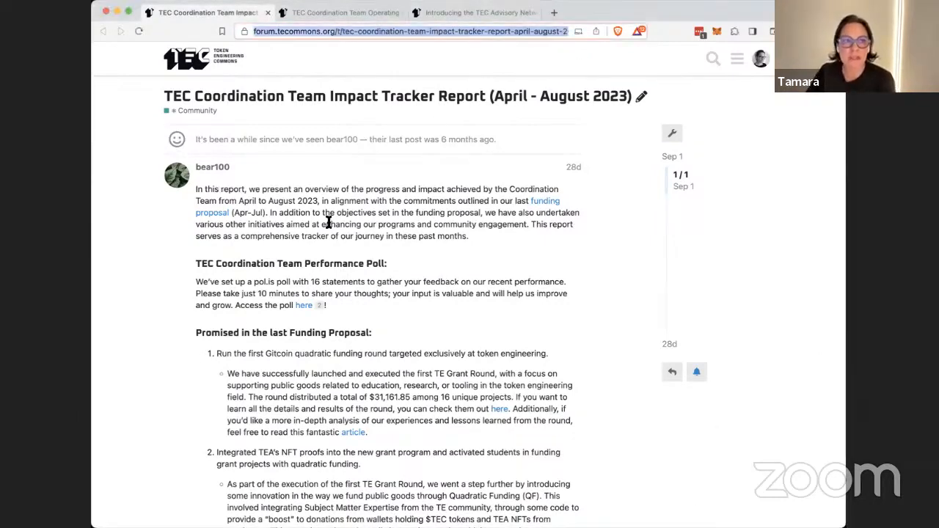
{"action": "mouse_move", "coordinate": [331, 246]}
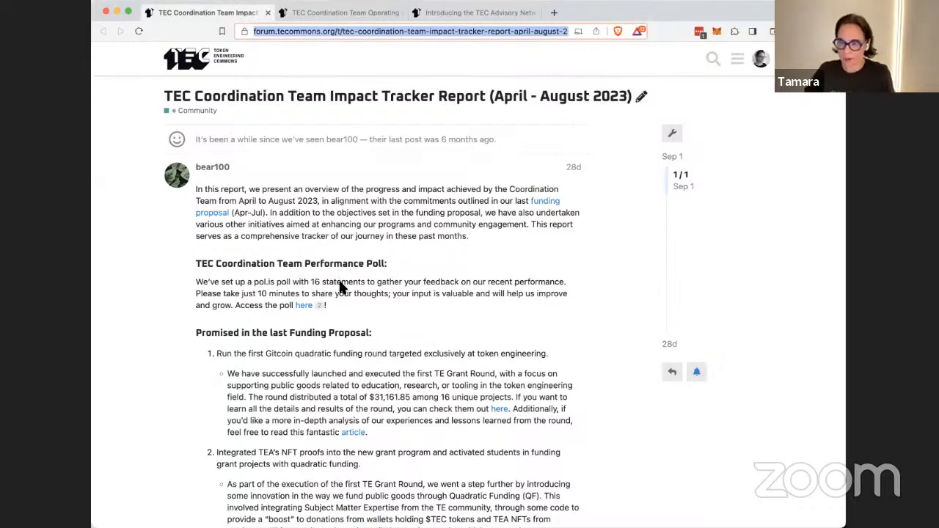
{"action": "scroll", "scroll_direction": "down", "scroll_amount": 3}
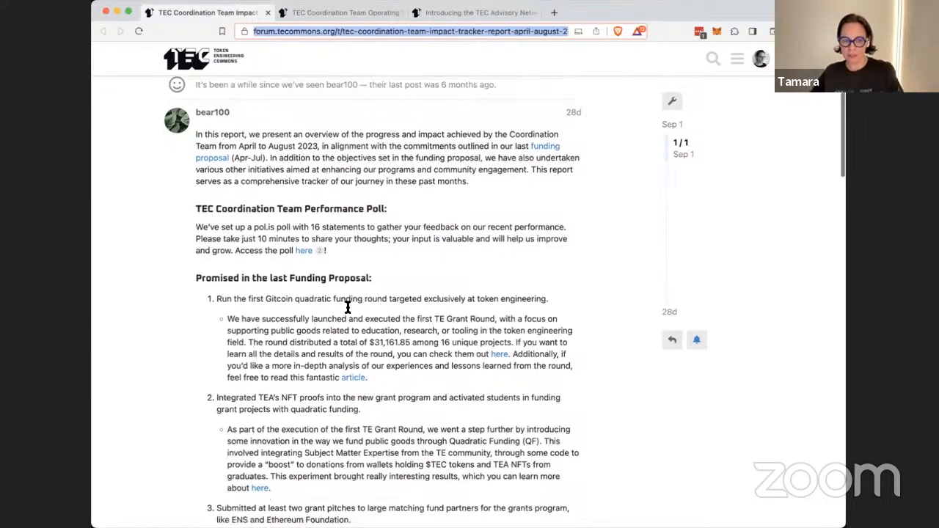
{"action": "scroll", "scroll_direction": "down", "scroll_amount": 3}
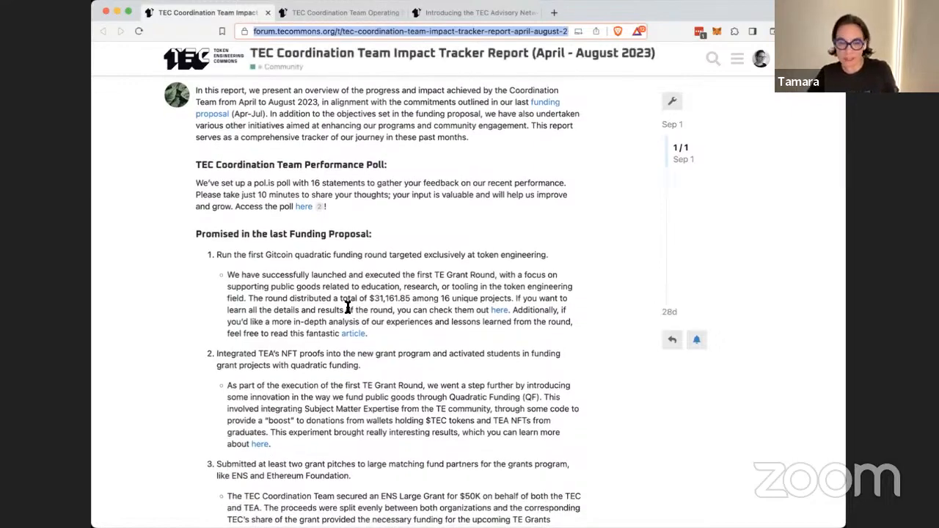
{"action": "scroll", "scroll_direction": "down", "scroll_amount": 3}
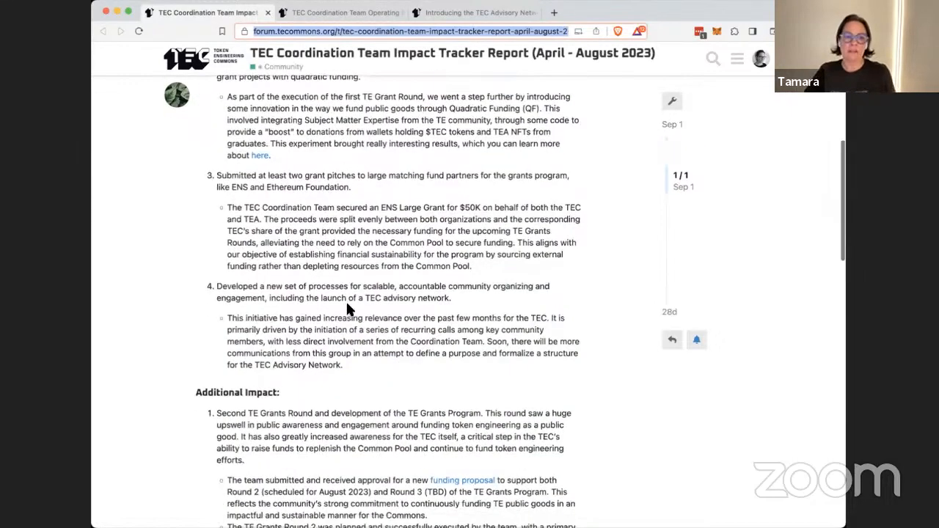
{"action": "scroll", "scroll_direction": "down", "scroll_amount": 3}
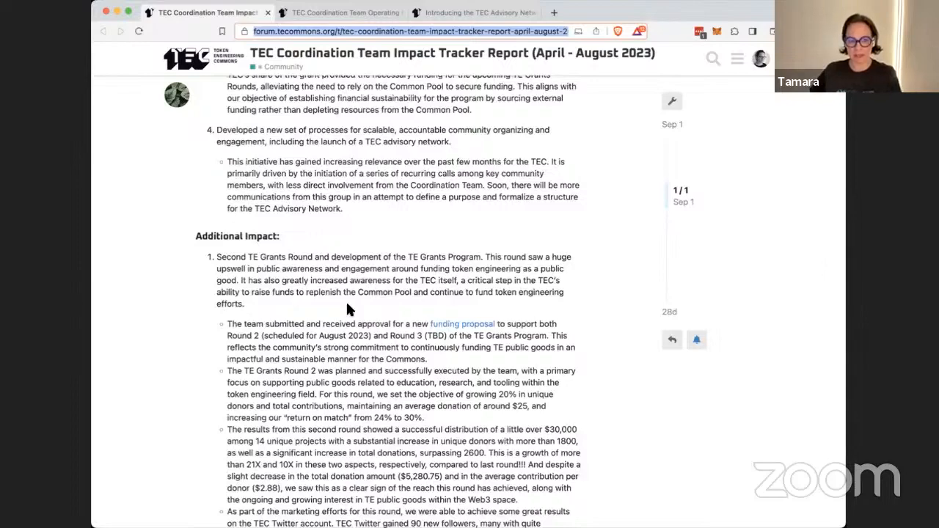
{"action": "scroll", "scroll_direction": "down", "scroll_amount": 3}
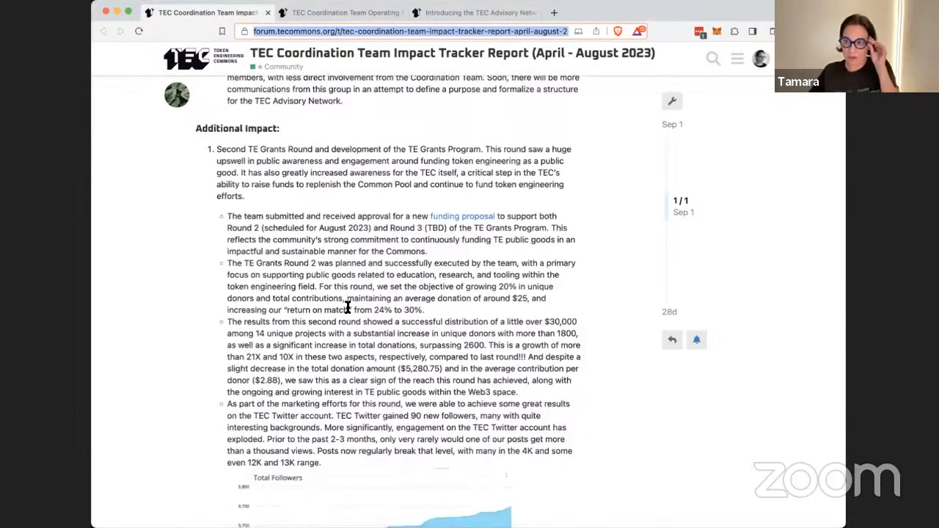
{"action": "scroll", "scroll_direction": "down", "scroll_amount": 3}
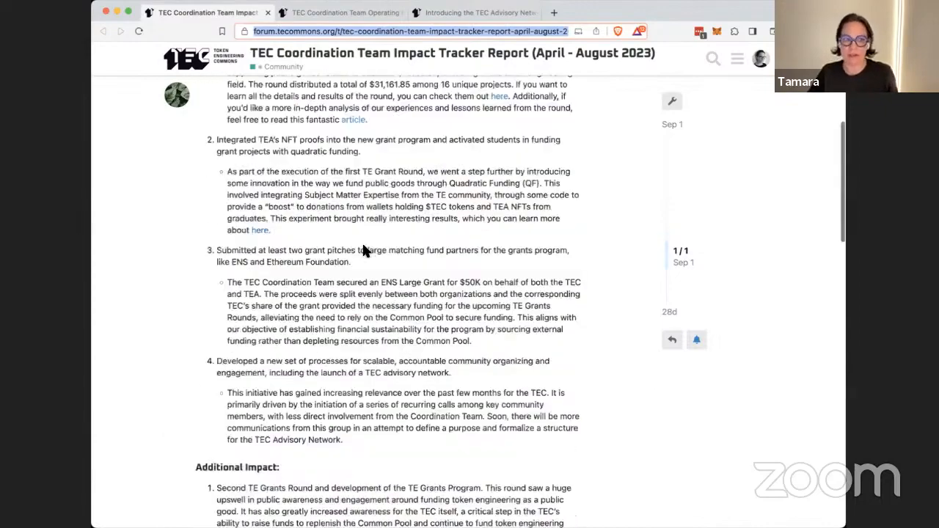
{"action": "scroll", "scroll_direction": "up", "scroll_amount": 3}
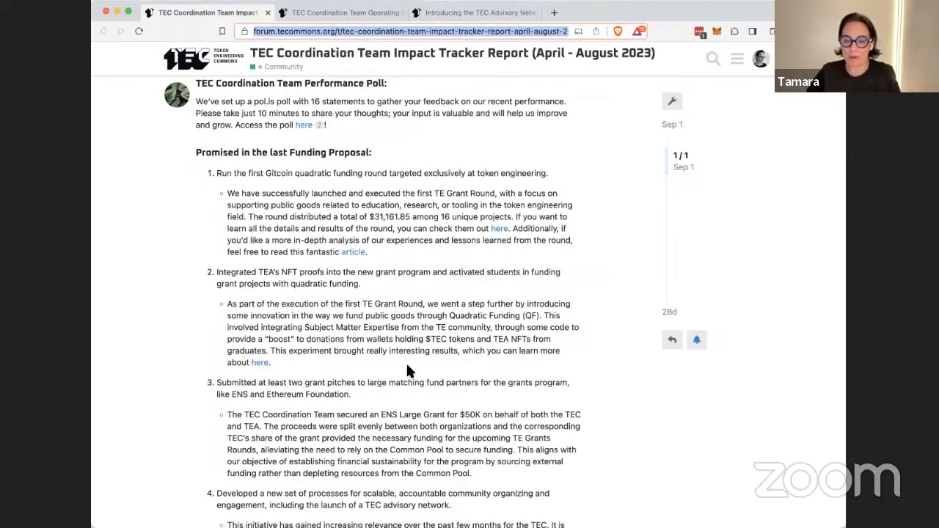
{"action": "scroll", "scroll_direction": "down", "scroll_amount": 3}
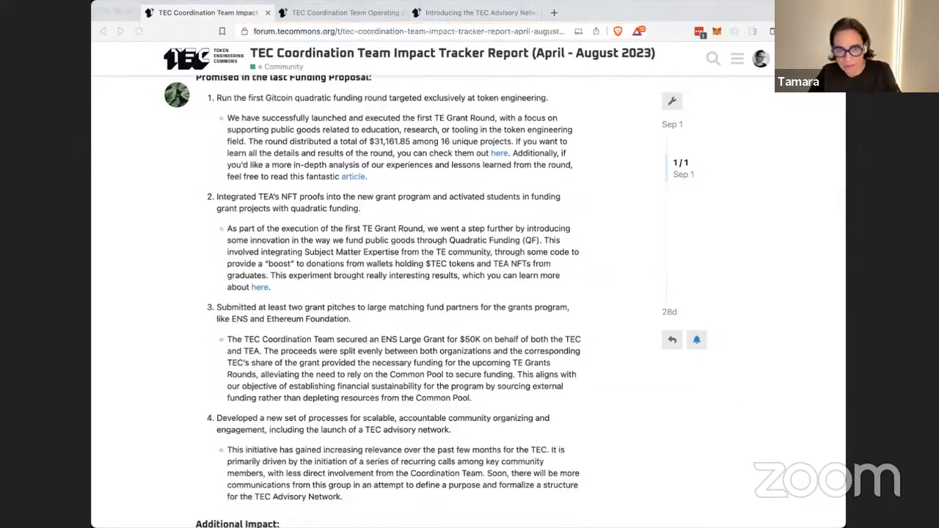
{"action": "left_click", "coordinate": [358, 12]}
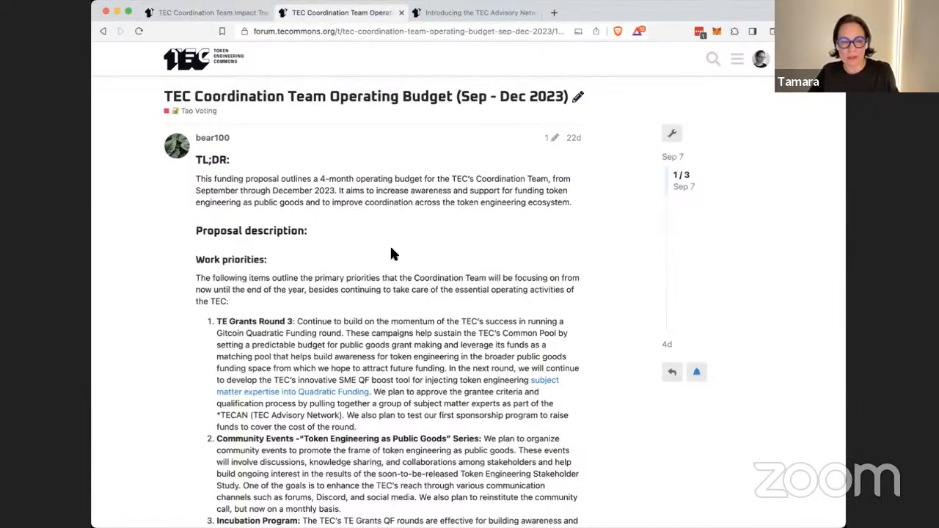
{"action": "scroll", "scroll_direction": "down", "scroll_amount": 3}
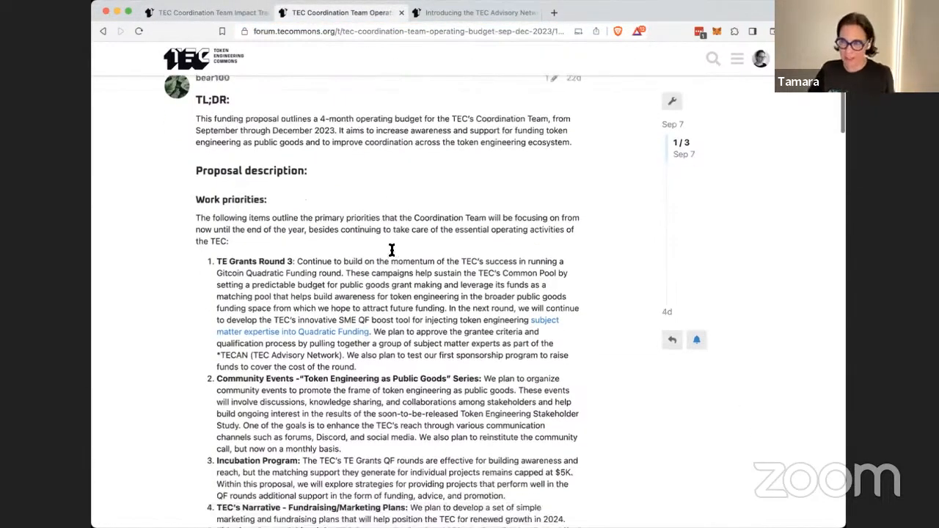
{"action": "scroll", "scroll_direction": "down", "scroll_amount": 3}
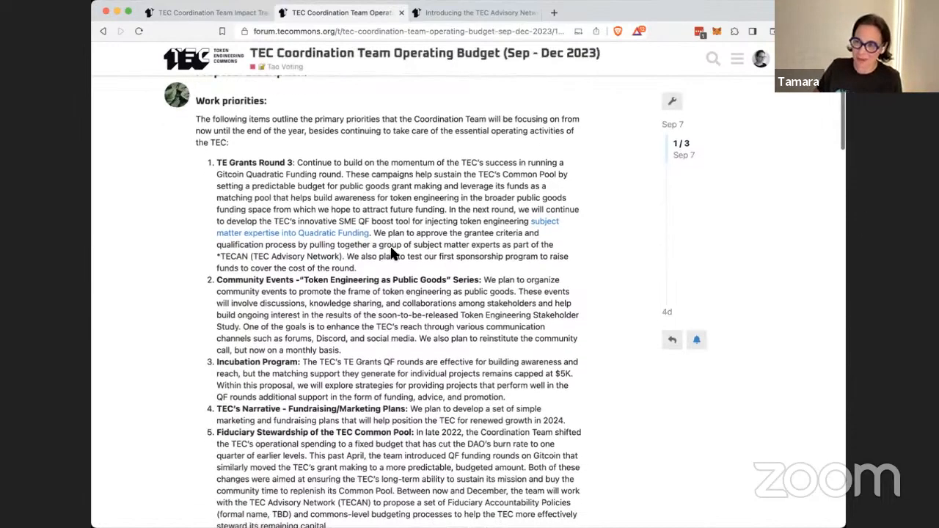
{"action": "scroll", "scroll_direction": "down", "scroll_amount": 3}
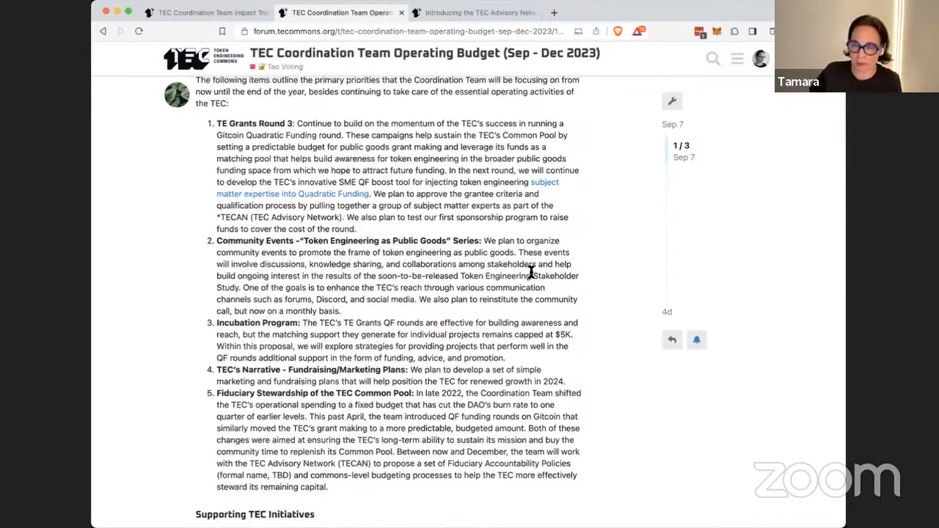
{"action": "mouse_move", "coordinate": [539, 293]}
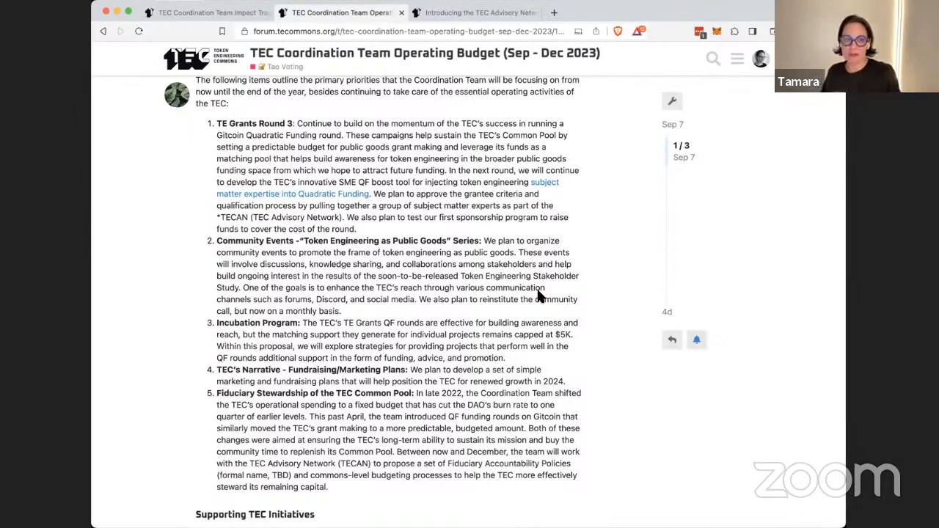
{"action": "mouse_move", "coordinate": [314, 246]}
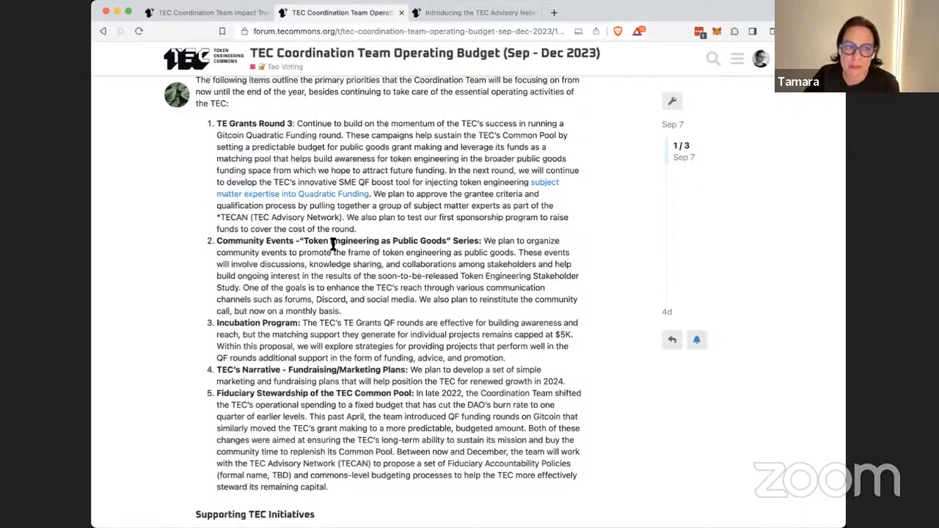
{"action": "scroll", "scroll_direction": "down", "scroll_amount": 3}
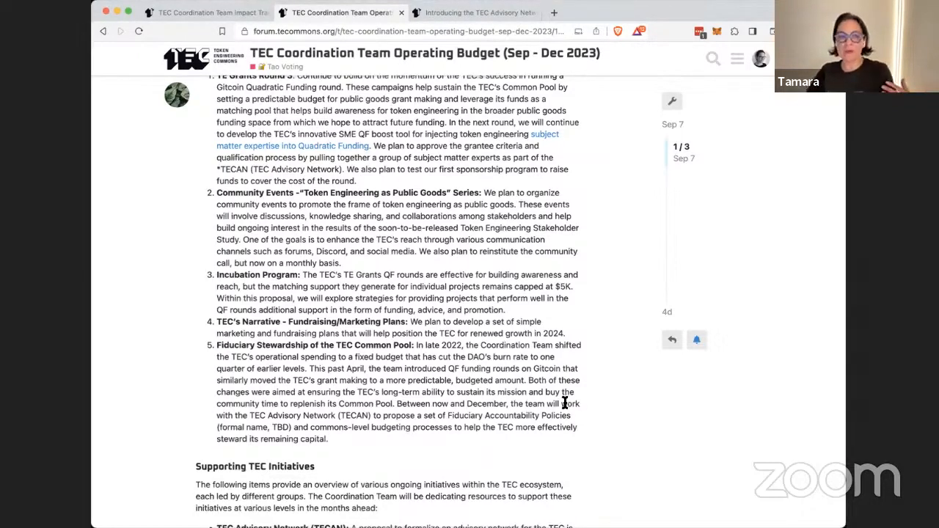
{"action": "mouse_move", "coordinate": [440, 333]}
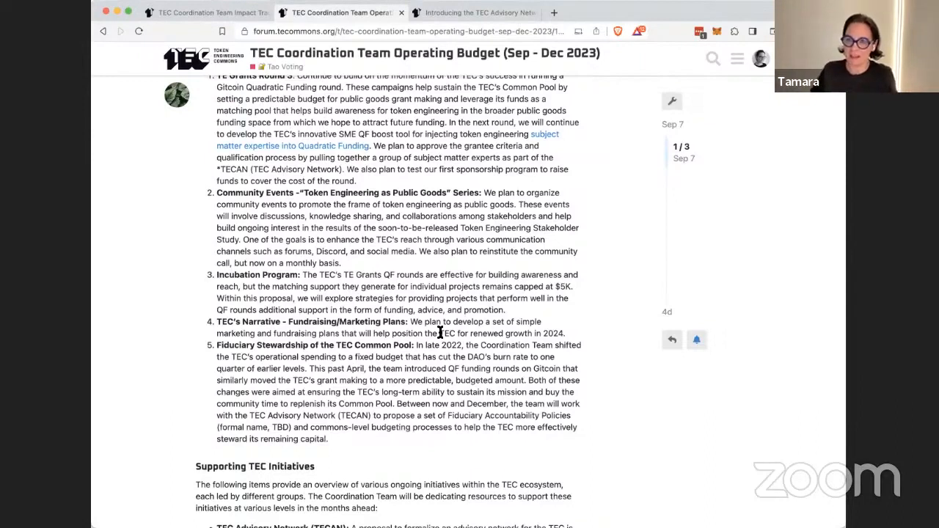
{"action": "mouse_move", "coordinate": [281, 378]}
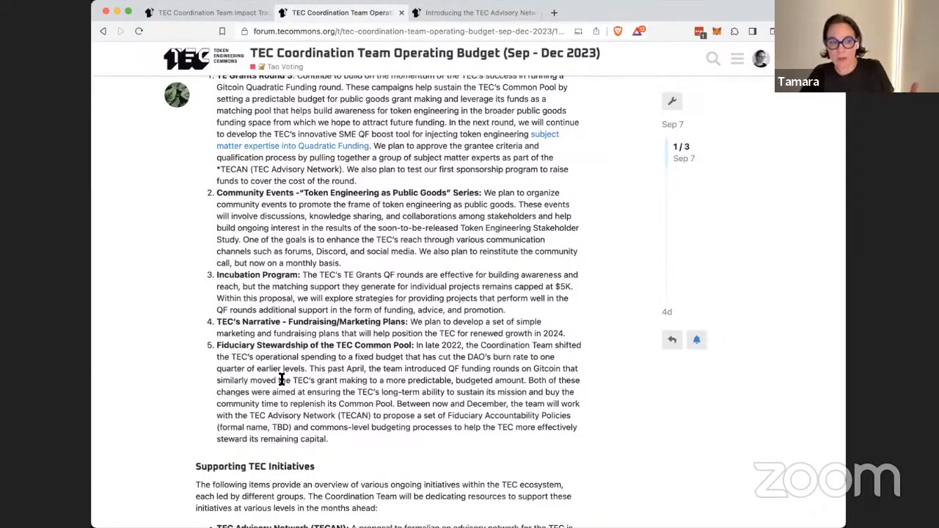
{"action": "mouse_move", "coordinate": [310, 353]}
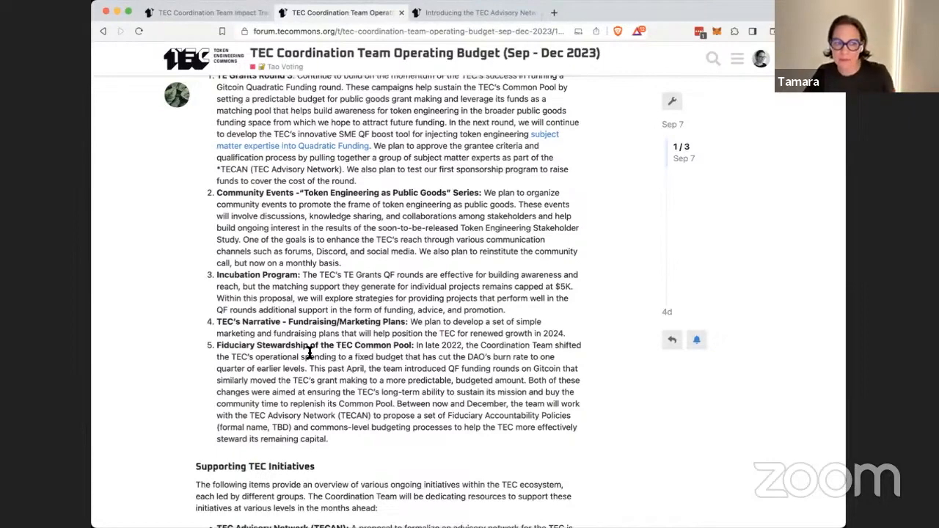
{"action": "scroll", "scroll_direction": "down", "scroll_amount": 3}
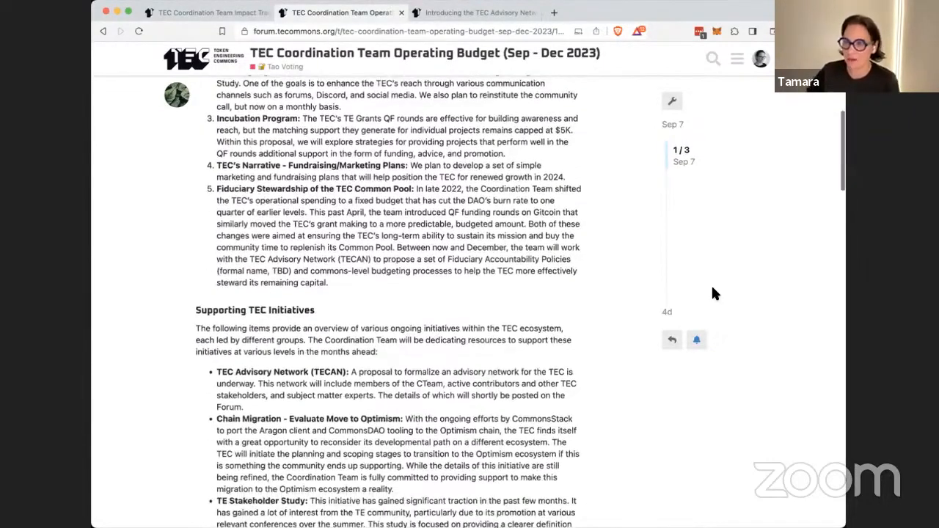
{"action": "mouse_move", "coordinate": [272, 176]}
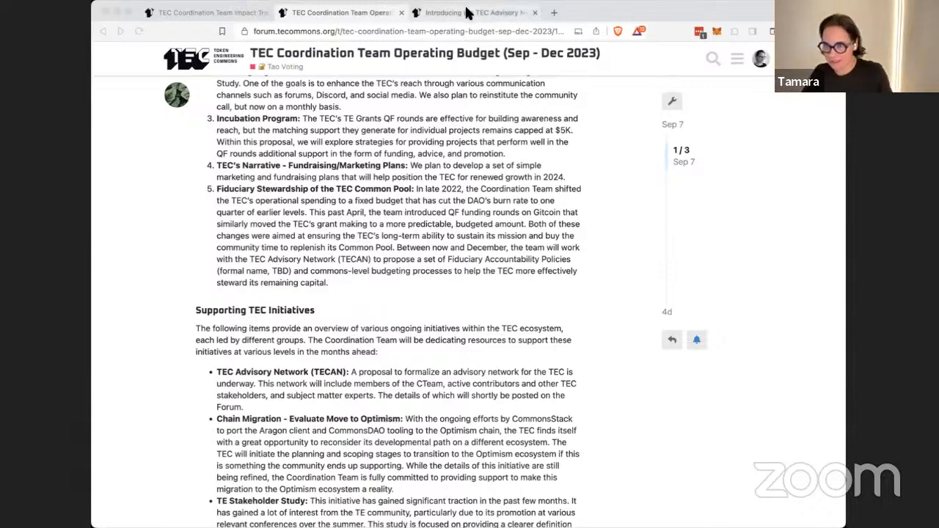
Show the 'Introducing the TEC Advisory Network (TECAN)' forum post and read through its sections.
{"action": "left_click", "coordinate": [499, 11]}
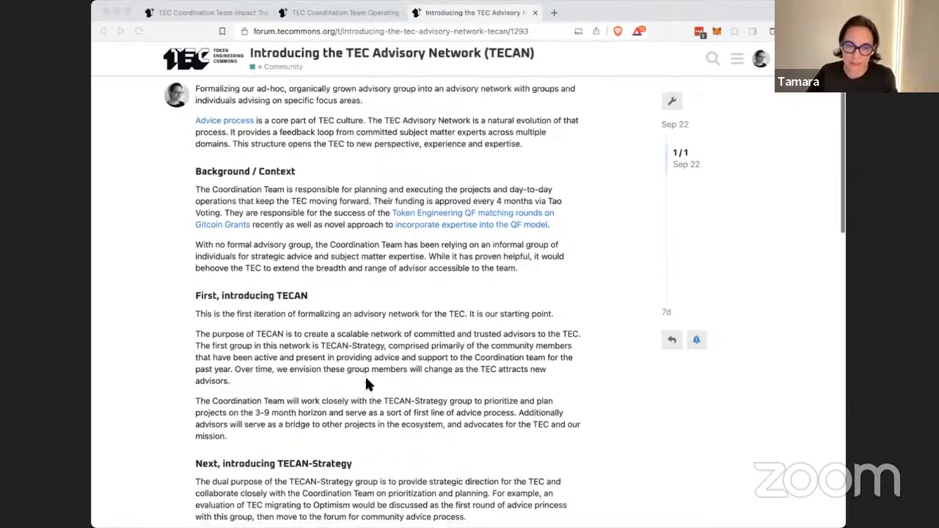
{"action": "scroll", "scroll_direction": "up", "scroll_amount": 3}
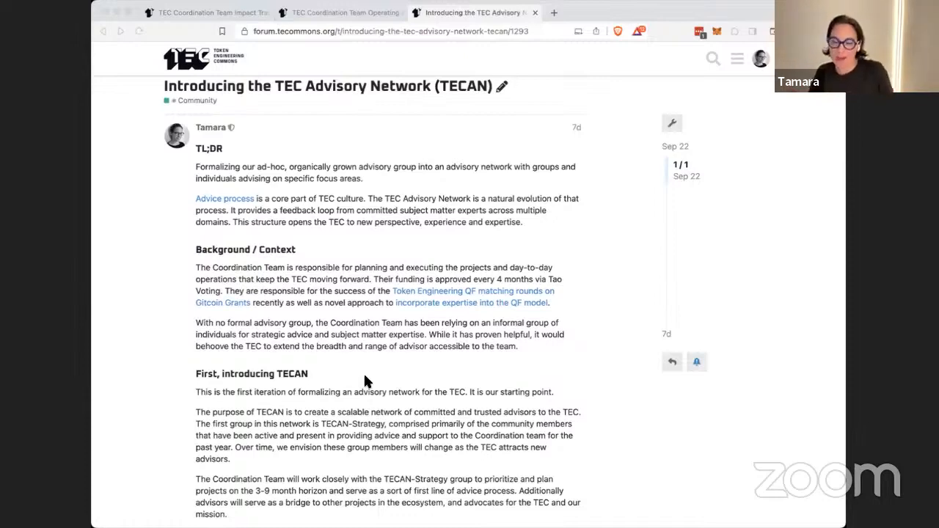
{"action": "scroll", "scroll_direction": "down", "scroll_amount": 3}
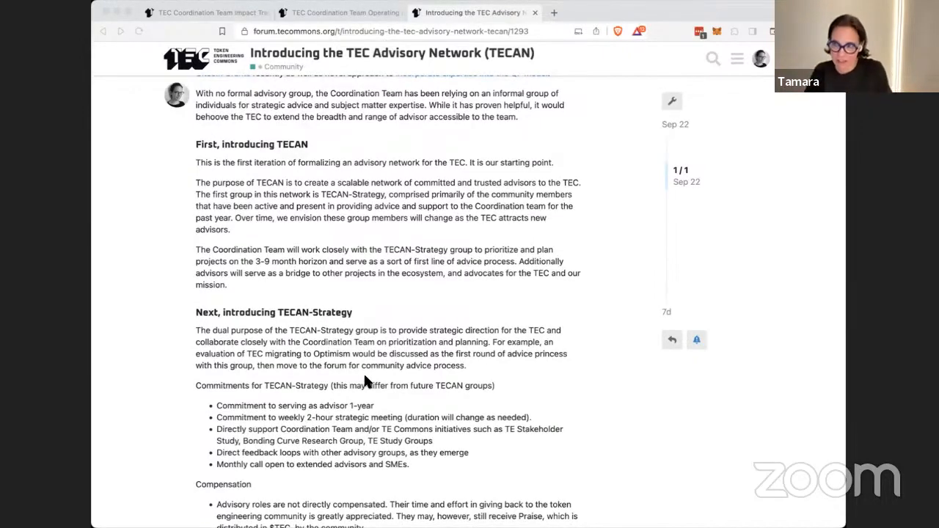
{"action": "scroll", "scroll_direction": "down", "scroll_amount": 3}
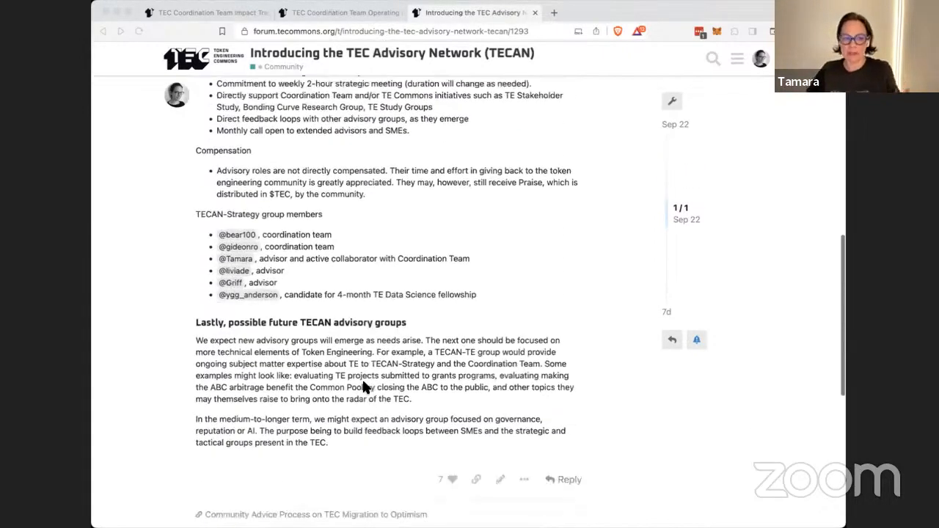
{"action": "scroll", "scroll_direction": "down", "scroll_amount": 3}
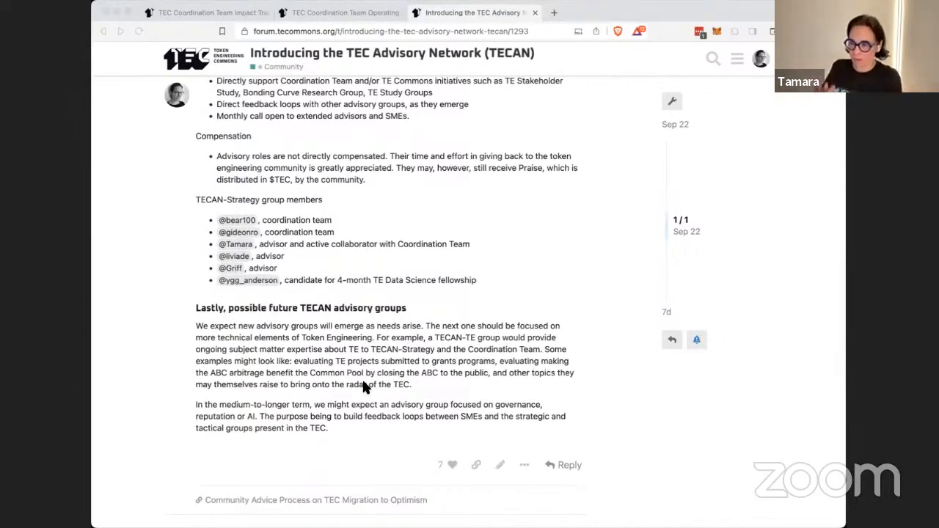
{"action": "scroll", "scroll_direction": "down", "scroll_amount": 3}
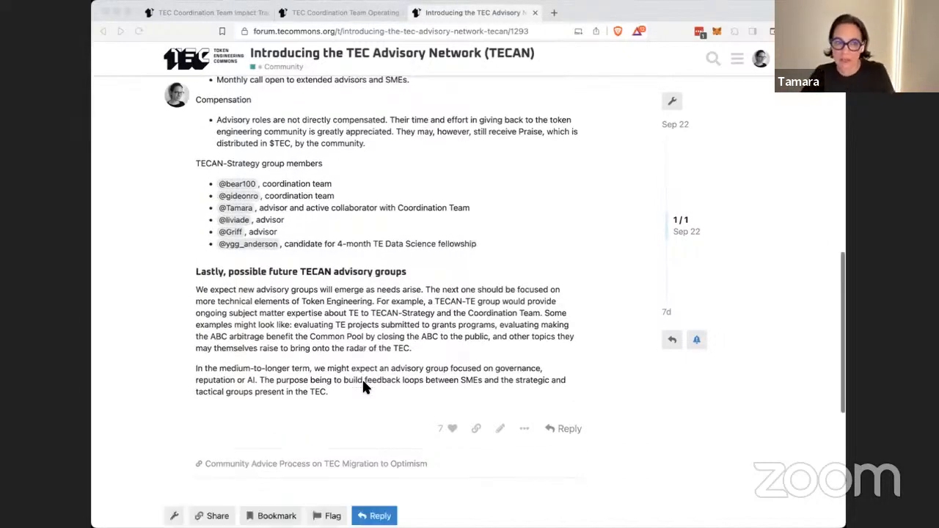
{"action": "scroll", "scroll_direction": "down", "scroll_amount": 3}
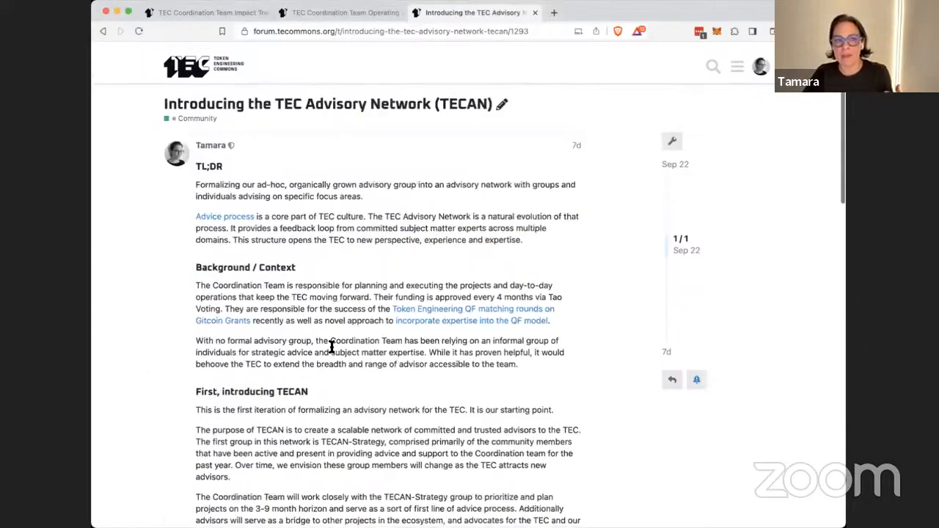
{"action": "scroll", "scroll_direction": "down", "scroll_amount": 3}
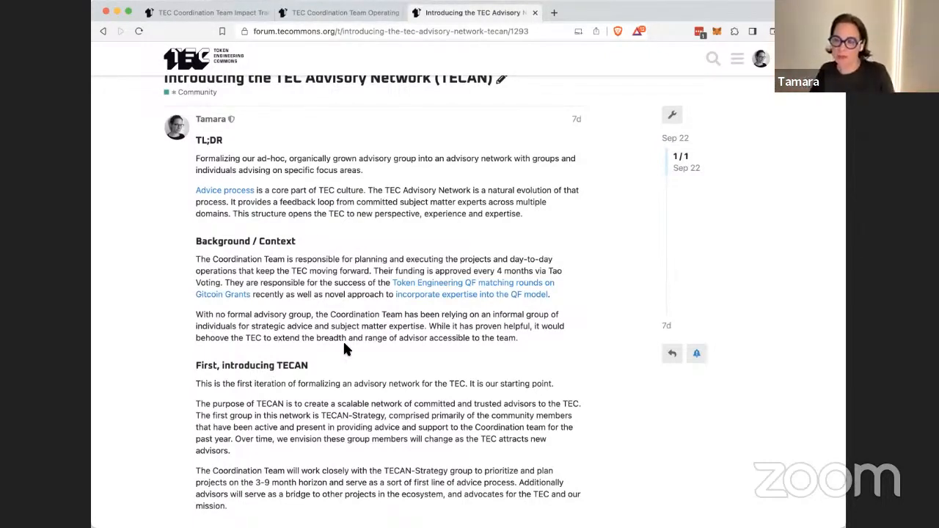
{"action": "mouse_move", "coordinate": [393, 284]}
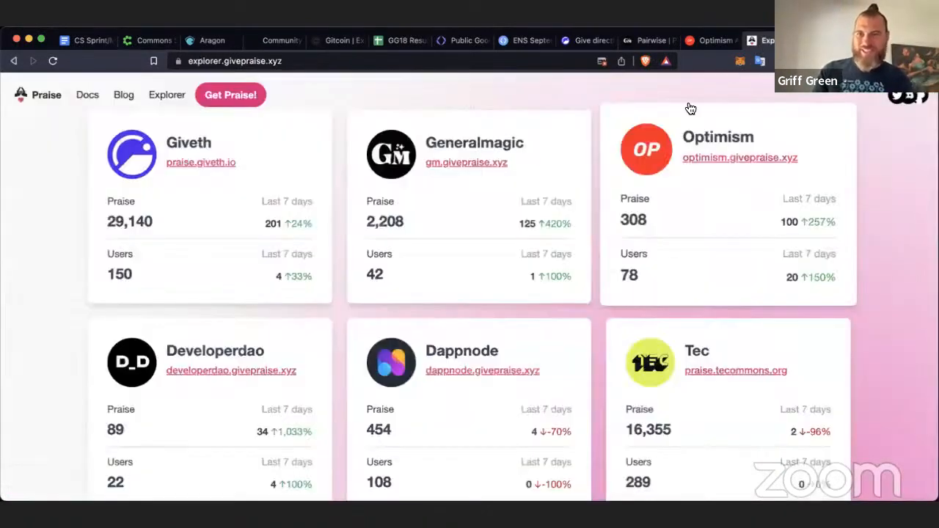
{"action": "mouse_move", "coordinate": [282, 375]}
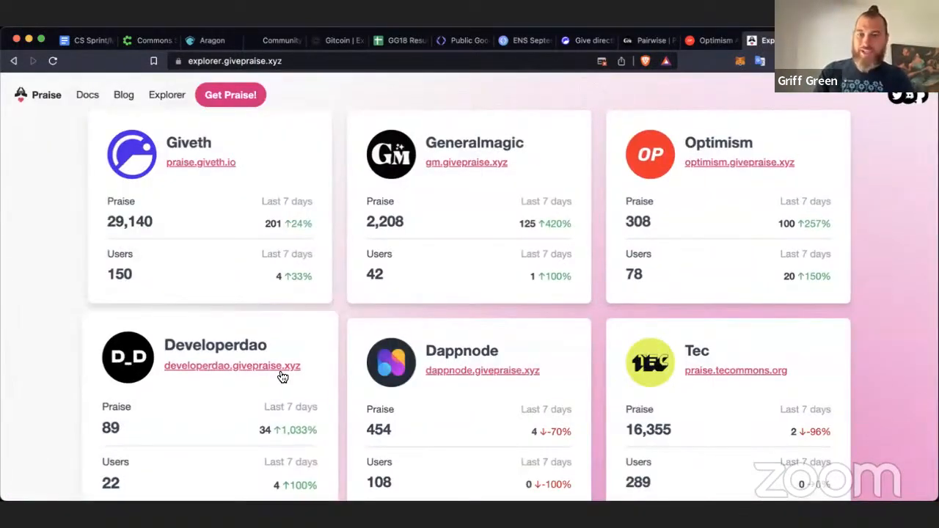
{"action": "scroll", "scroll_direction": "down", "scroll_amount": 3}
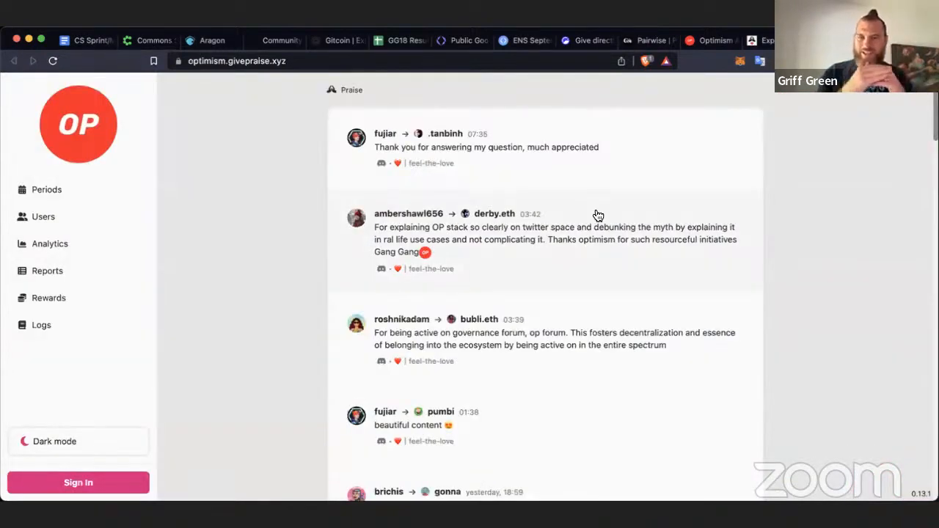
{"action": "mouse_move", "coordinate": [435, 198]}
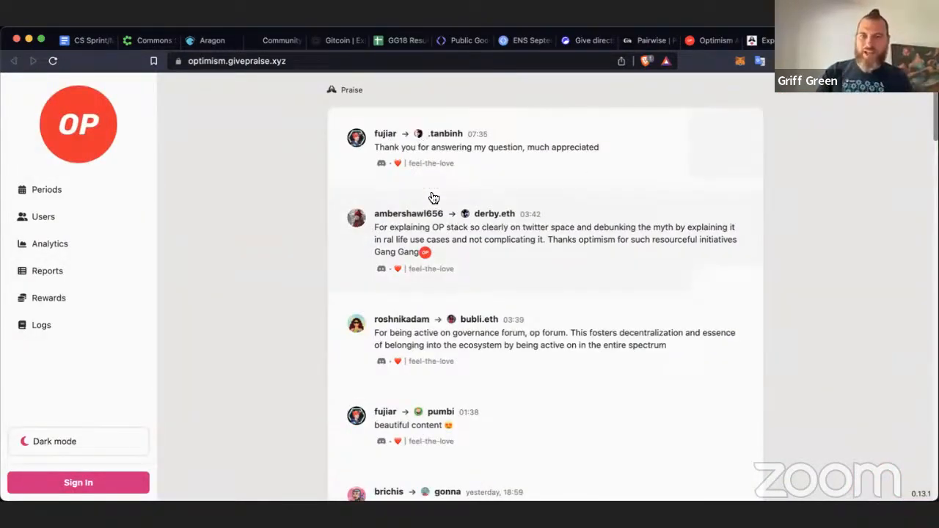
{"action": "scroll", "scroll_direction": "down", "scroll_amount": 3}
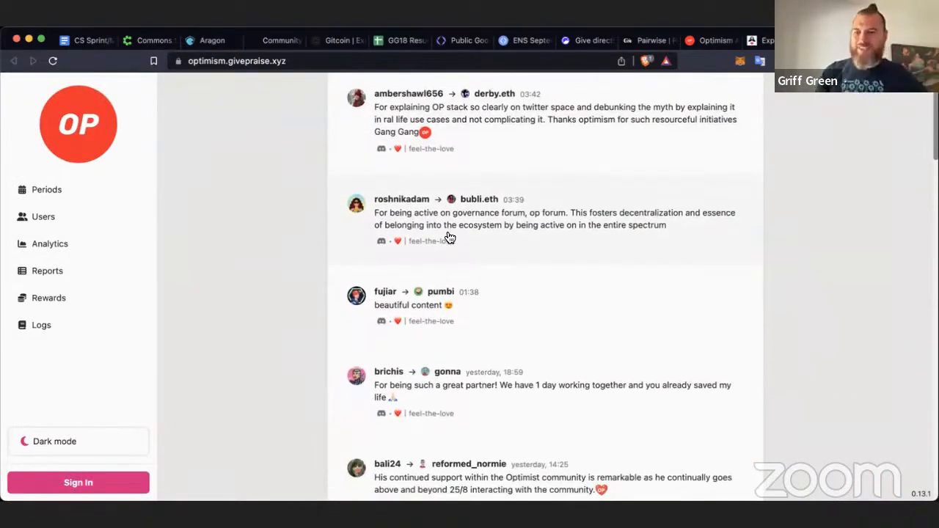
{"action": "scroll", "scroll_direction": "down", "scroll_amount": 3}
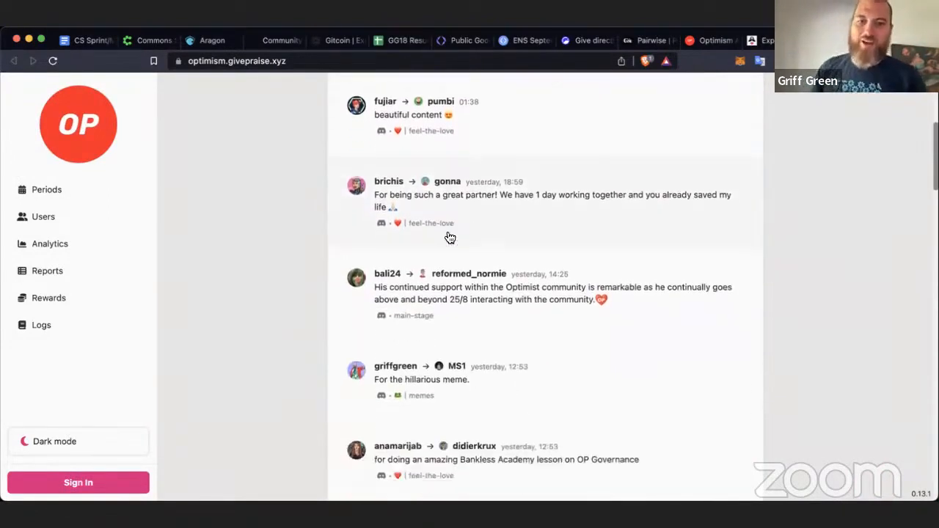
{"action": "scroll", "scroll_direction": "down", "scroll_amount": 3}
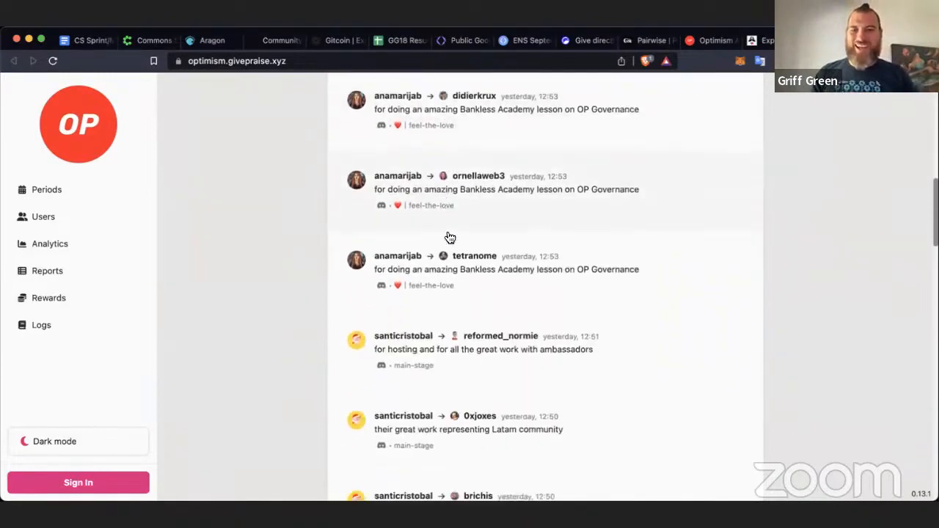
{"action": "scroll", "scroll_direction": "down", "scroll_amount": 3}
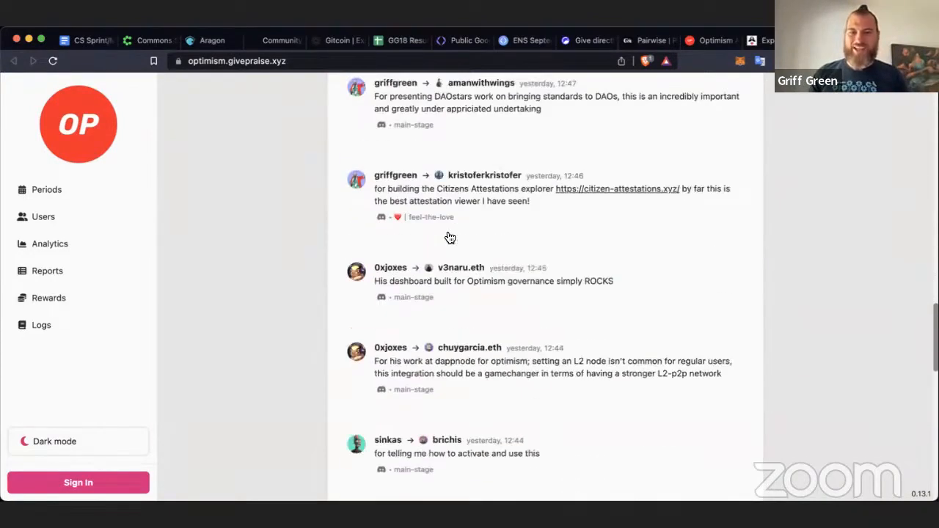
{"action": "scroll", "scroll_direction": "down", "scroll_amount": 3}
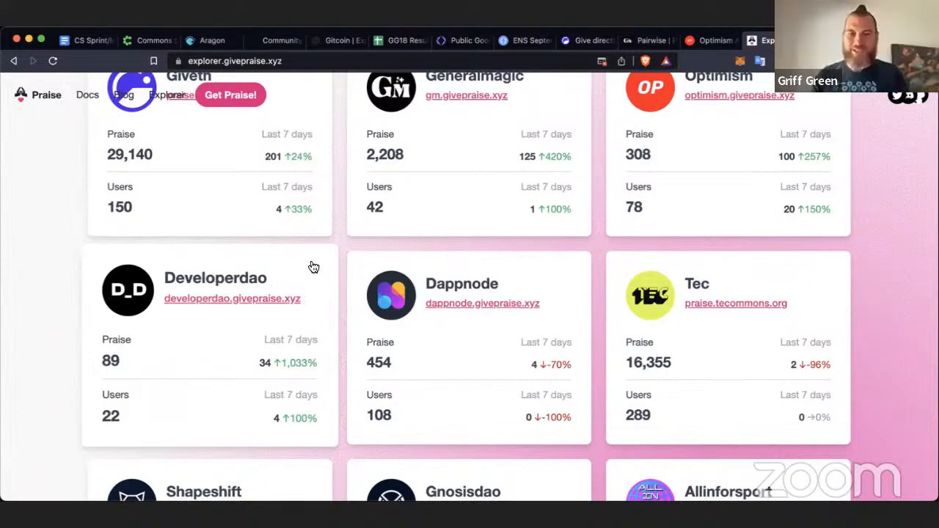
{"action": "mouse_move", "coordinate": [481, 243]}
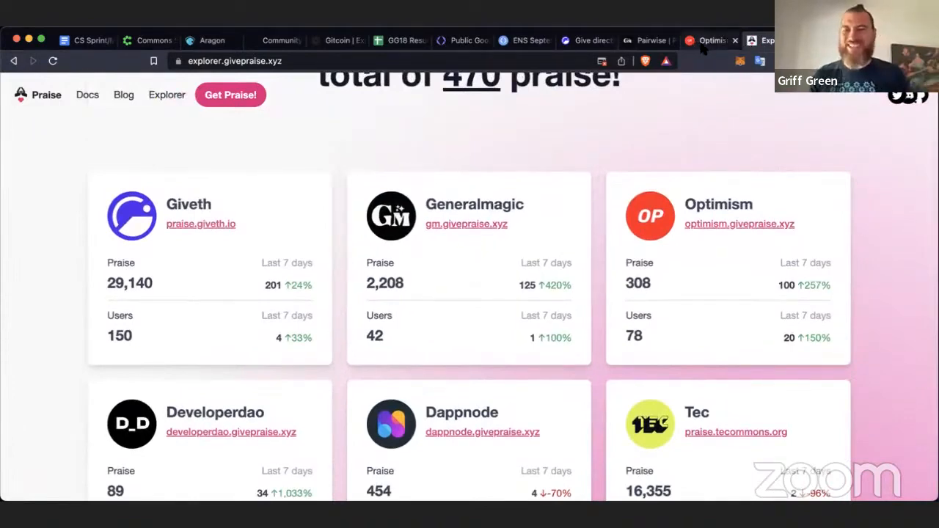
{"action": "mouse_move", "coordinate": [713, 41]}
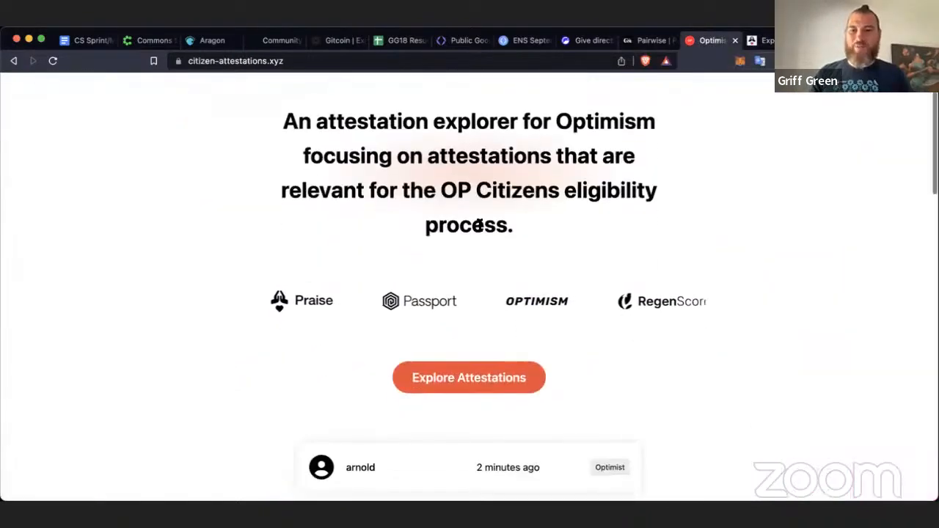
Browse the citizen attestations explorer list of Passport Score and Optimist entries, returning to the top.
{"action": "scroll", "scroll_direction": "down", "scroll_amount": 3}
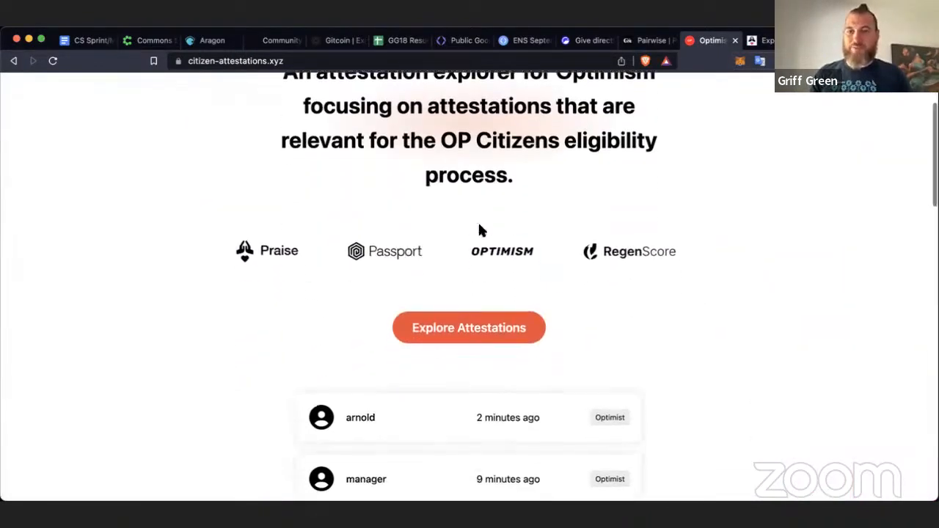
{"action": "left_click", "coordinate": [470, 327]}
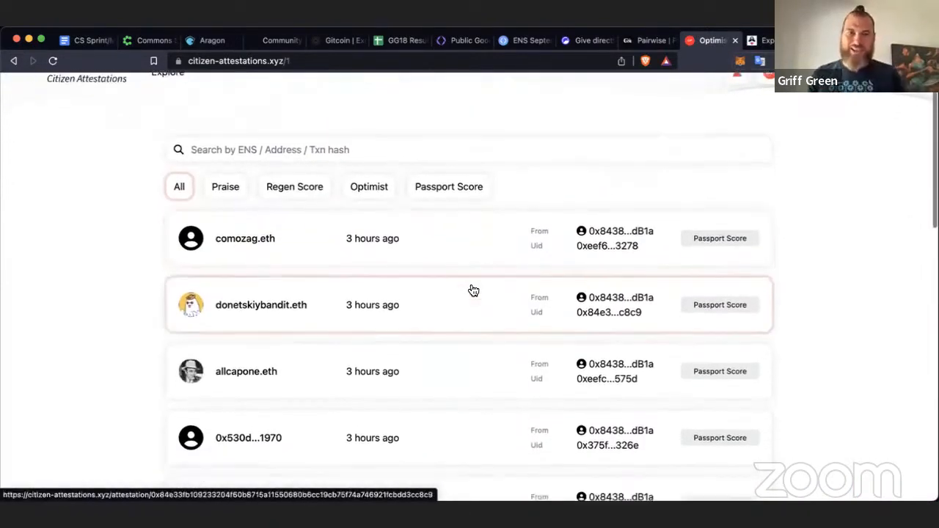
{"action": "scroll", "scroll_direction": "down", "scroll_amount": 3}
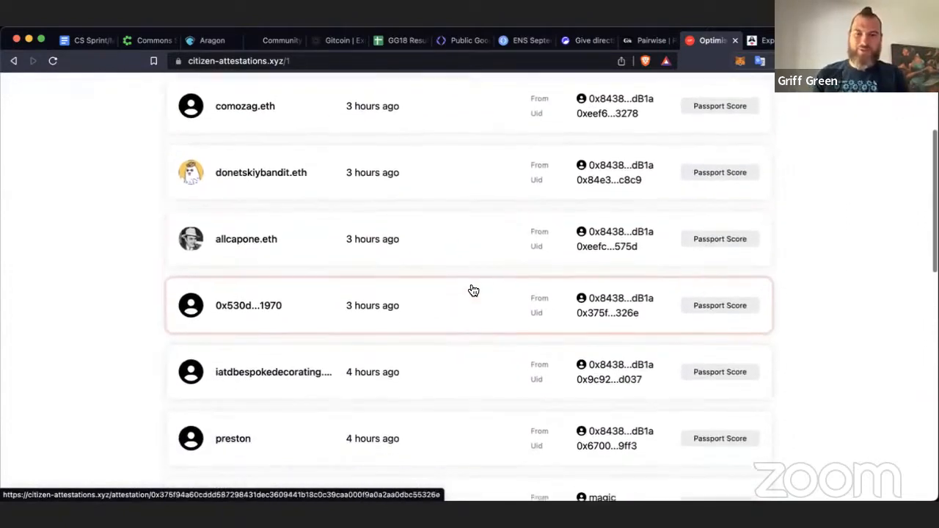
{"action": "scroll", "scroll_direction": "down", "scroll_amount": 3}
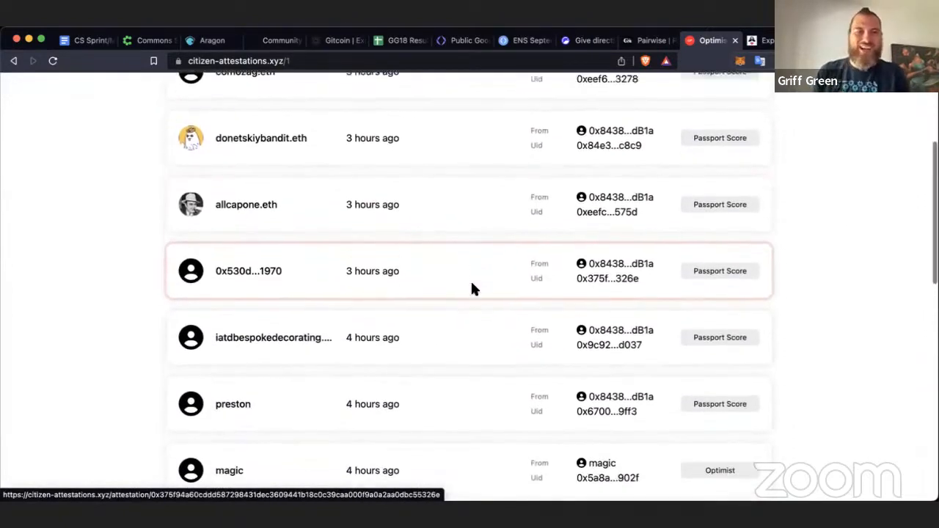
{"action": "scroll", "scroll_direction": "down", "scroll_amount": 3}
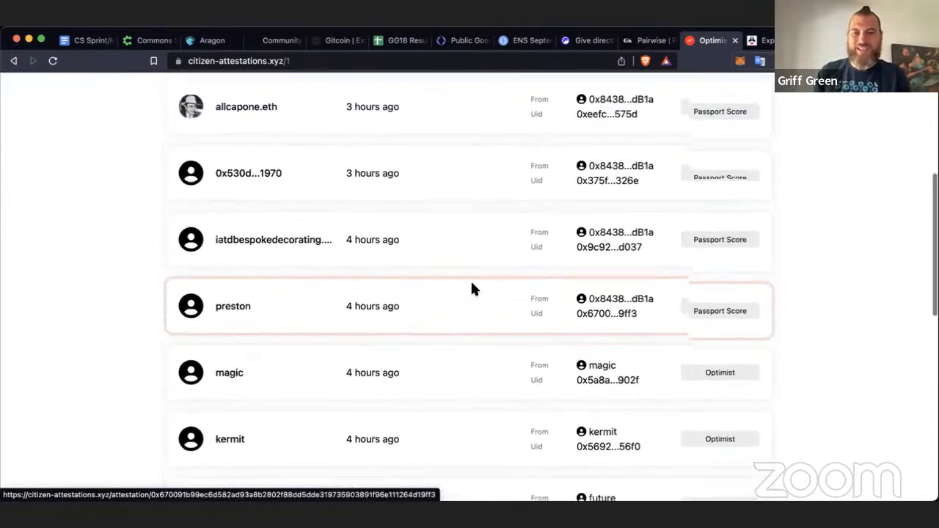
{"action": "scroll", "scroll_direction": "up", "scroll_amount": 3}
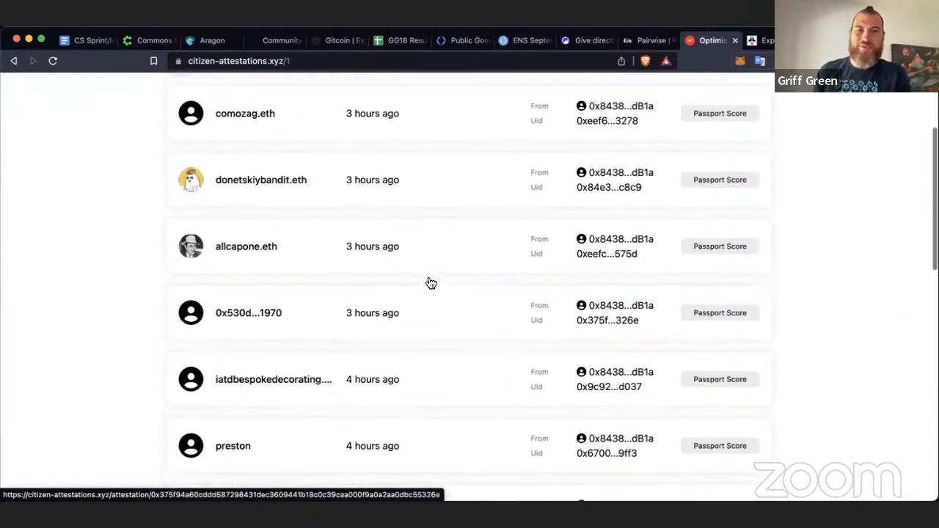
{"action": "scroll", "scroll_direction": "up", "scroll_amount": 3}
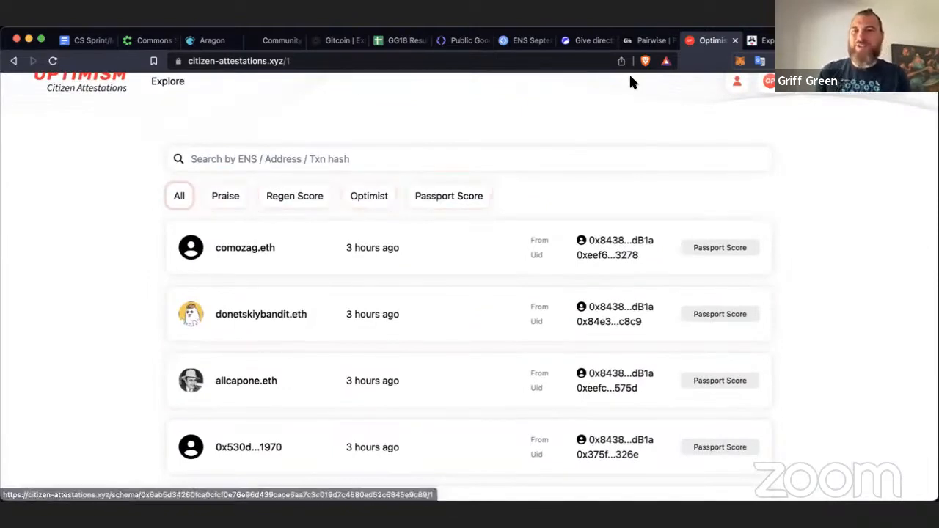
{"action": "scroll", "scroll_direction": "down", "scroll_amount": 3}
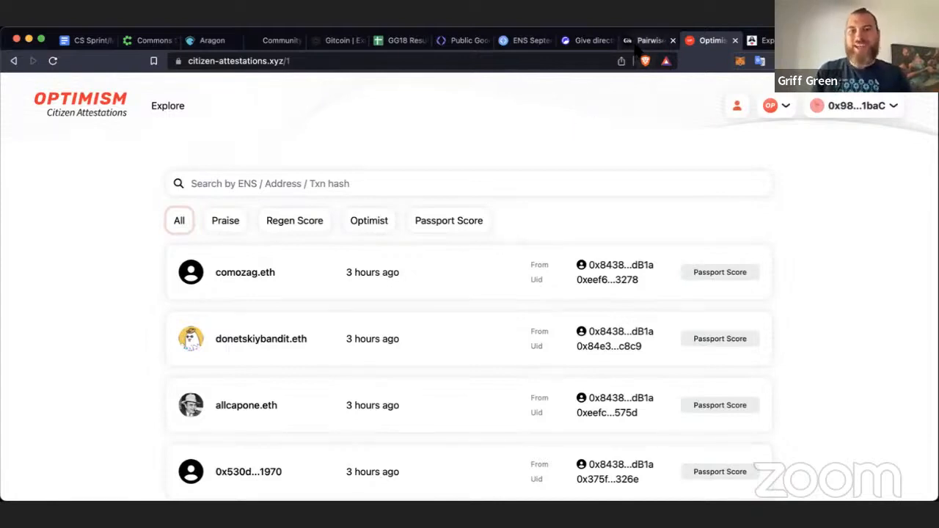
Start Pairwise RetroPGF voting on the Education collections, choosing Education 3 as more impactful.
{"action": "left_click", "coordinate": [657, 41]}
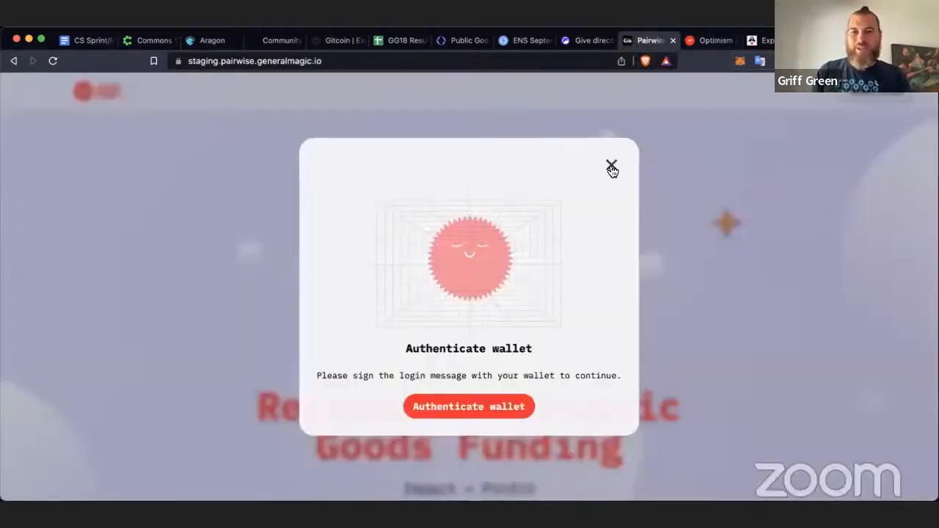
{"action": "mouse_move", "coordinate": [525, 406]}
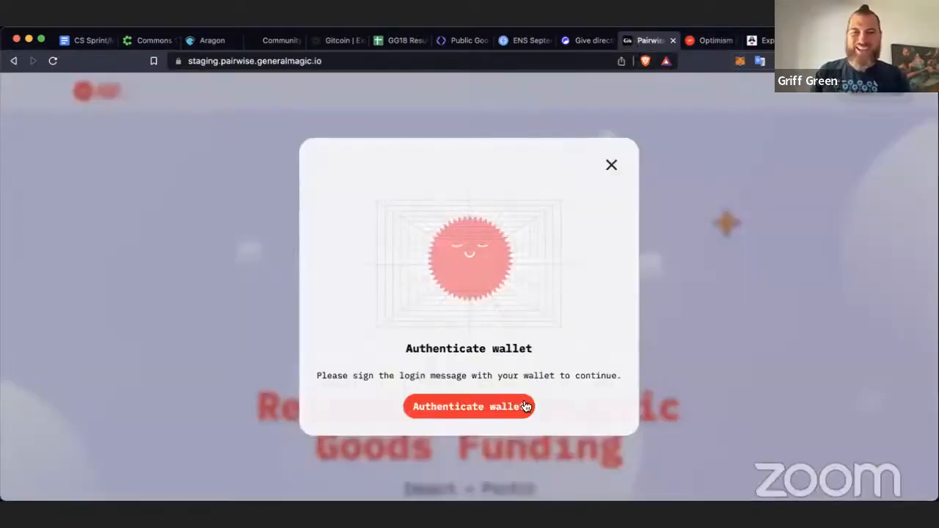
{"action": "mouse_move", "coordinate": [613, 163]}
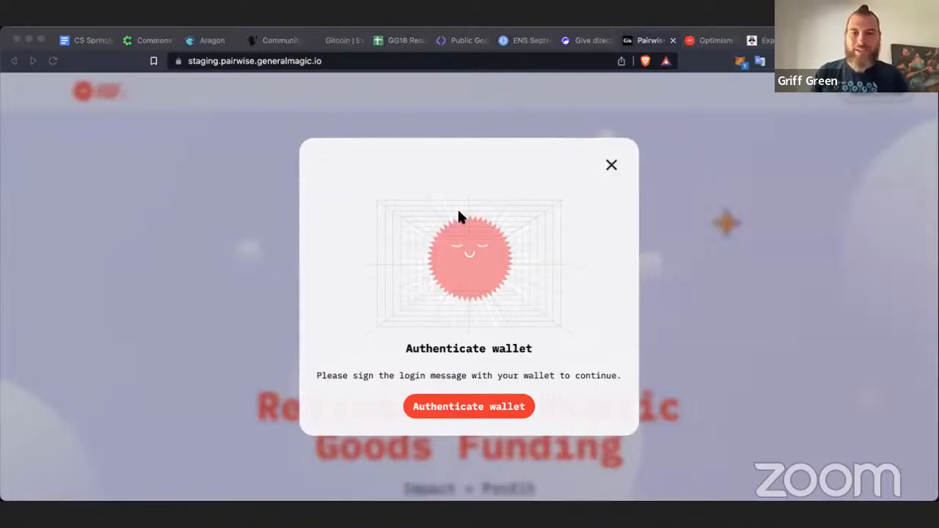
{"action": "mouse_move", "coordinate": [464, 403]}
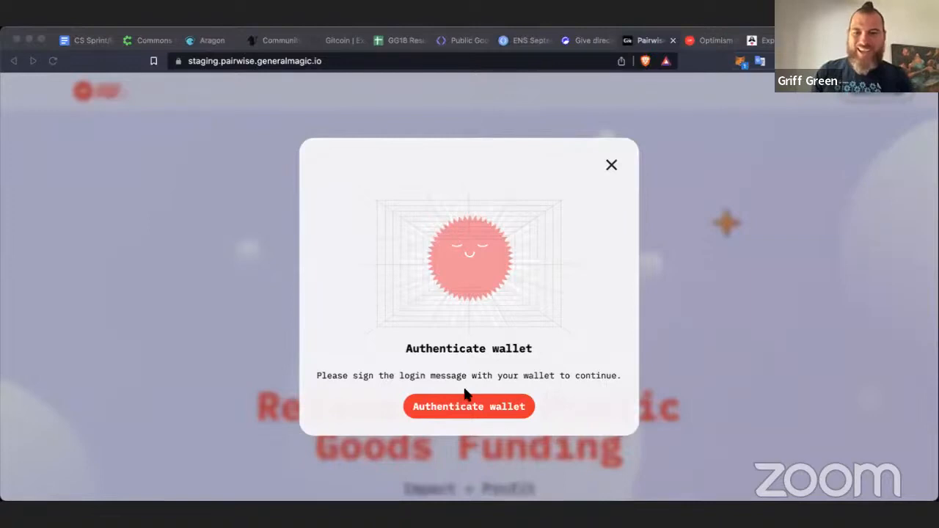
{"action": "mouse_move", "coordinate": [612, 167]}
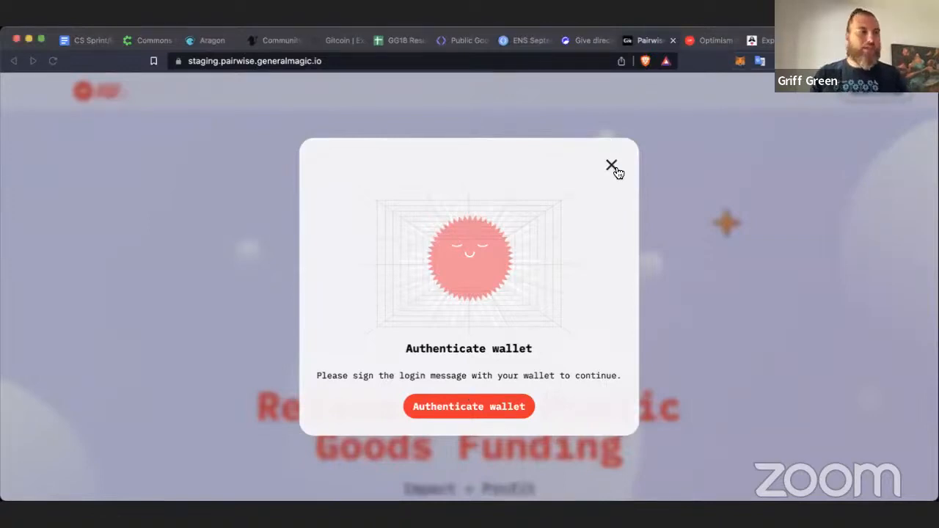
{"action": "left_click", "coordinate": [610, 164]}
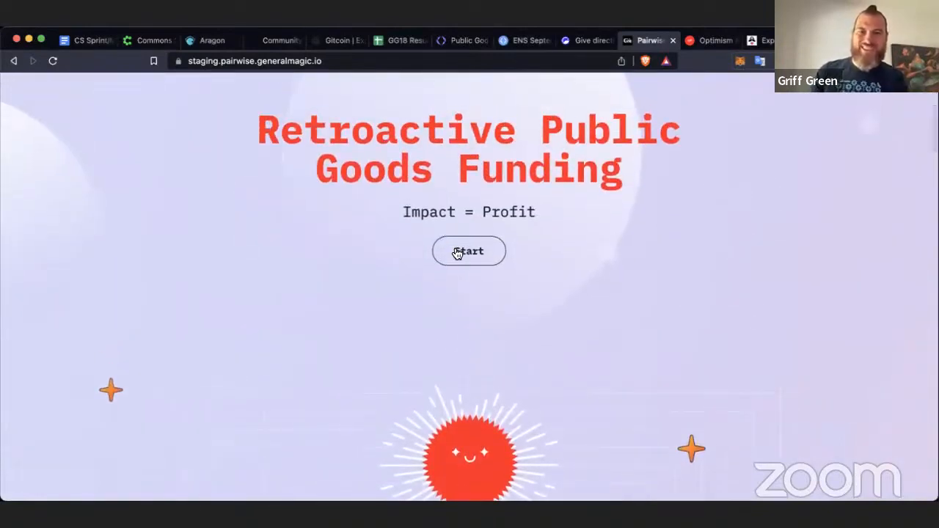
{"action": "left_click", "coordinate": [469, 251]}
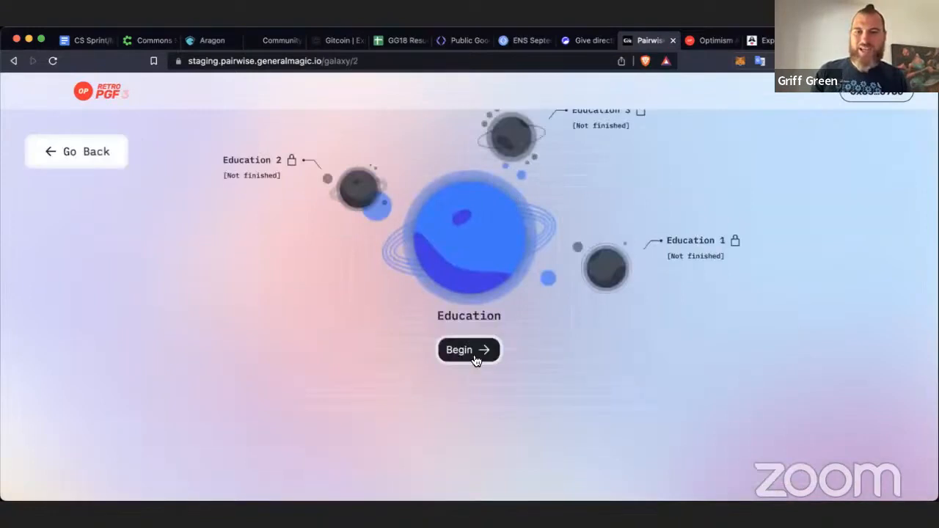
{"action": "left_click", "coordinate": [468, 349]}
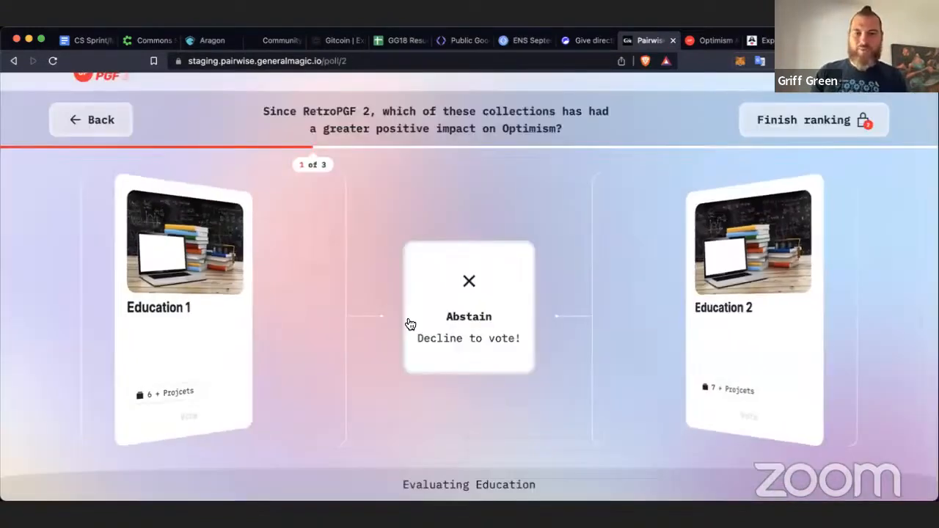
{"action": "mouse_move", "coordinate": [646, 316]}
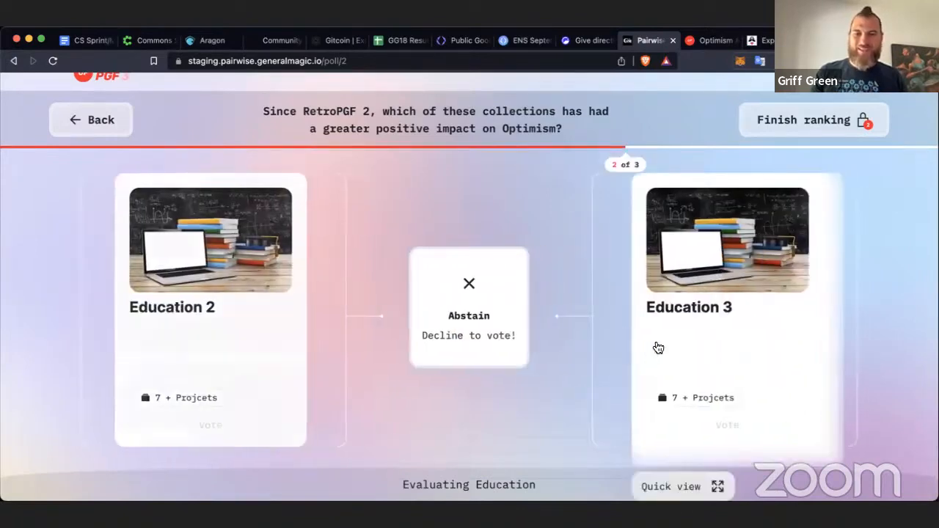
{"action": "left_click", "coordinate": [802, 121]}
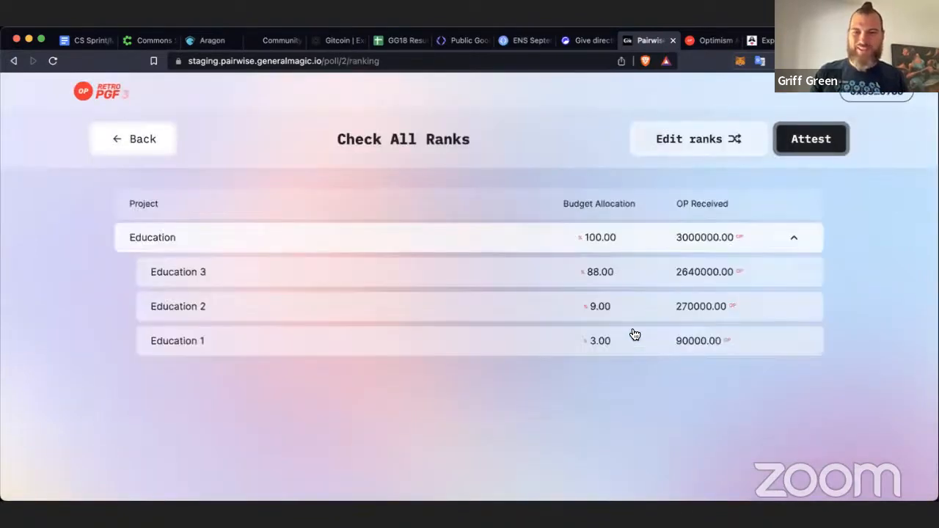
{"action": "mouse_move", "coordinate": [401, 224]}
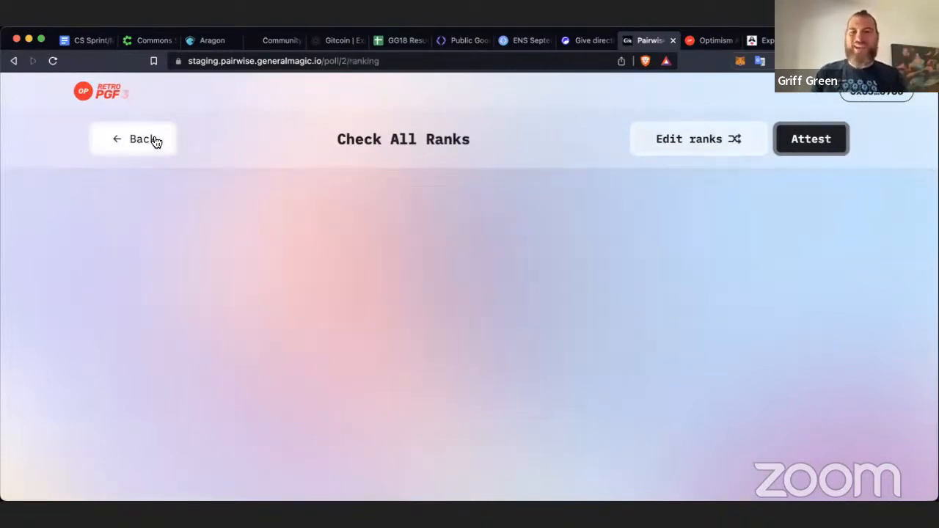
{"action": "mouse_move", "coordinate": [226, 235]}
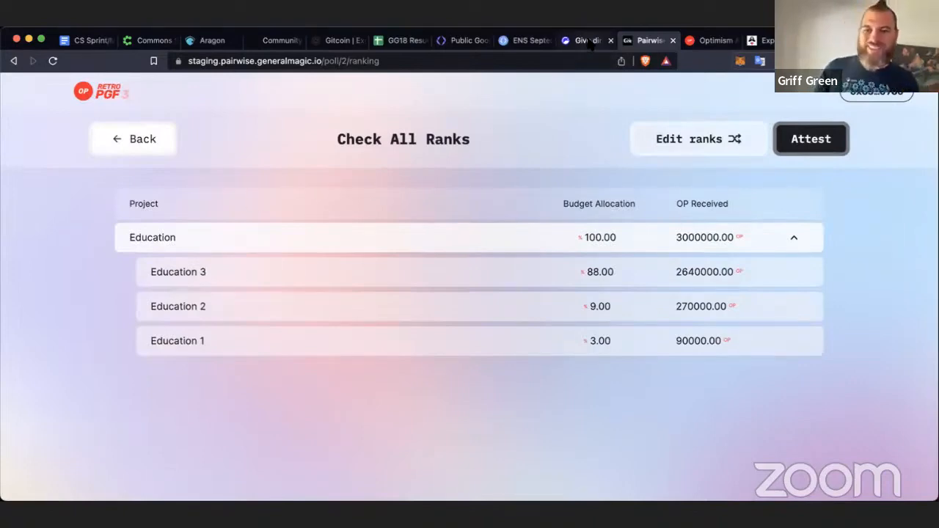
{"action": "mouse_move", "coordinate": [584, 41]}
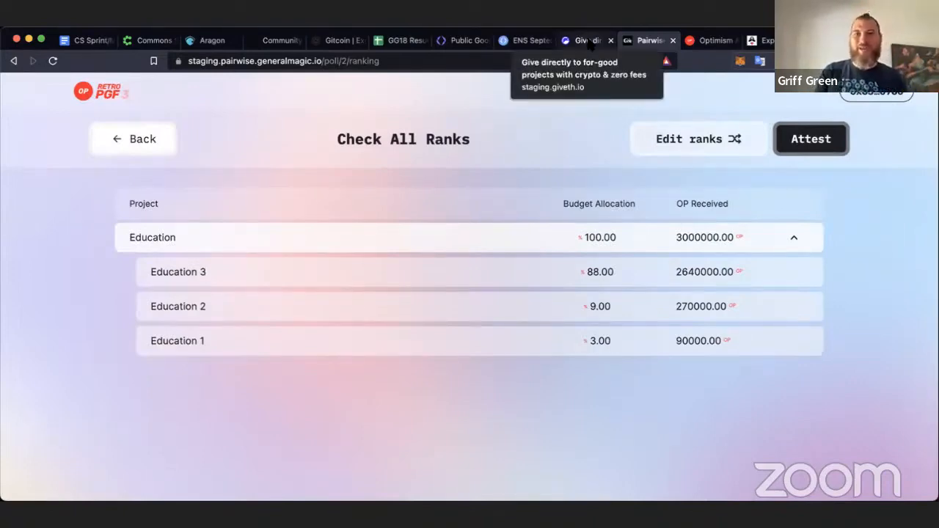
Browse the Giveth Quadratic Funding Optimism Round project cards and return to the banner.
{"action": "left_click", "coordinate": [585, 41]}
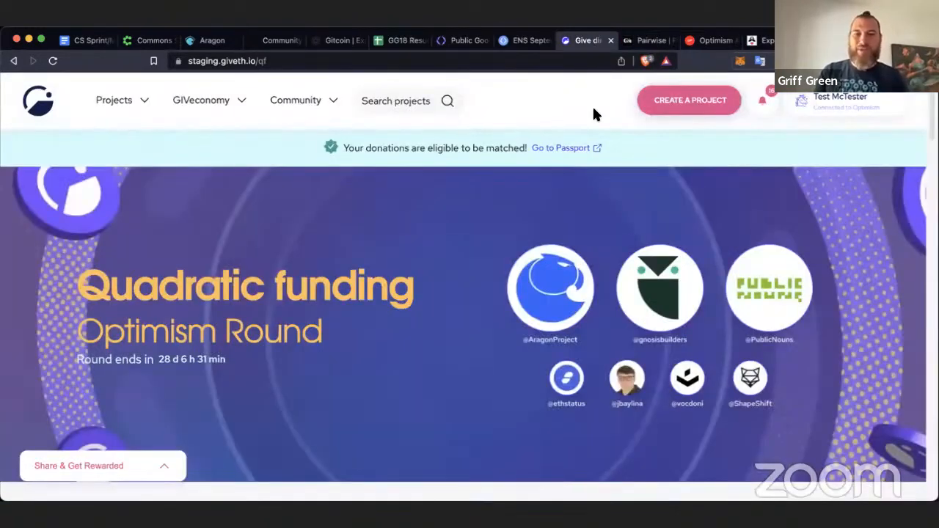
{"action": "scroll", "scroll_direction": "down", "scroll_amount": 3}
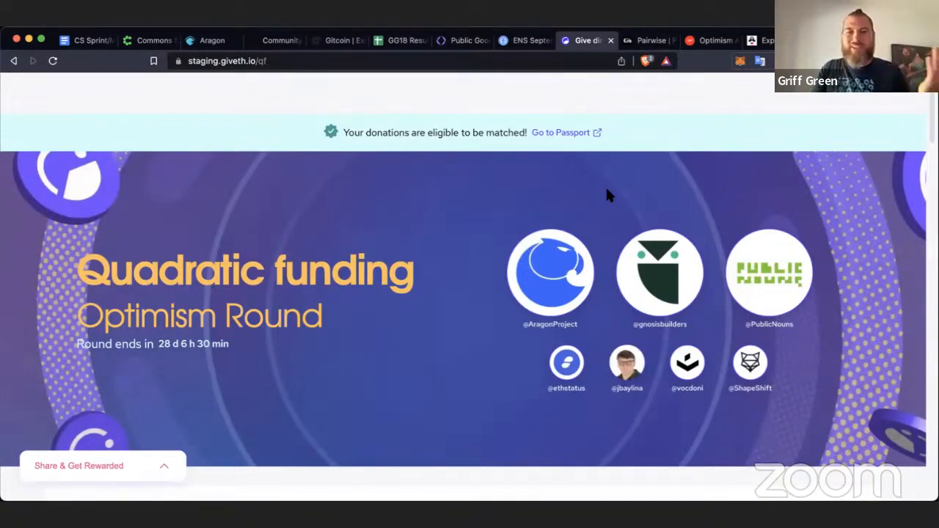
{"action": "mouse_move", "coordinate": [520, 266]}
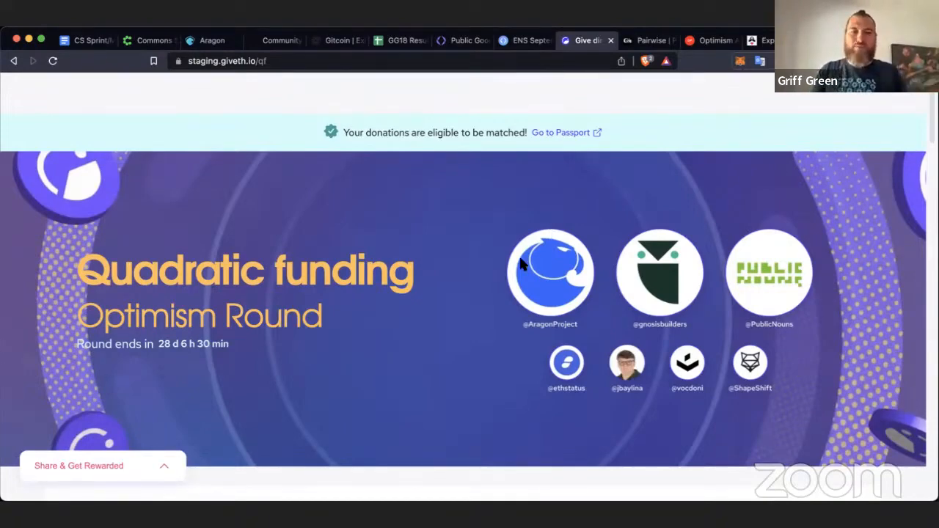
{"action": "mouse_move", "coordinate": [496, 288]}
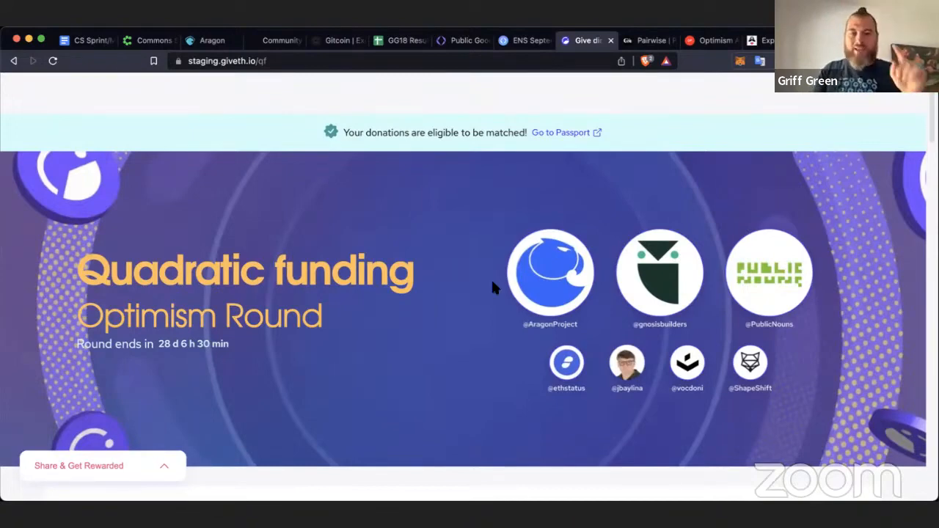
{"action": "scroll", "scroll_direction": "down", "scroll_amount": 3}
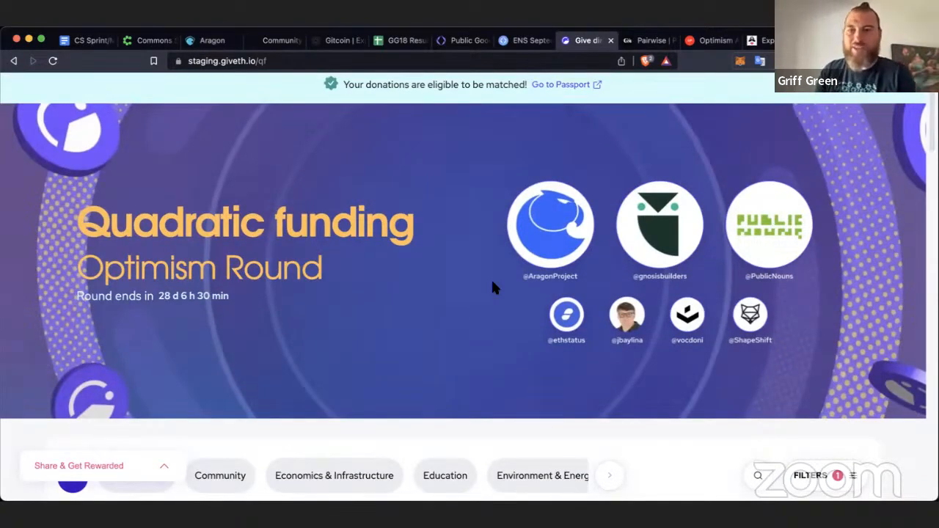
{"action": "mouse_move", "coordinate": [563, 297]}
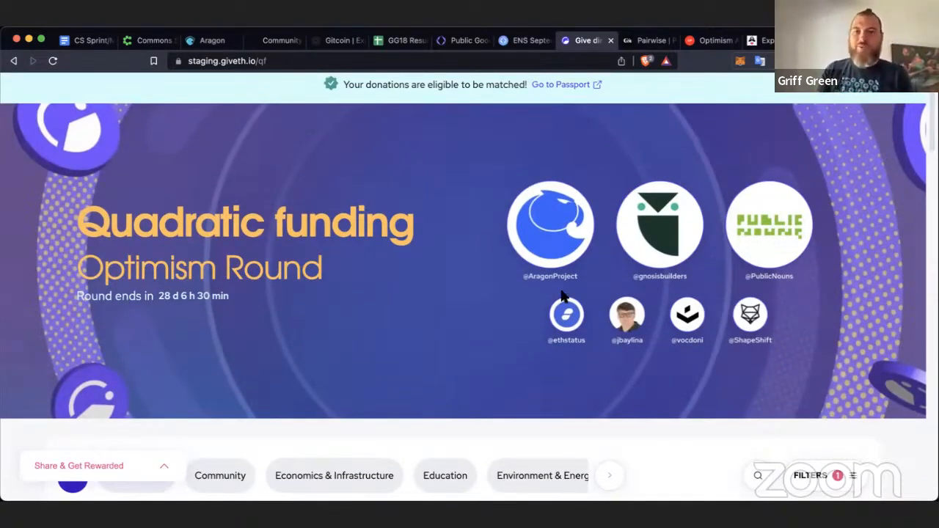
{"action": "mouse_move", "coordinate": [640, 325]}
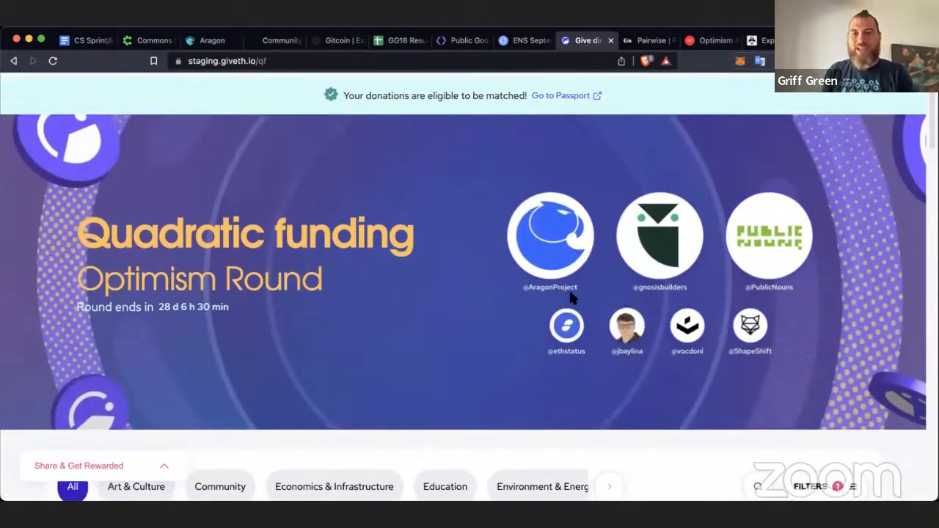
{"action": "scroll", "scroll_direction": "down", "scroll_amount": 3}
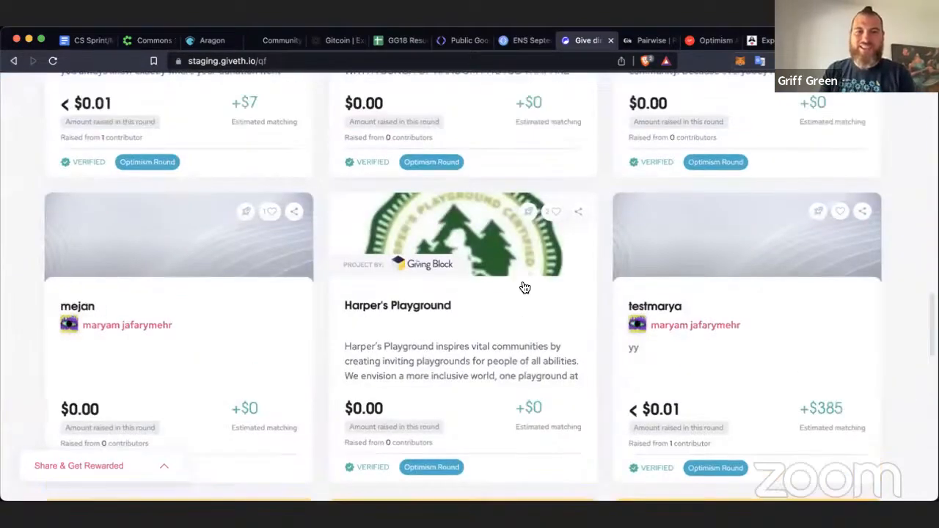
{"action": "scroll", "scroll_direction": "down", "scroll_amount": 3}
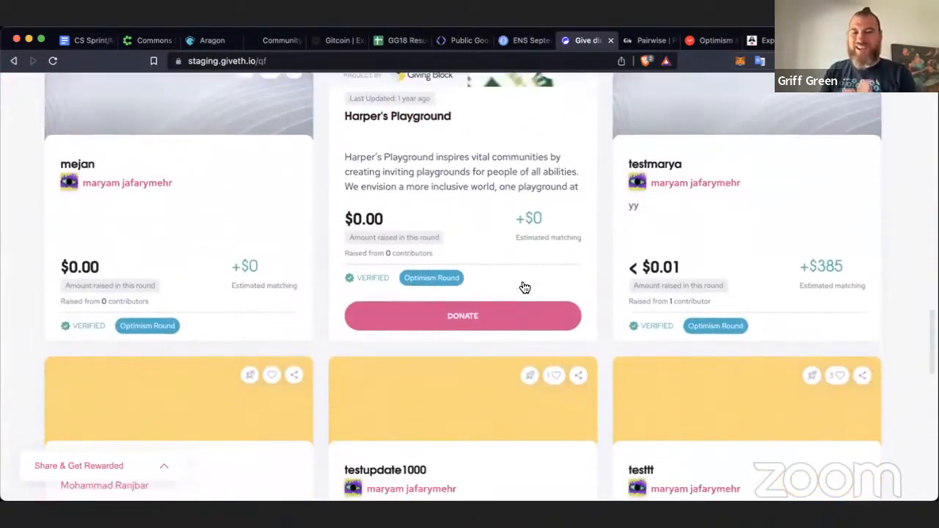
{"action": "scroll", "scroll_direction": "down", "scroll_amount": 3}
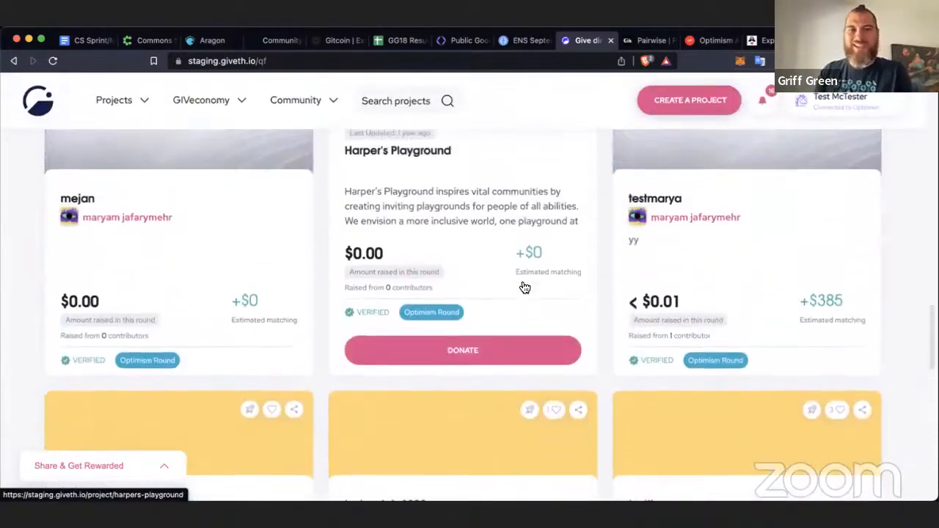
{"action": "scroll", "scroll_direction": "down", "scroll_amount": 3}
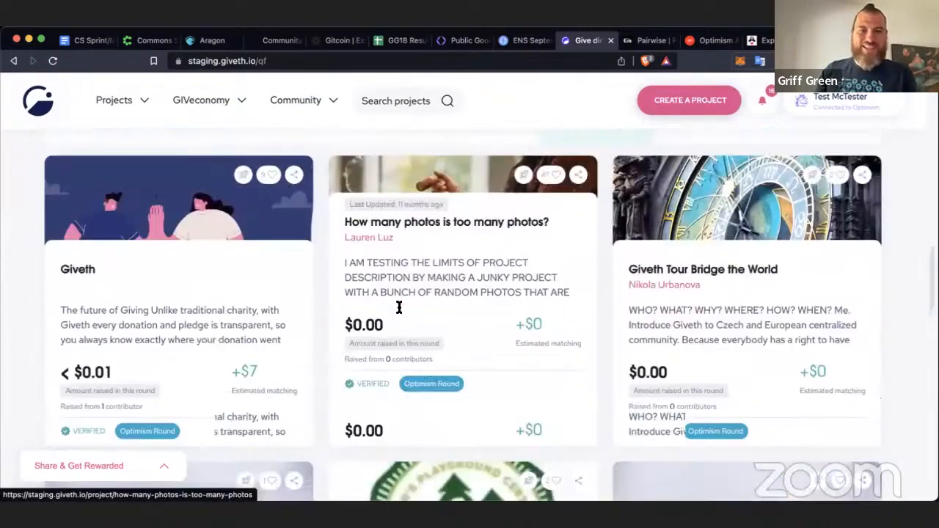
{"action": "scroll", "scroll_direction": "up", "scroll_amount": 3}
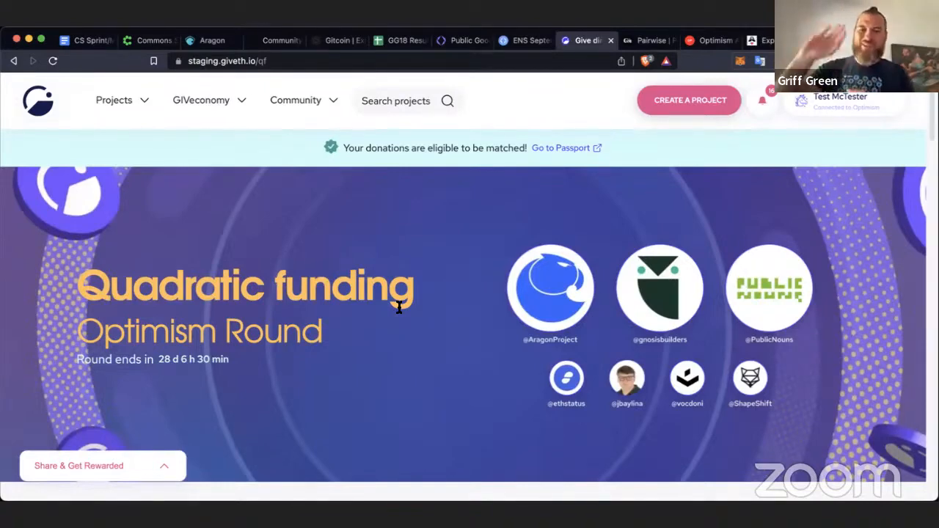
{"action": "mouse_move", "coordinate": [625, 456]}
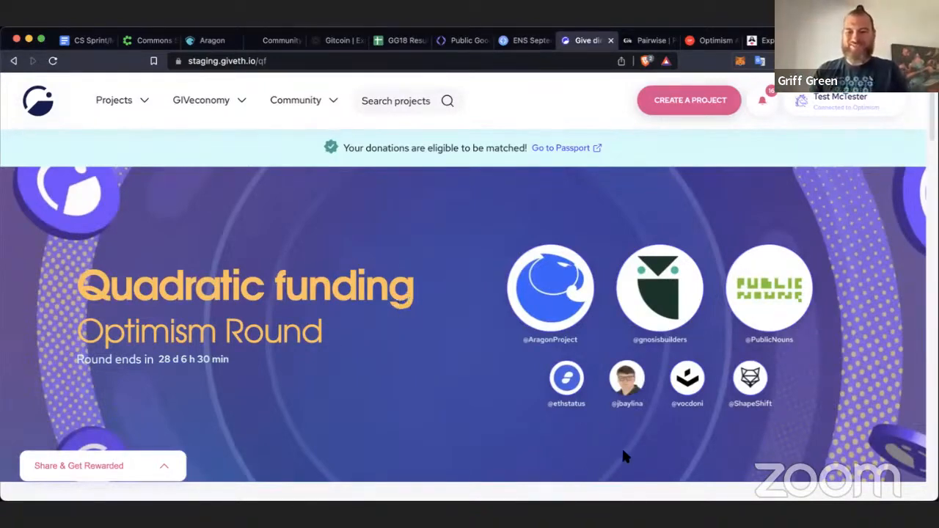